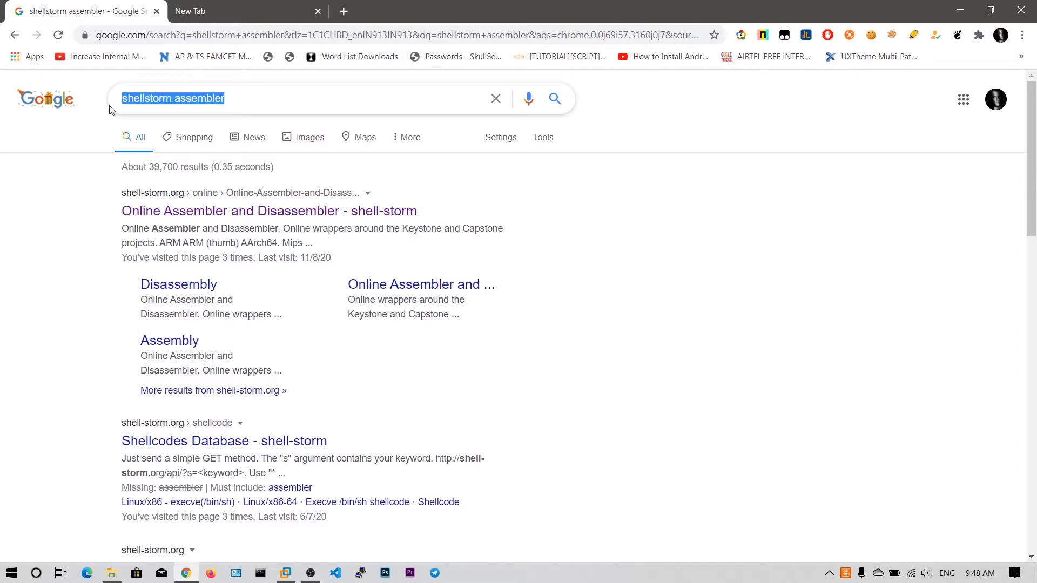
# Open the 'Online Assembler and Disassembler - shell-storm' page from the Google results.
pyautogui.click(49, 280)
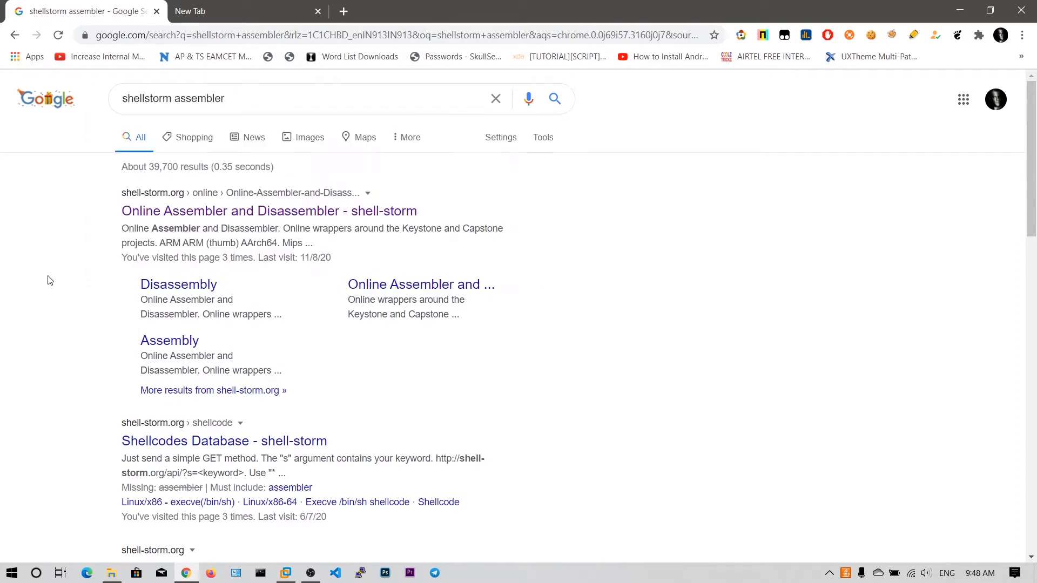
pyautogui.moveTo(130, 195)
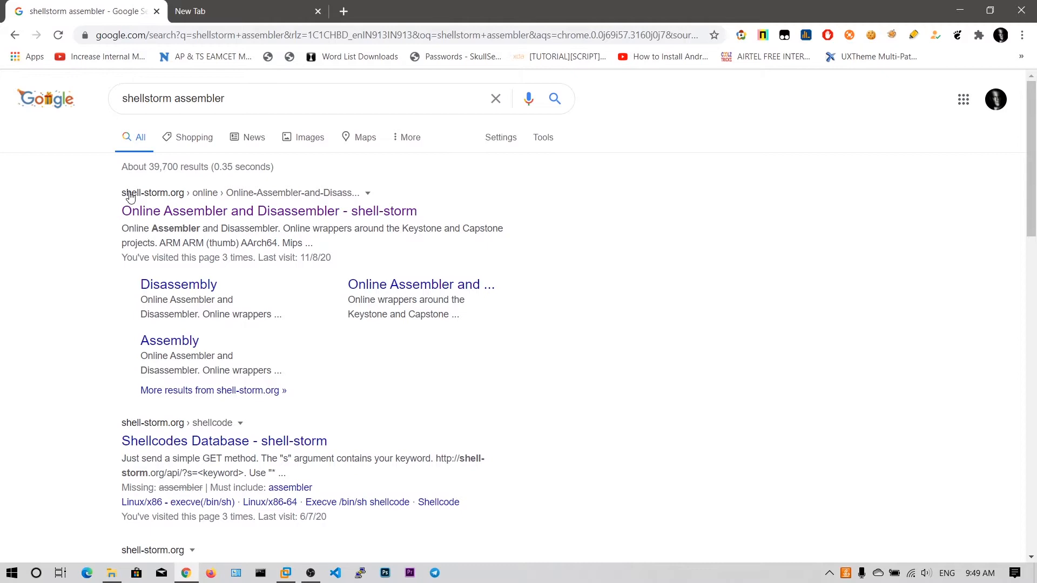
pyautogui.click(245, 211)
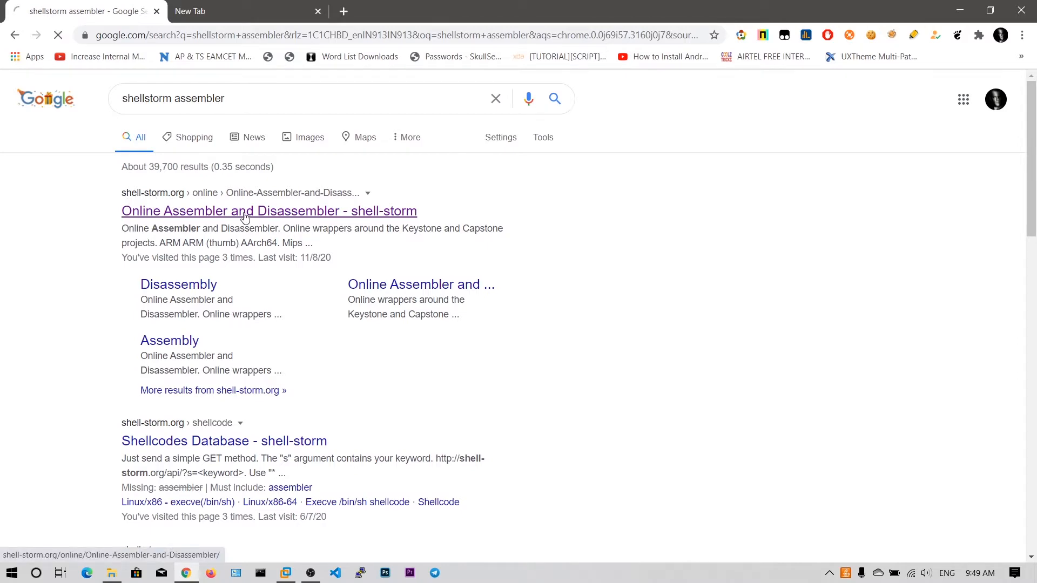
pyautogui.click(245, 212)
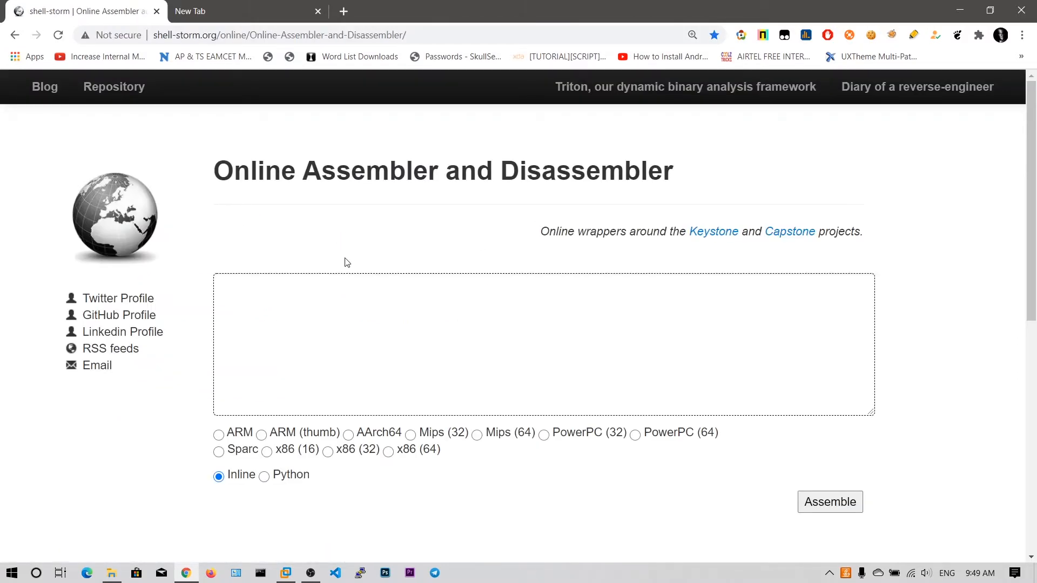
pyautogui.click(276, 297)
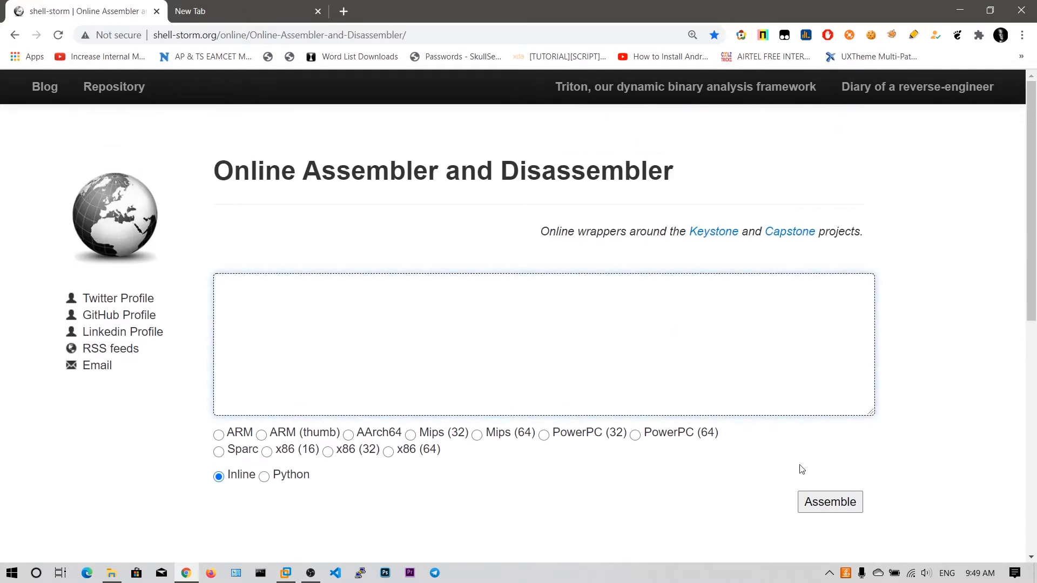
pyautogui.moveTo(324, 514)
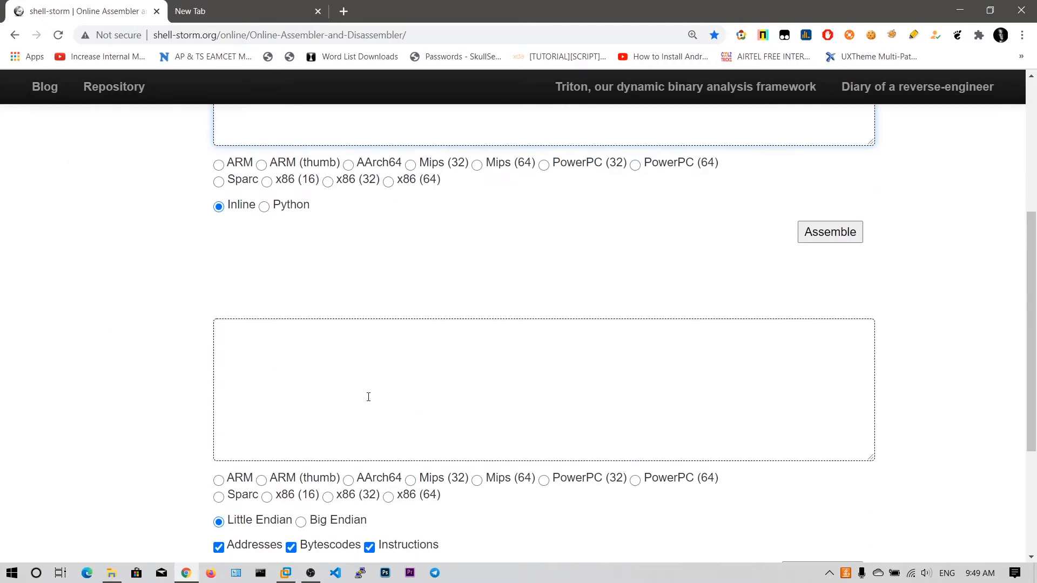
pyautogui.scroll(-3)
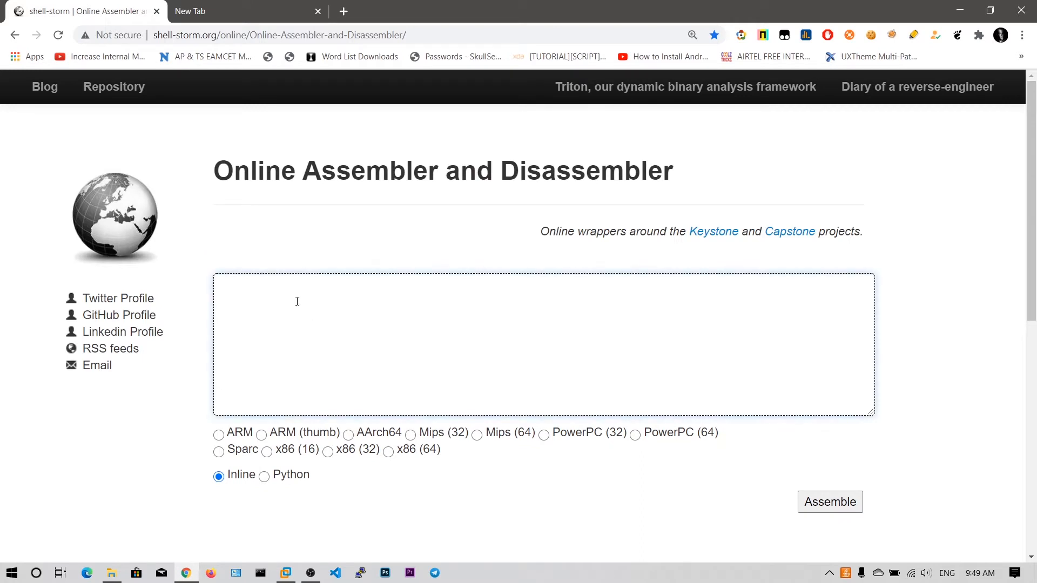
# Assemble 'mov eax,2' as x86 (32) and mark the \x02 byte in the \xb8\x02\x00\x00\x00 output.
pyautogui.write('mov ea')
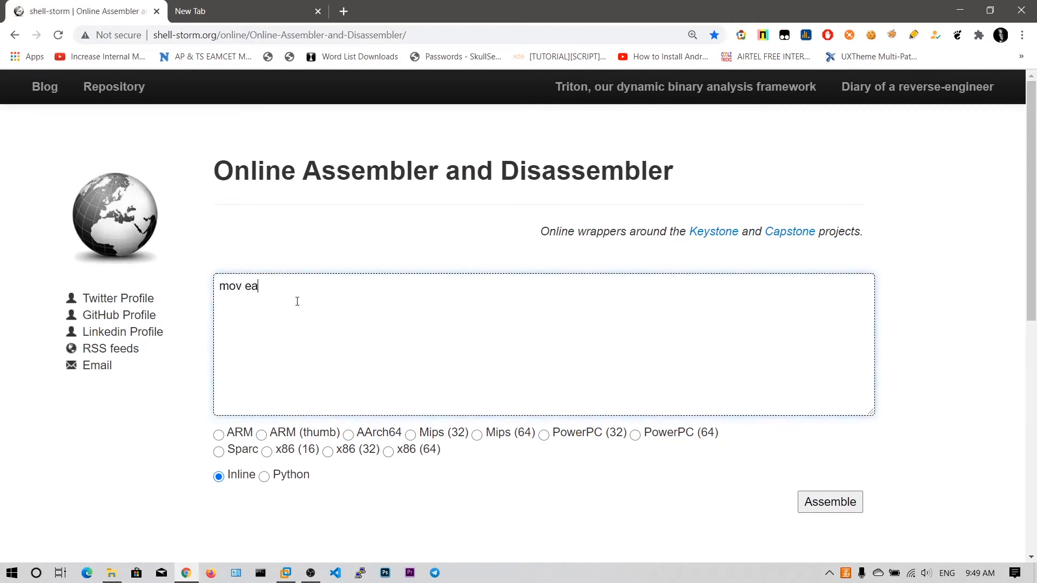
pyautogui.write('x,2')
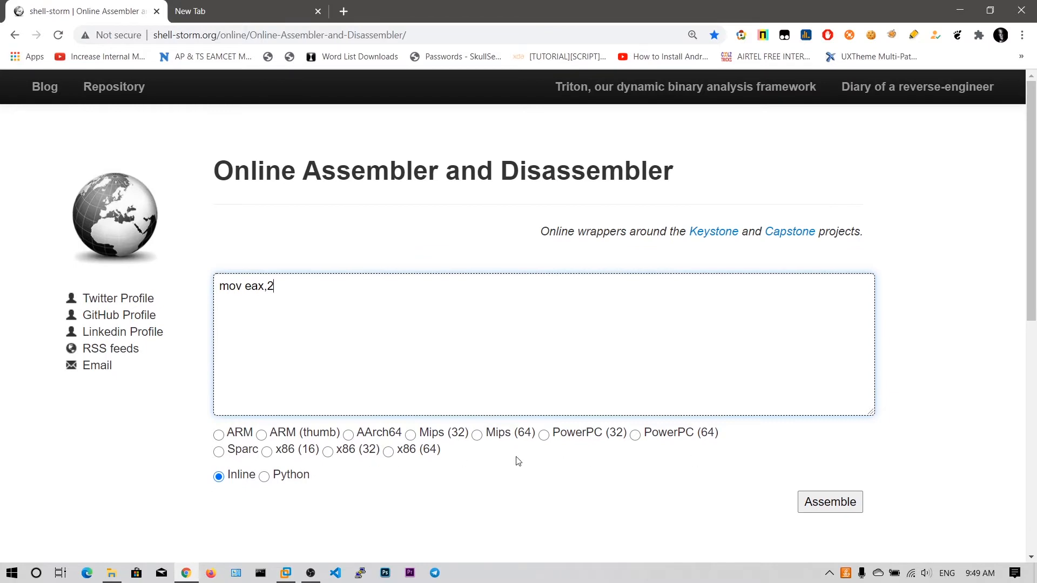
pyautogui.moveTo(297, 386)
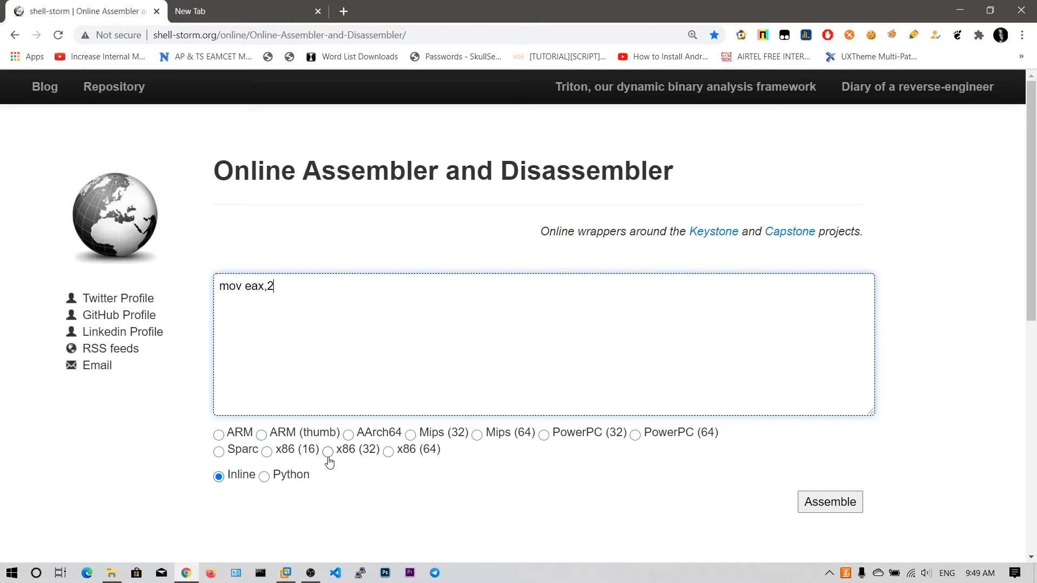
pyautogui.click(328, 450)
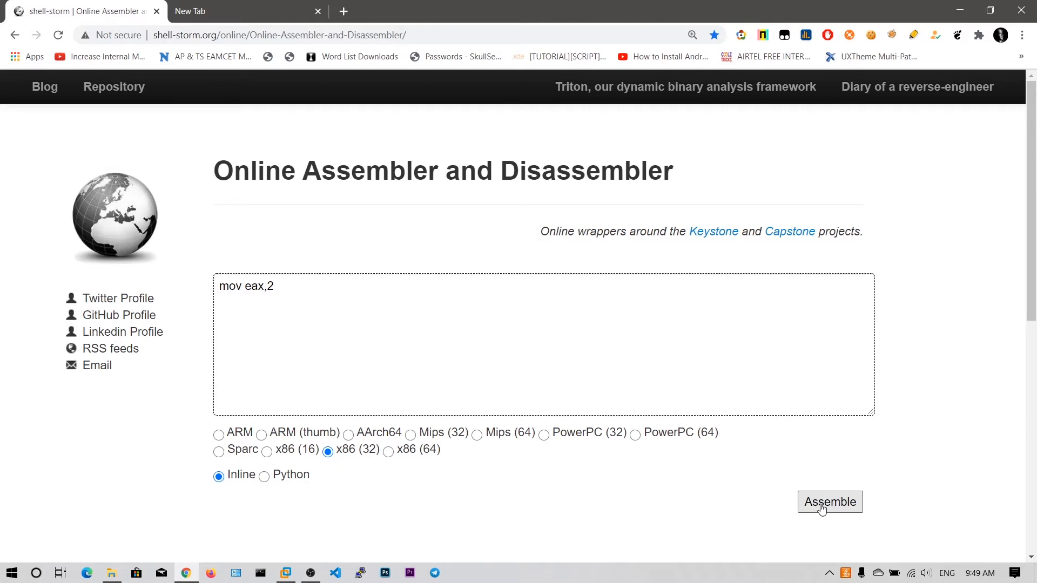
pyautogui.click(829, 502)
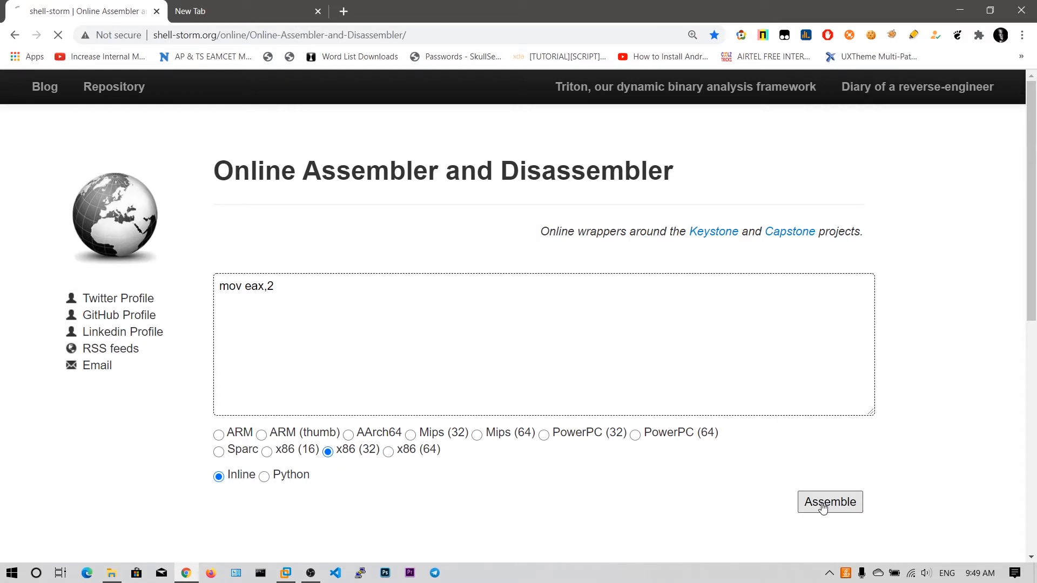
pyautogui.click(830, 502)
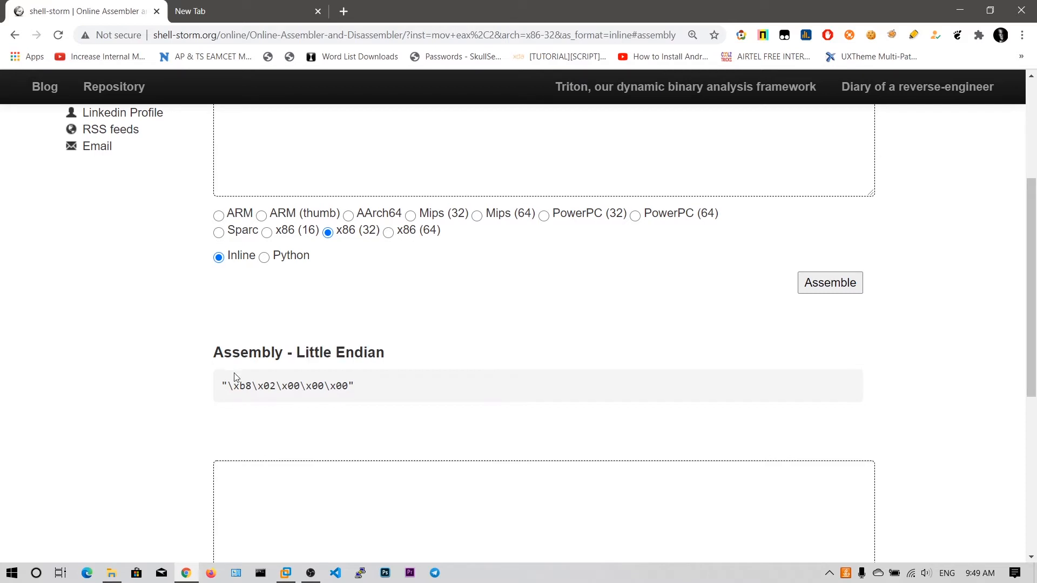
pyautogui.doubleClick(265, 386)
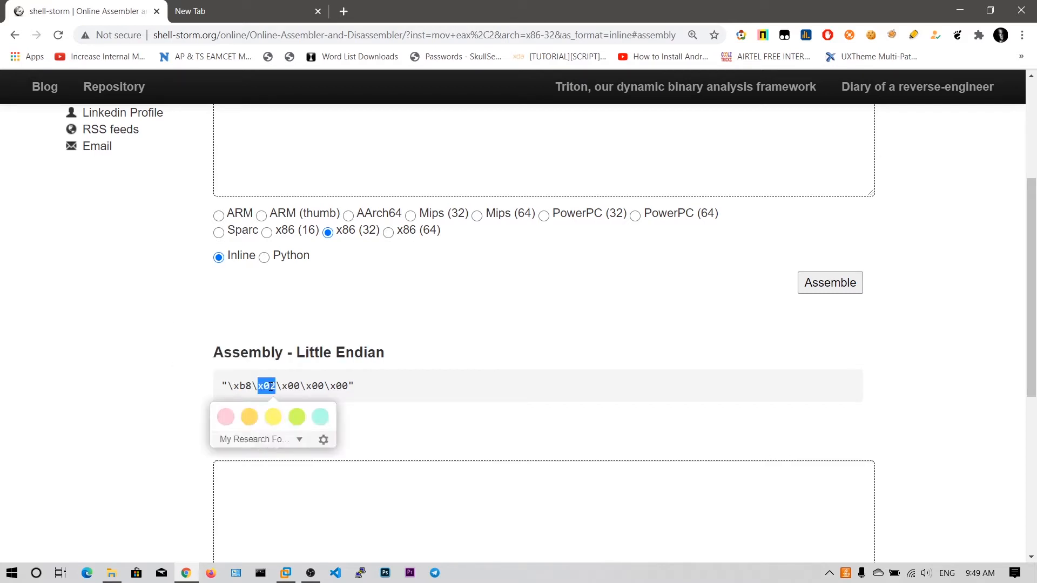
pyautogui.click(359, 386)
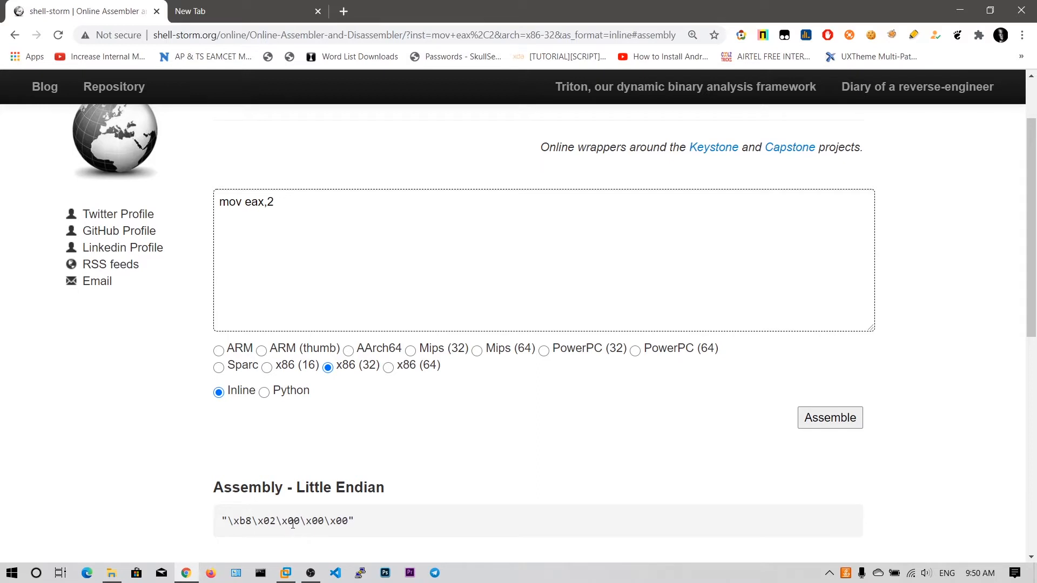
pyautogui.moveTo(307, 534)
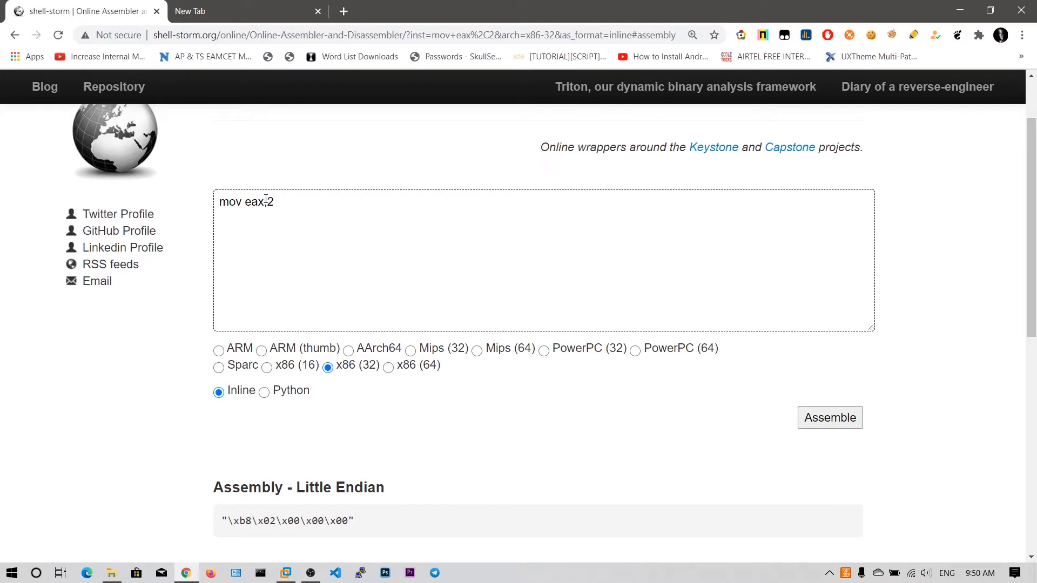
# Replace eax with al and reassemble 'mov al,2' into the two bytes \xb0\x02.
pyautogui.doubleClick(270, 201)
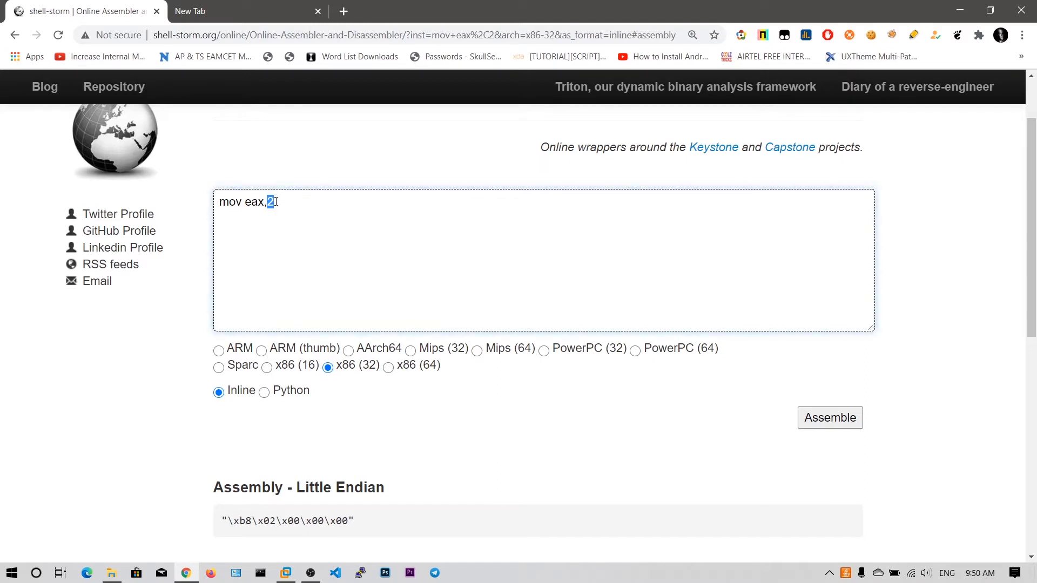
pyautogui.doubleClick(253, 202)
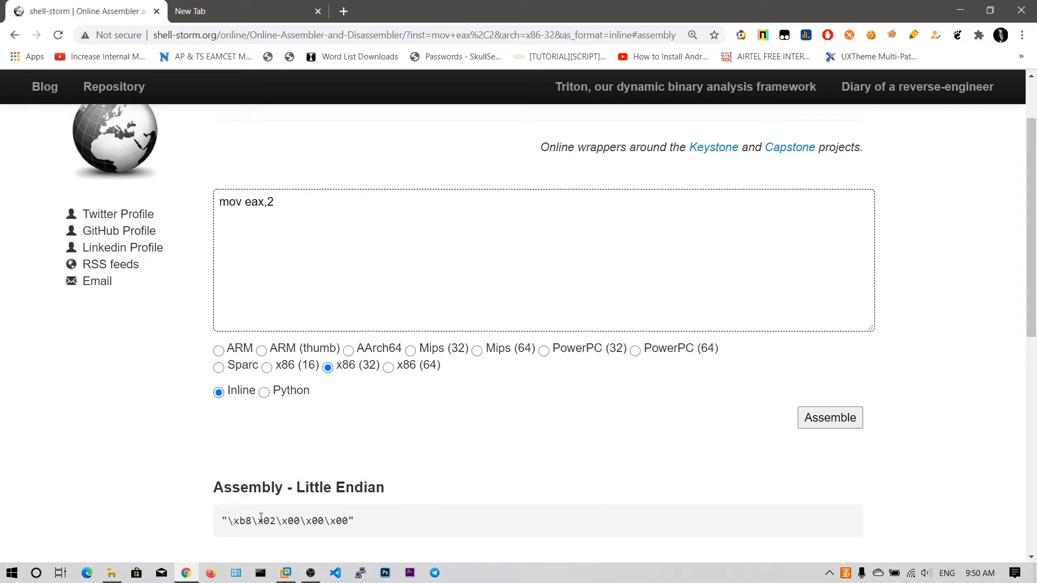
pyautogui.doubleClick(260, 520)
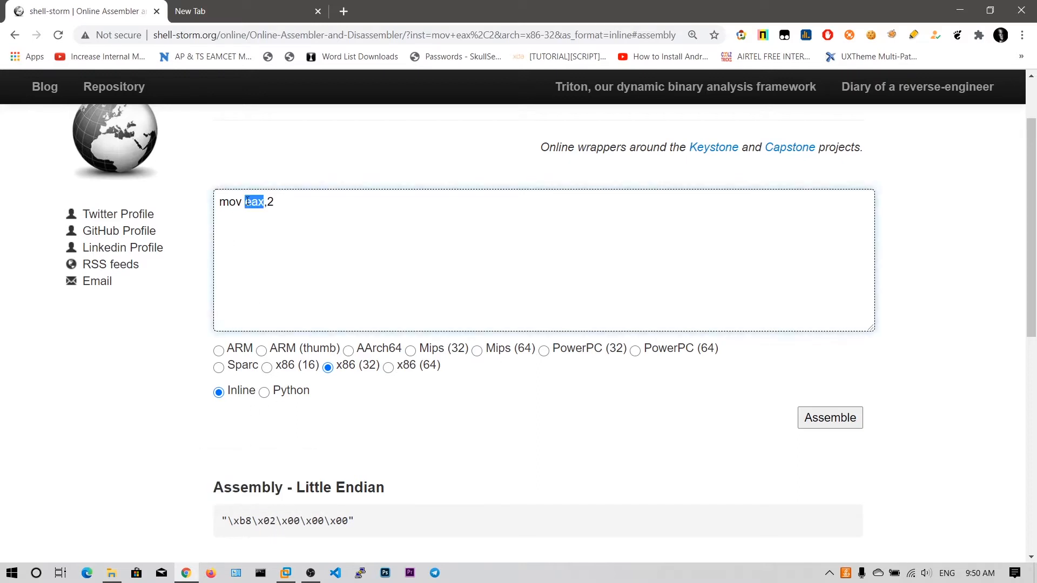
pyautogui.write('al')
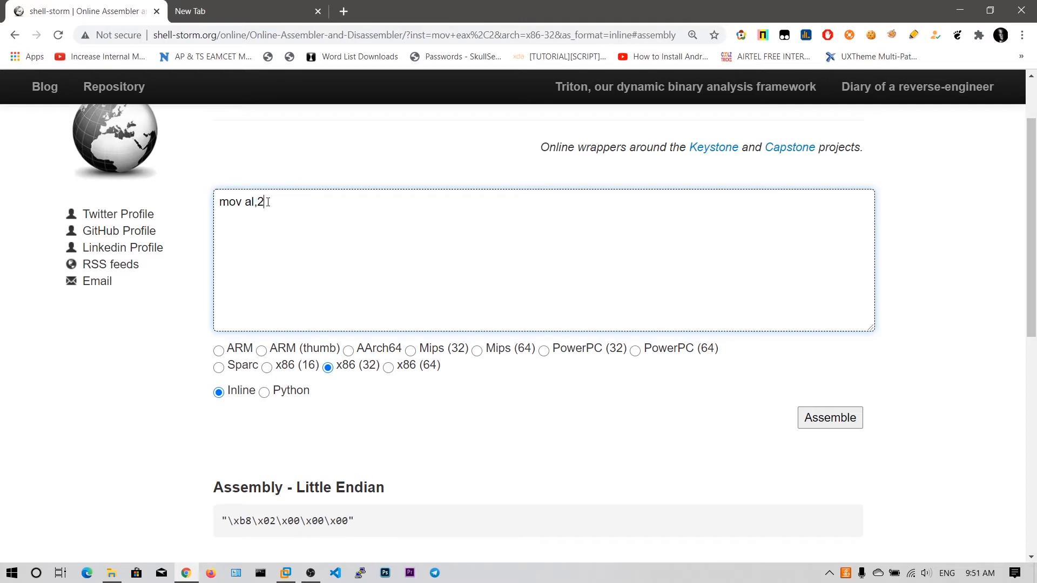
pyautogui.doubleClick(262, 201)
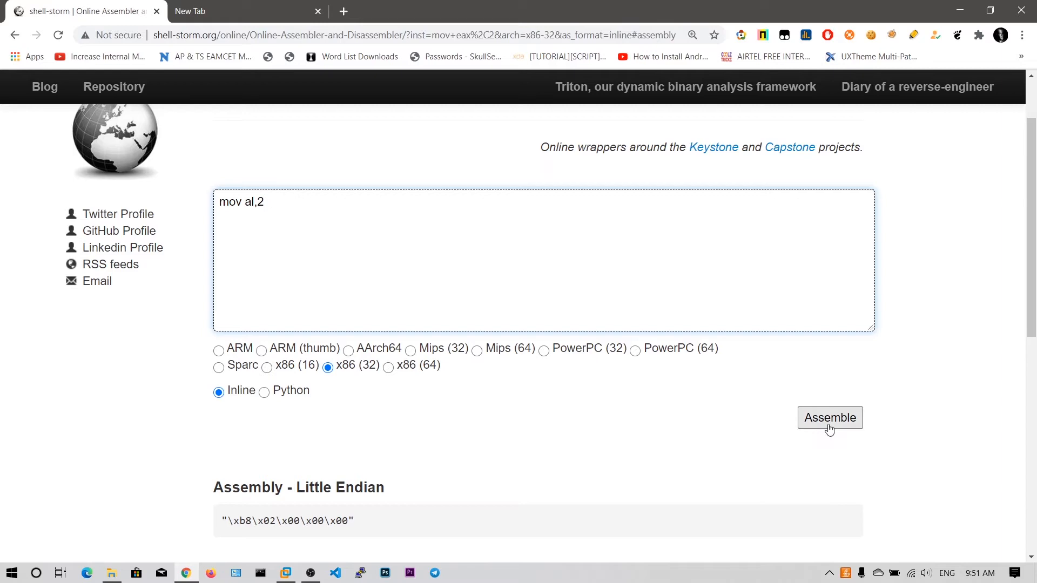
pyautogui.click(830, 417)
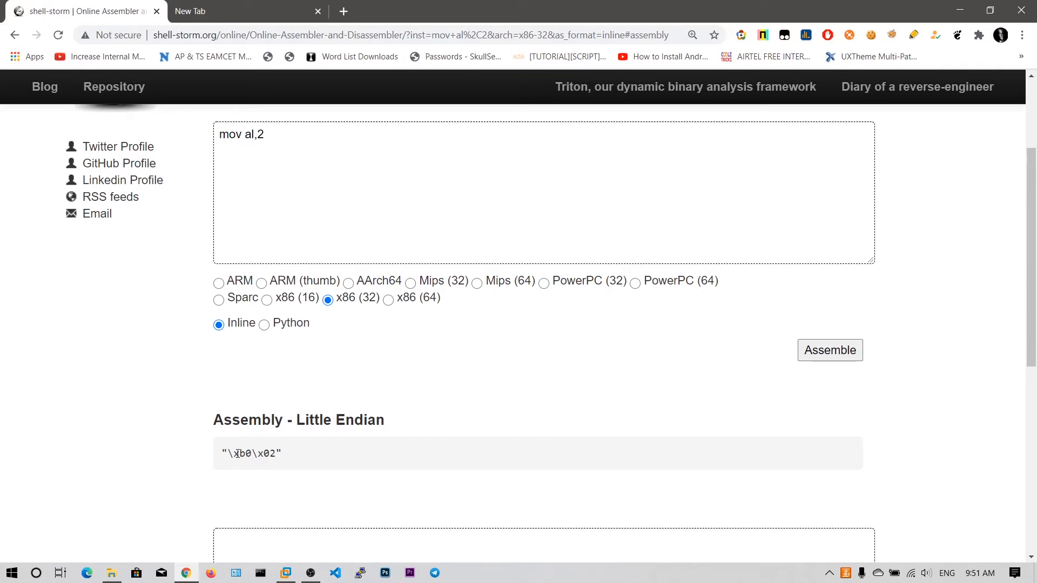
pyautogui.doubleClick(241, 454)
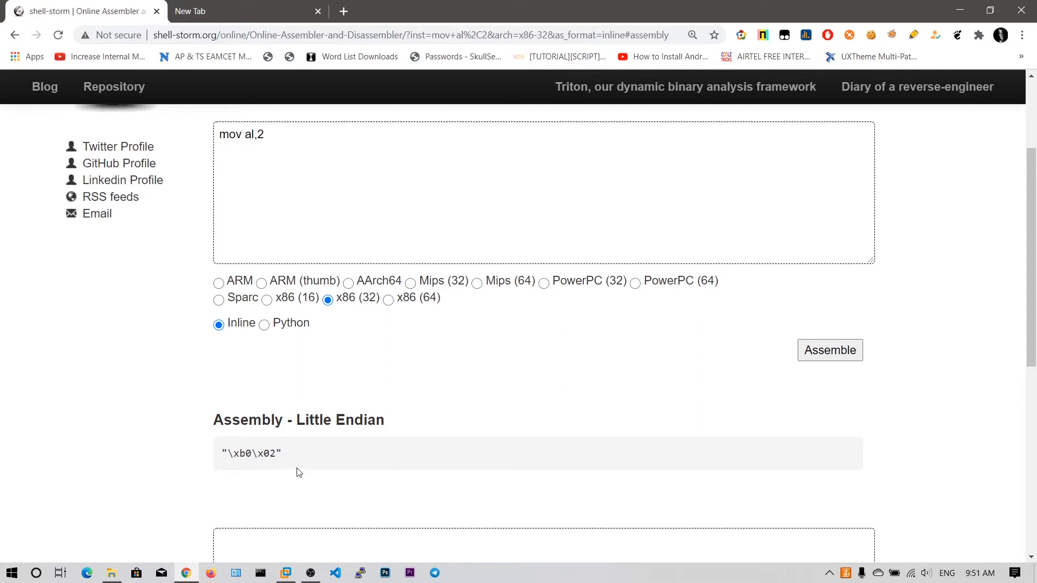
pyautogui.moveTo(293, 457)
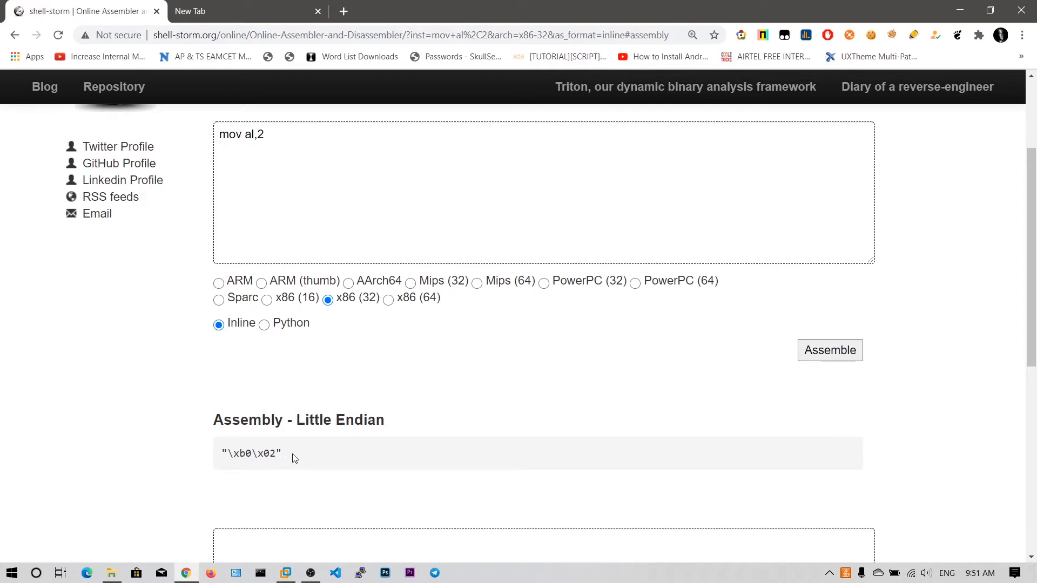
pyautogui.moveTo(369, 460)
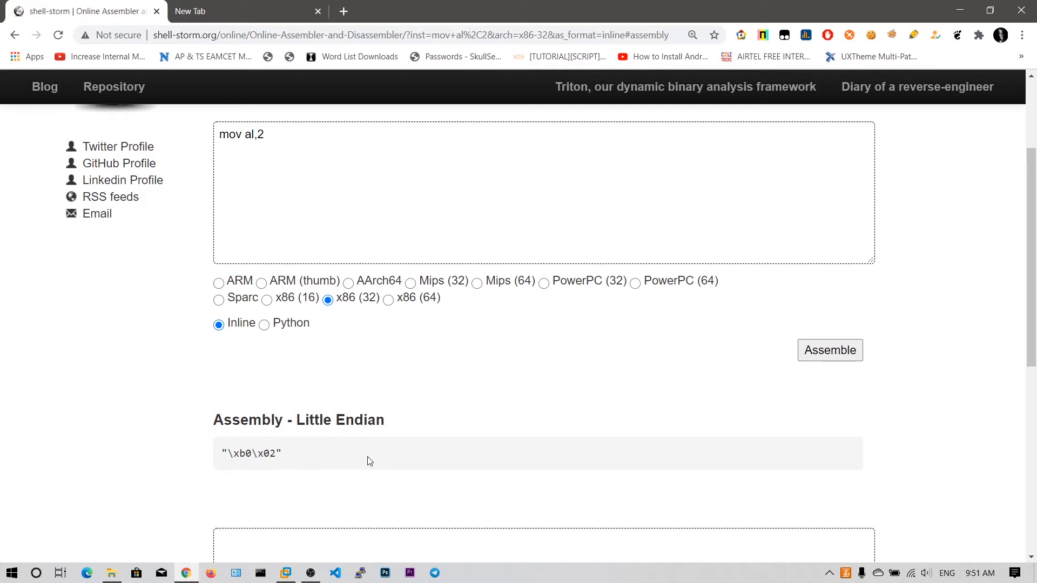
pyautogui.scroll(3)
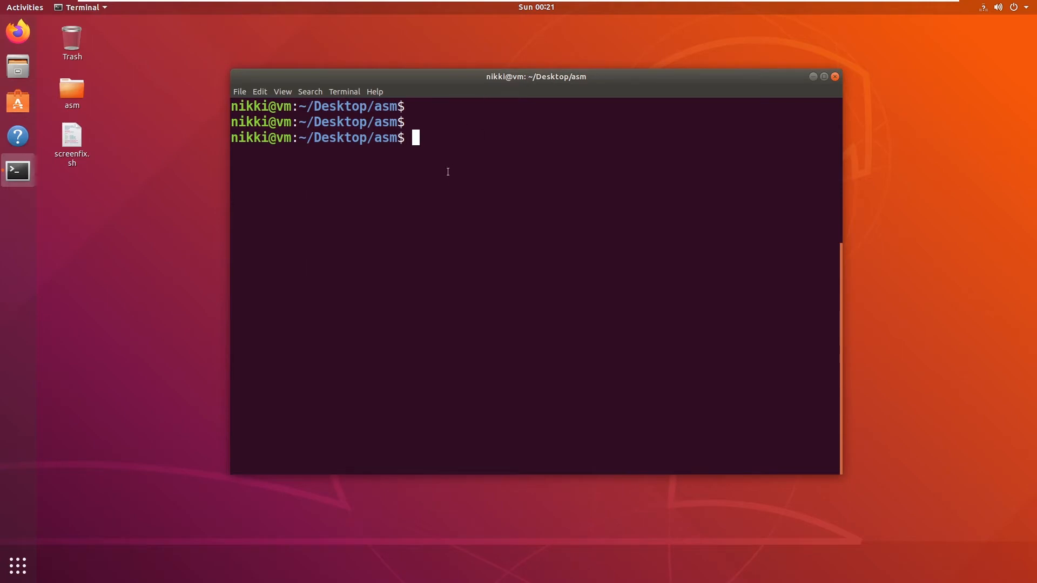
pyautogui.moveTo(444, 173)
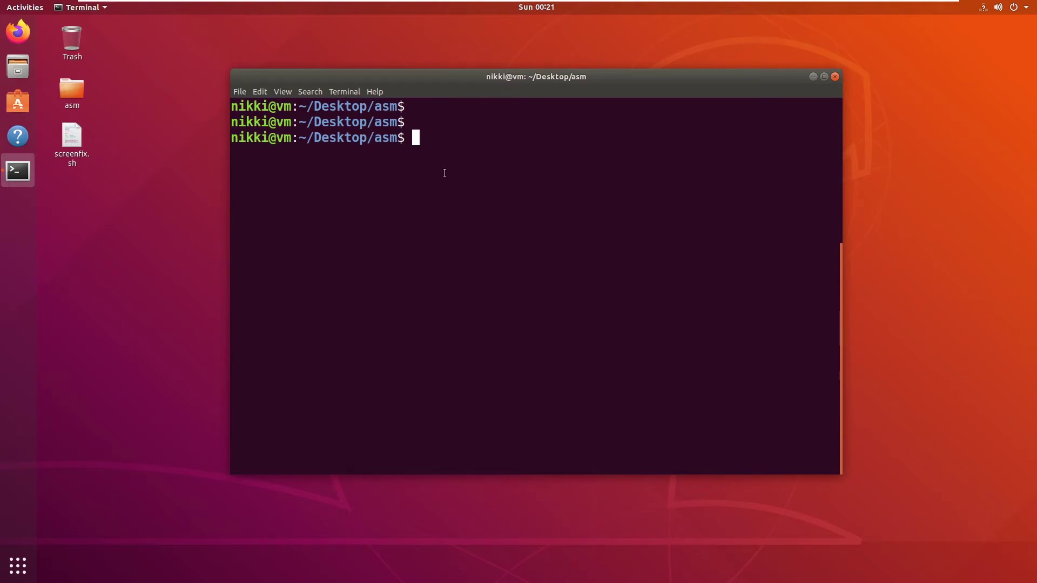
# Run 'nano helloworld_shellcode.nasm' at the shell prompt.
pyautogui.write('nano')
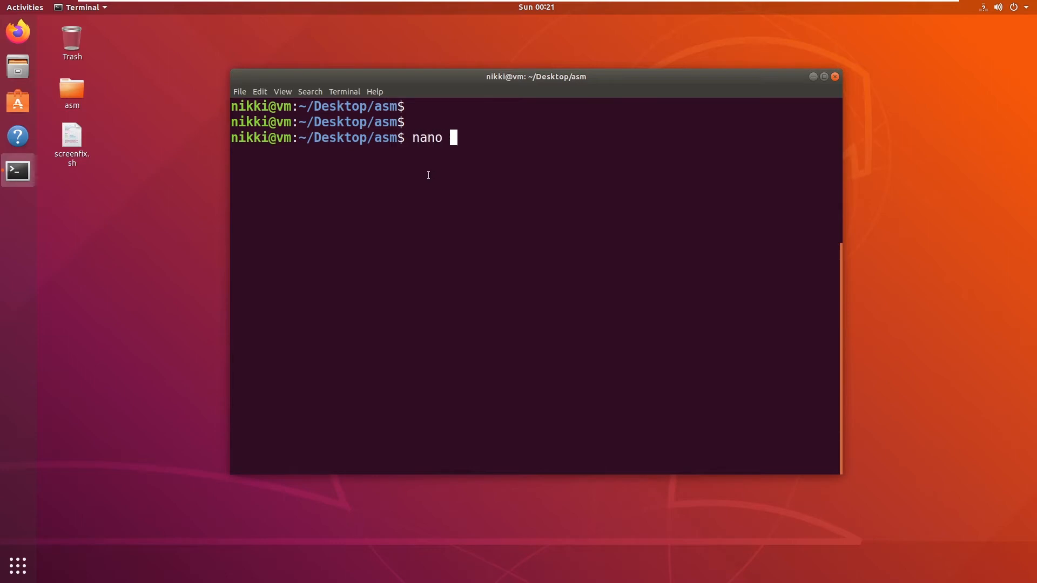
pyautogui.write('helloworld')
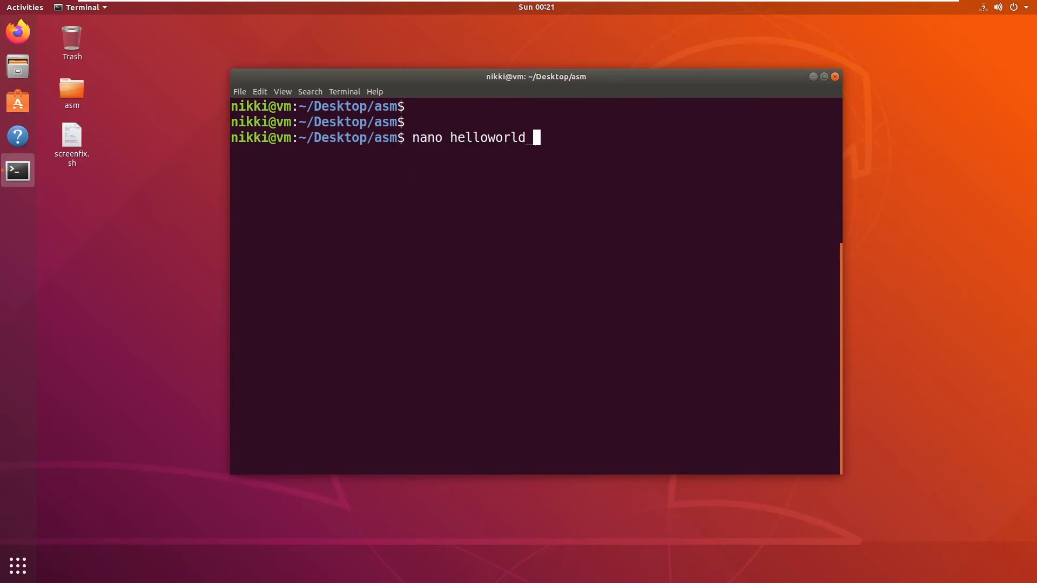
pyautogui.write('_shellcode.nas')
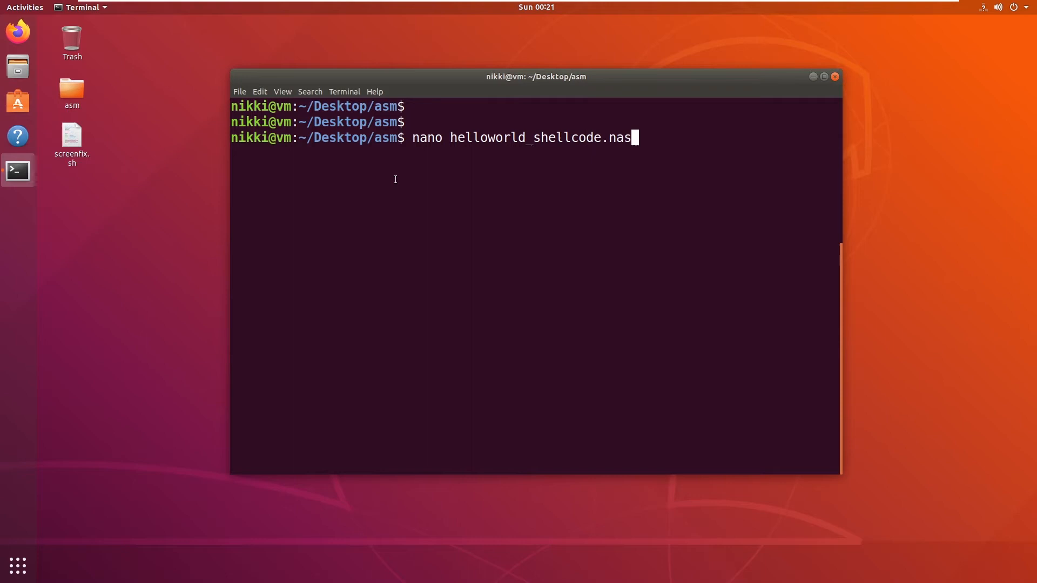
pyautogui.write('m')
pyautogui.write('gl')
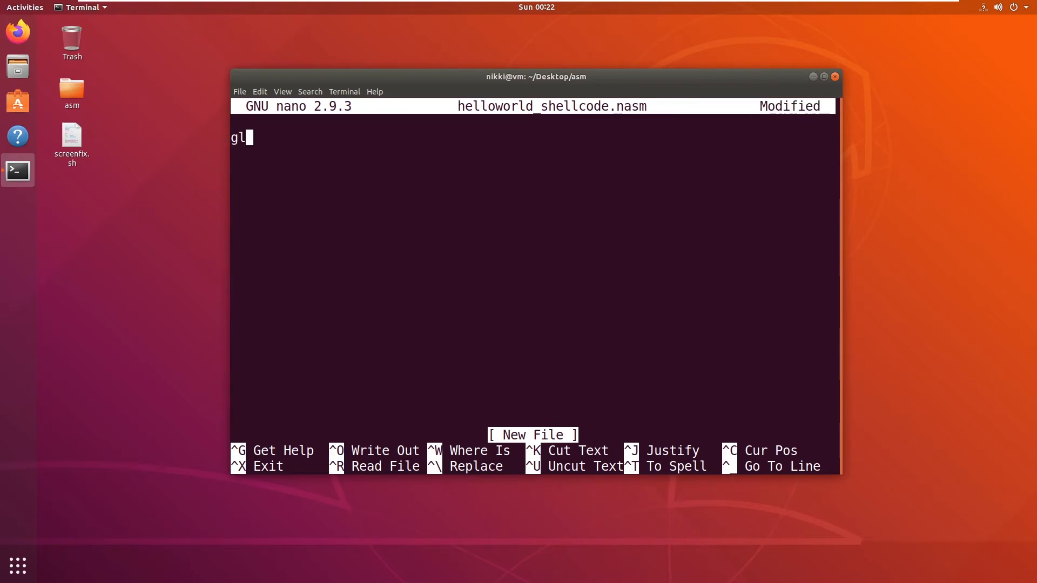
# Declare 'global _start' and begin 'section .data'.
pyautogui.write('ob')
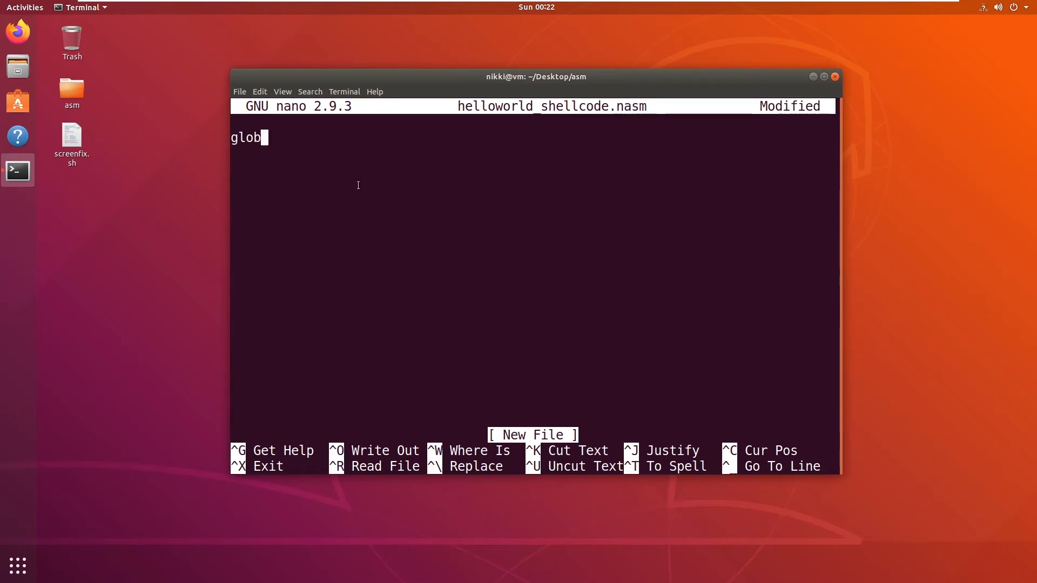
pyautogui.write('al _start')
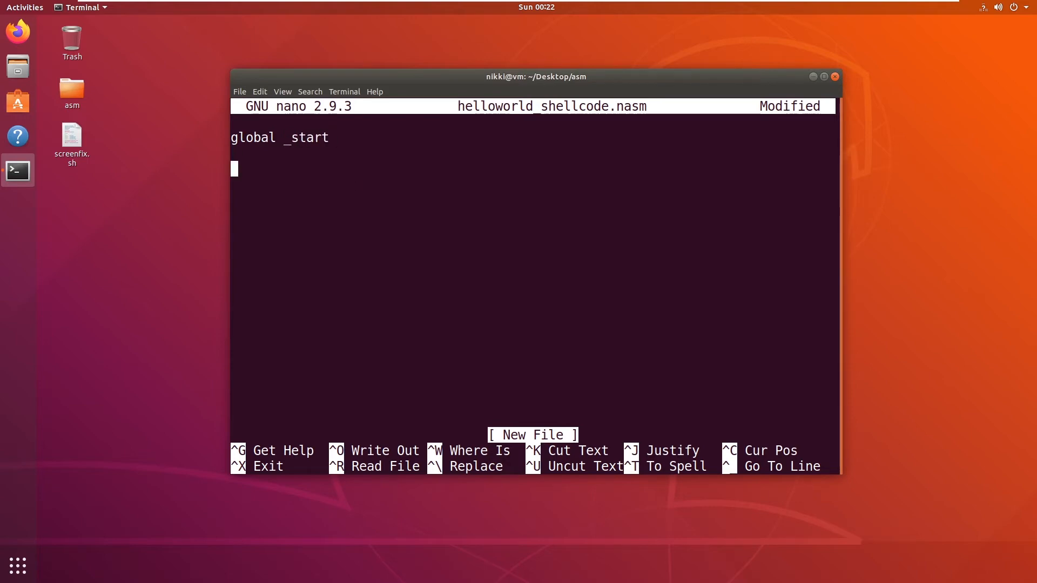
pyautogui.write('sect')
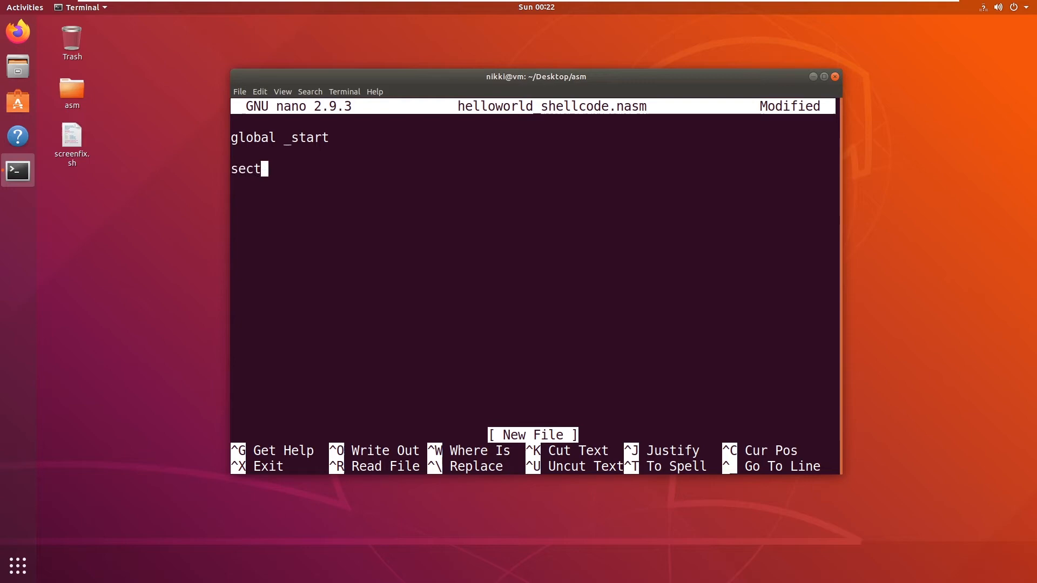
pyautogui.write('ion .da')
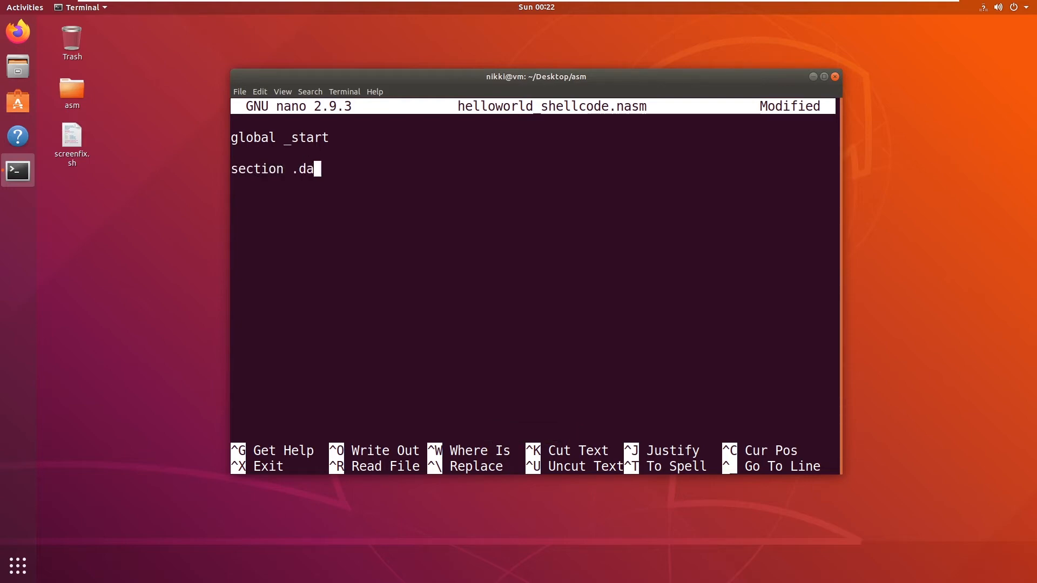
pyautogui.write('ta')
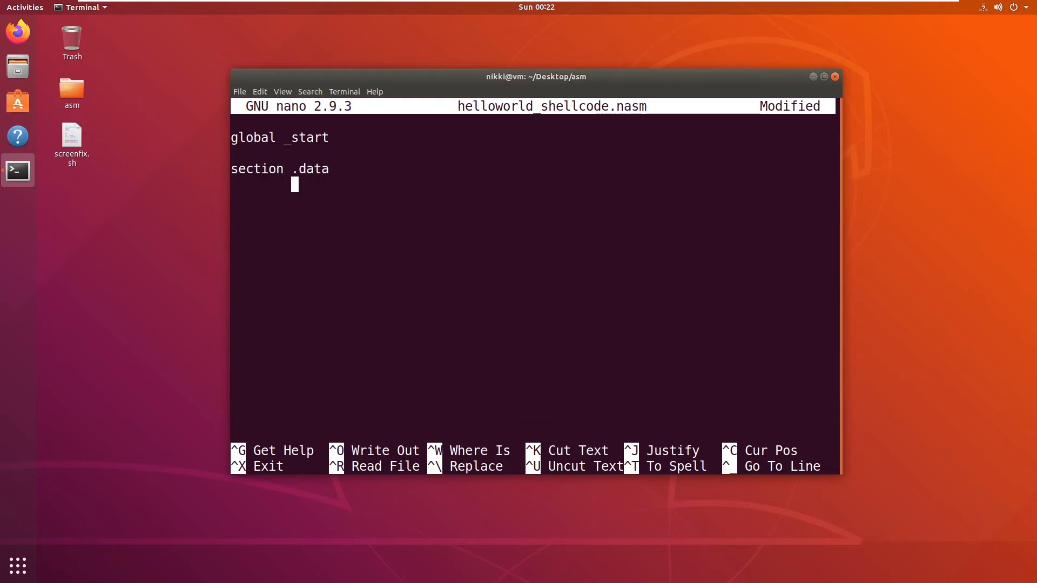
# Define 'message: db "hello world",0xa' and 'length equ $-message'.
pyautogui.write('message')
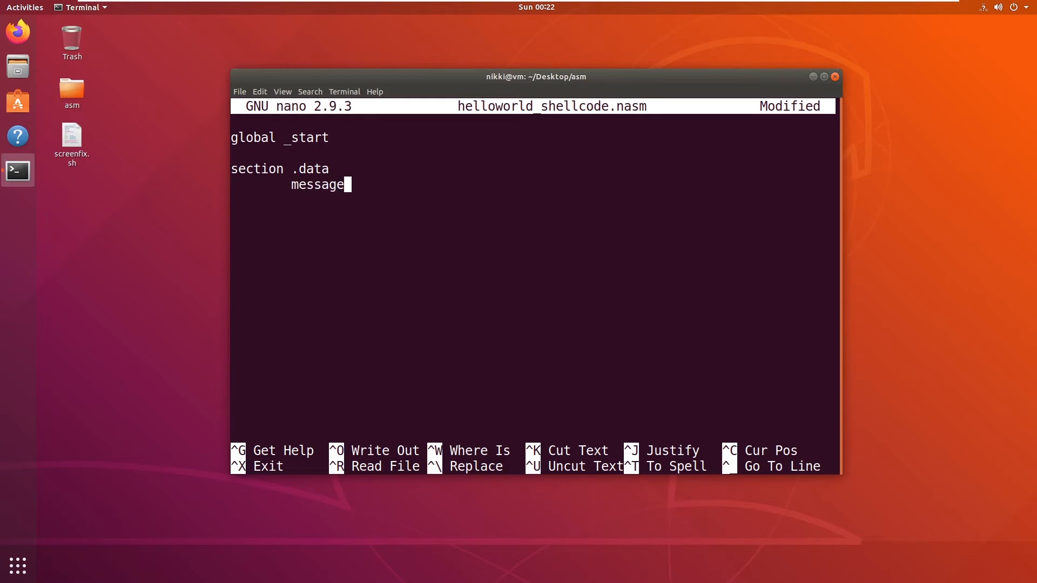
pyautogui.write(': db')
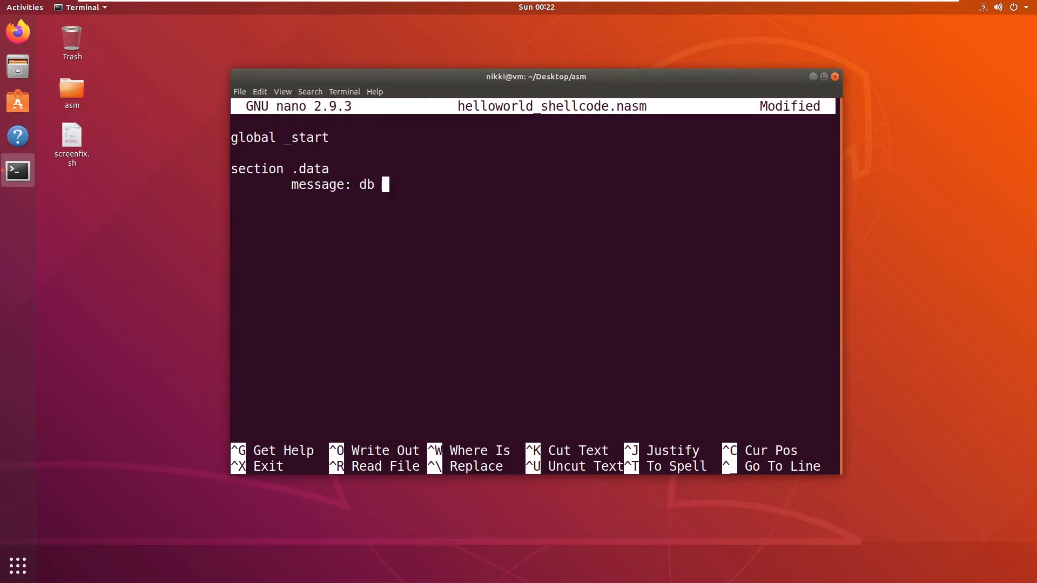
pyautogui.write('"hell')
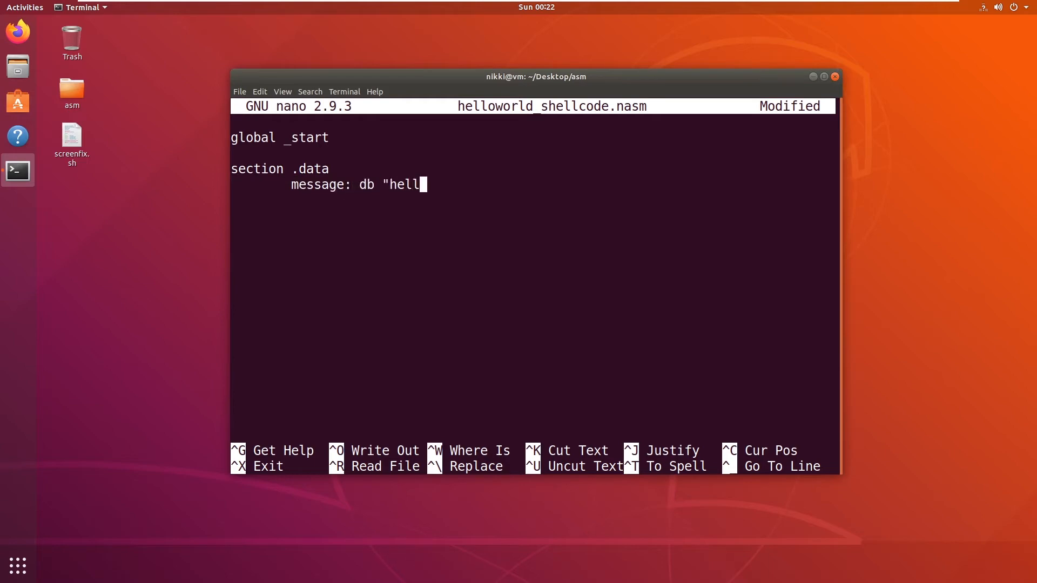
pyautogui.write('o world"')
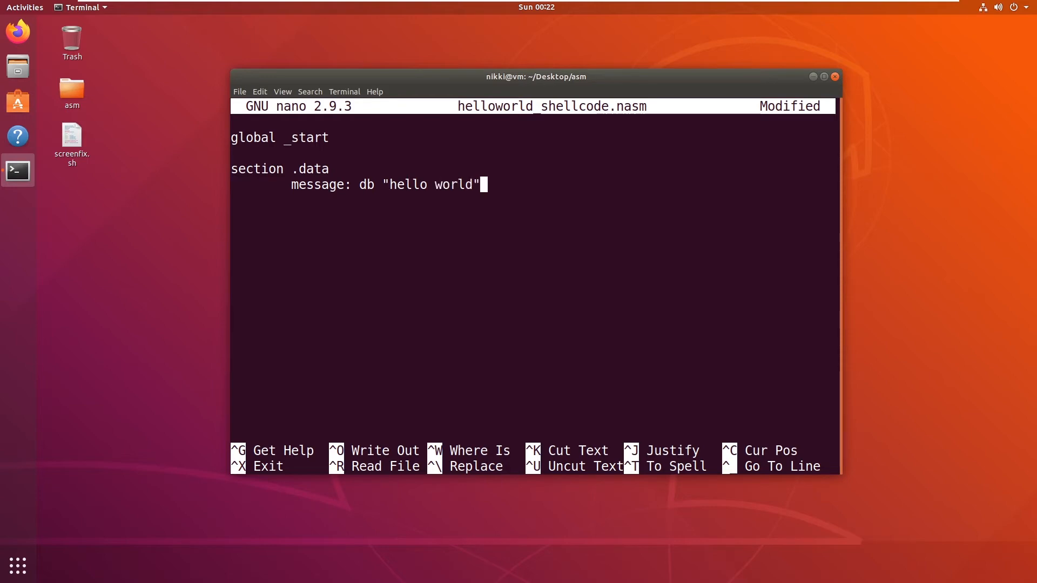
pyautogui.write(',0xa')
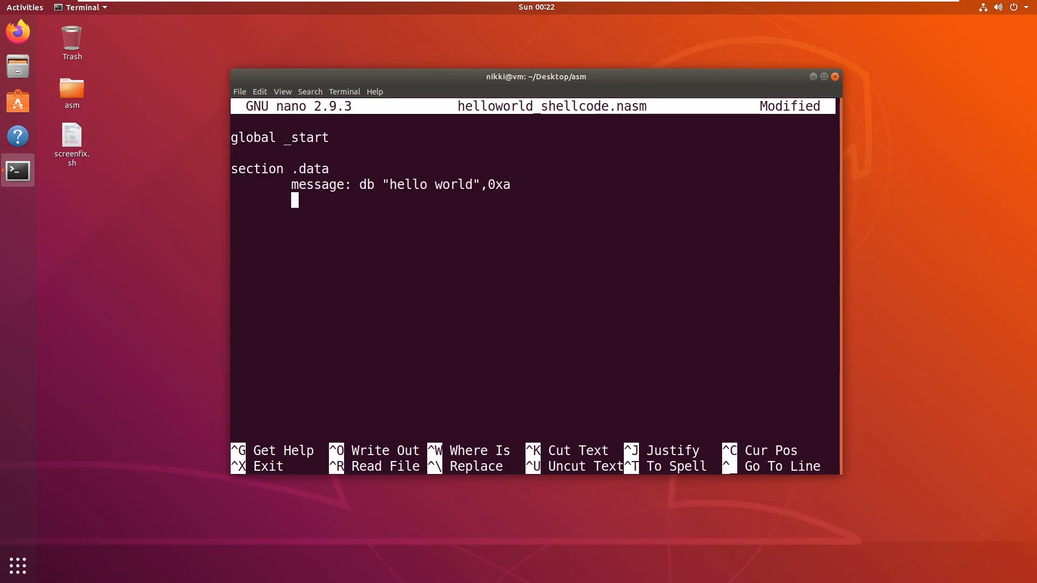
pyautogui.write('ln')
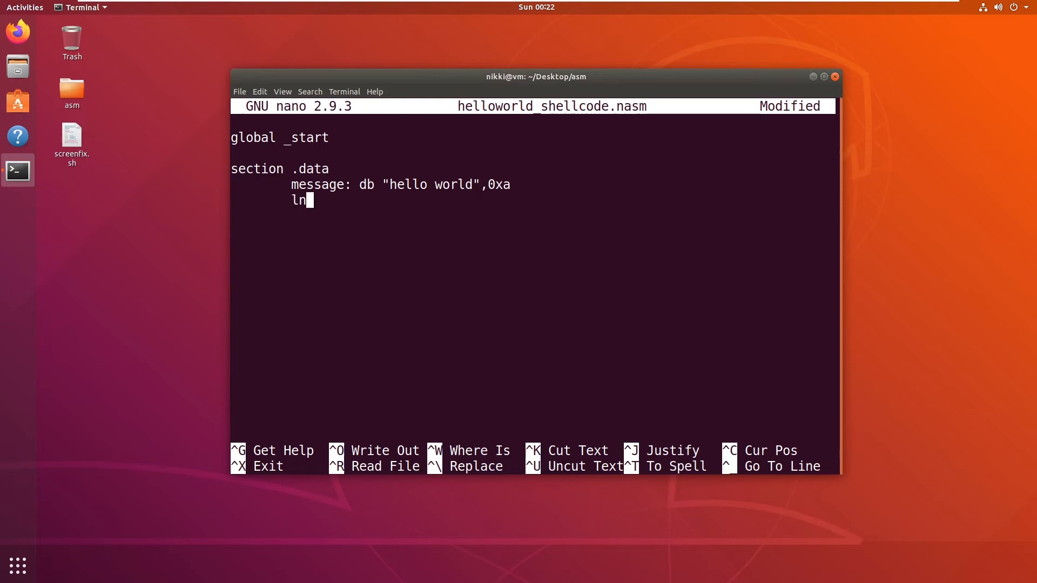
pyautogui.write('e')
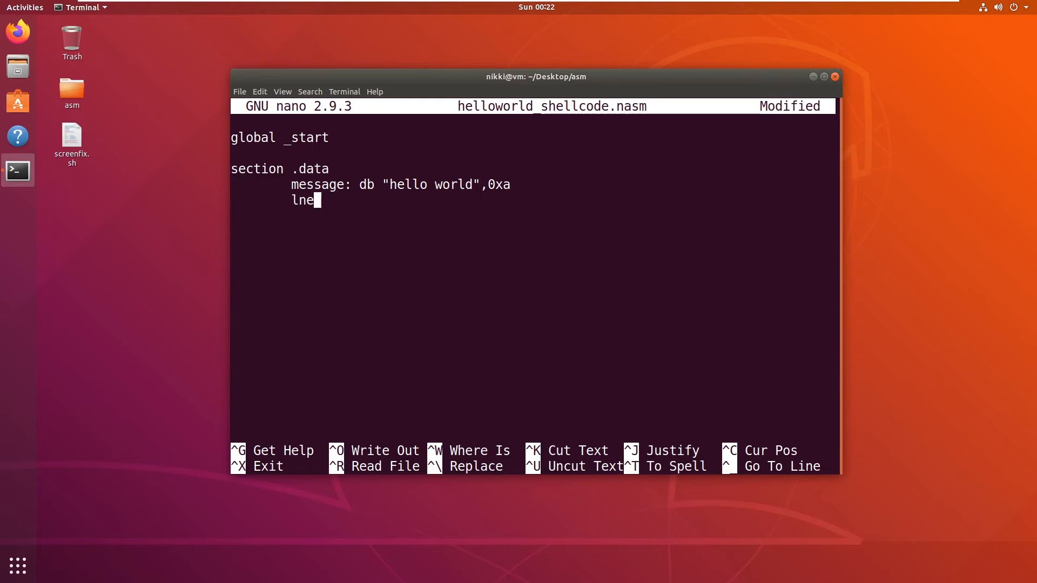
pyautogui.write('length equ $-')
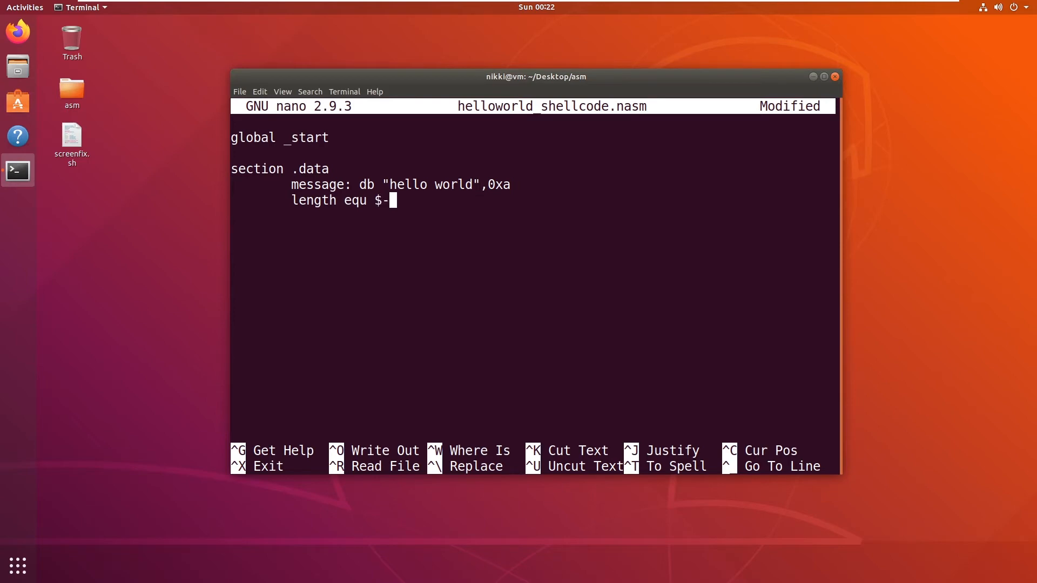
pyautogui.write('messa')
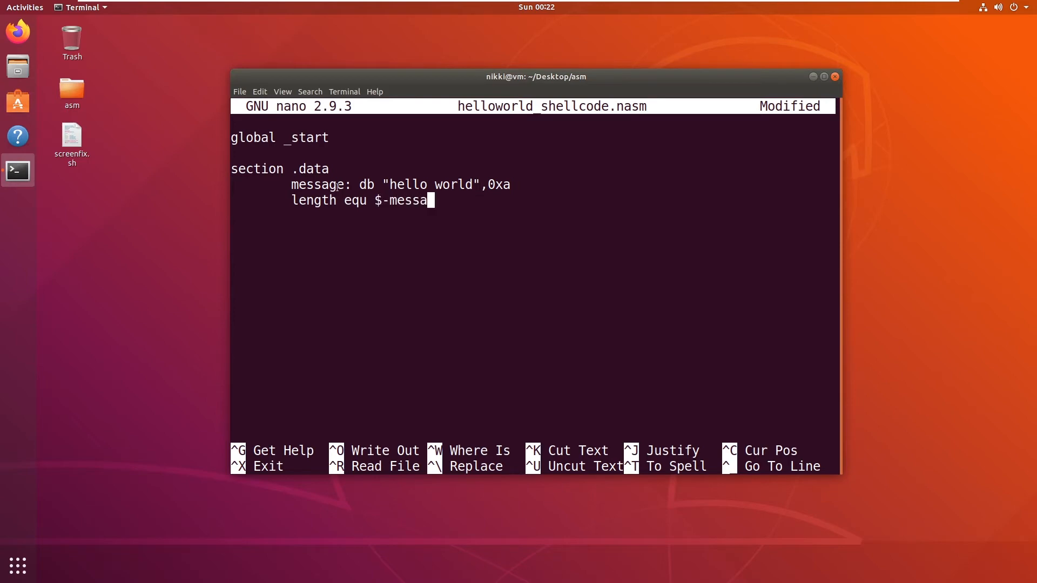
pyautogui.write('ge')
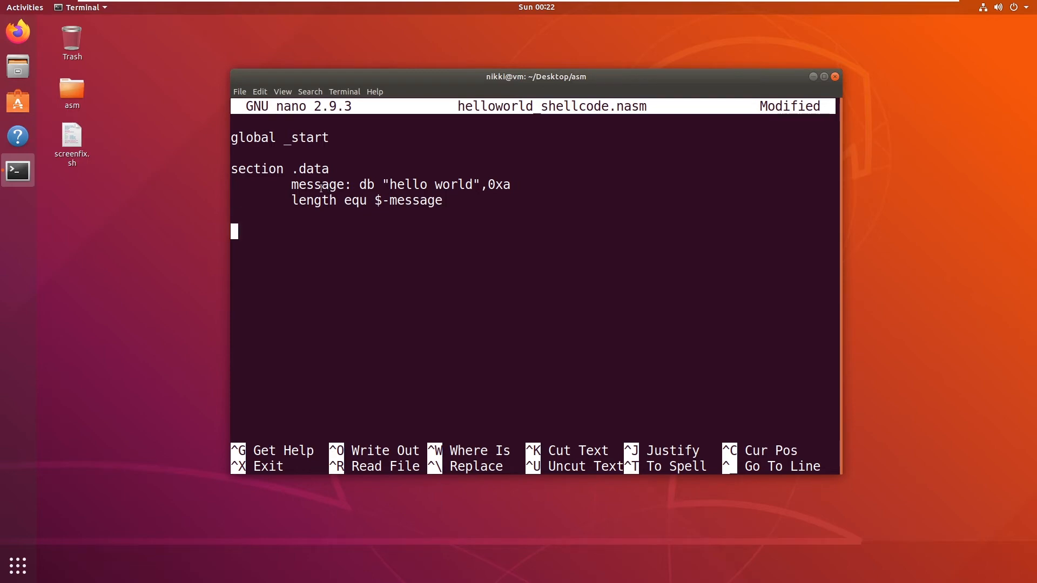
# Add 'section .text' followed by the '_start:' label.
pyautogui.write('section')
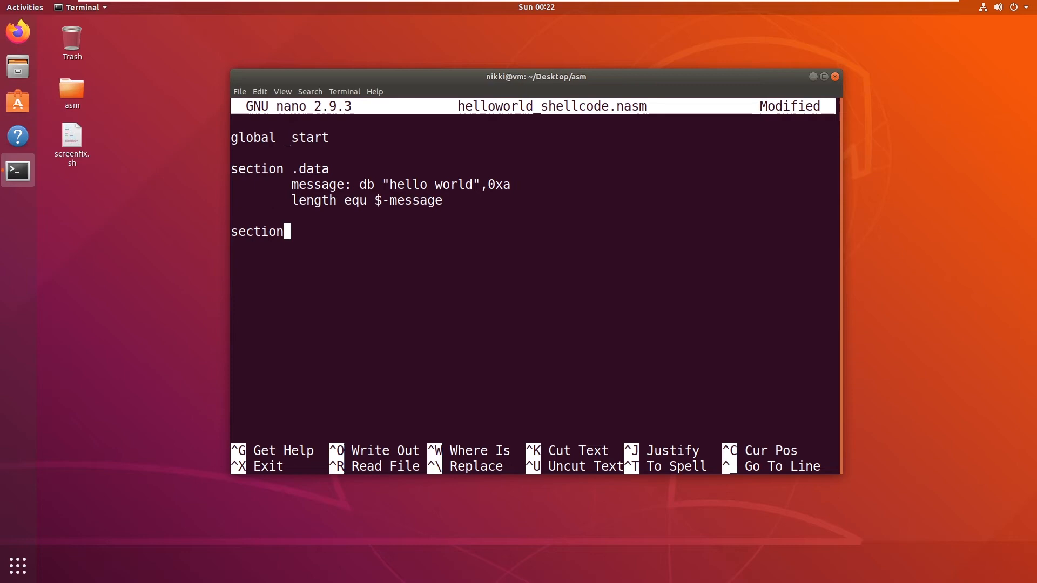
pyautogui.write('.text')
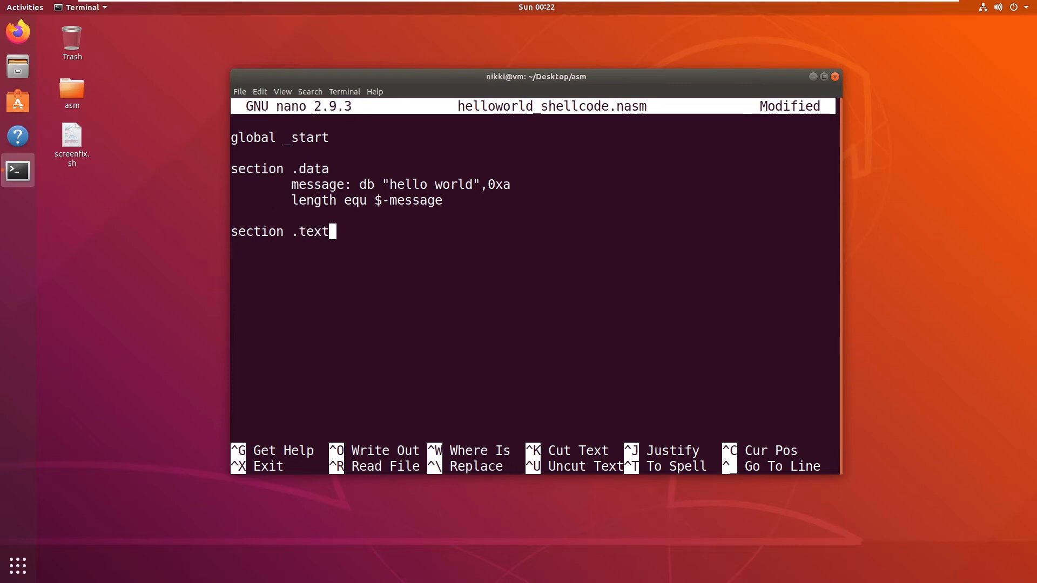
pyautogui.press('Enter')
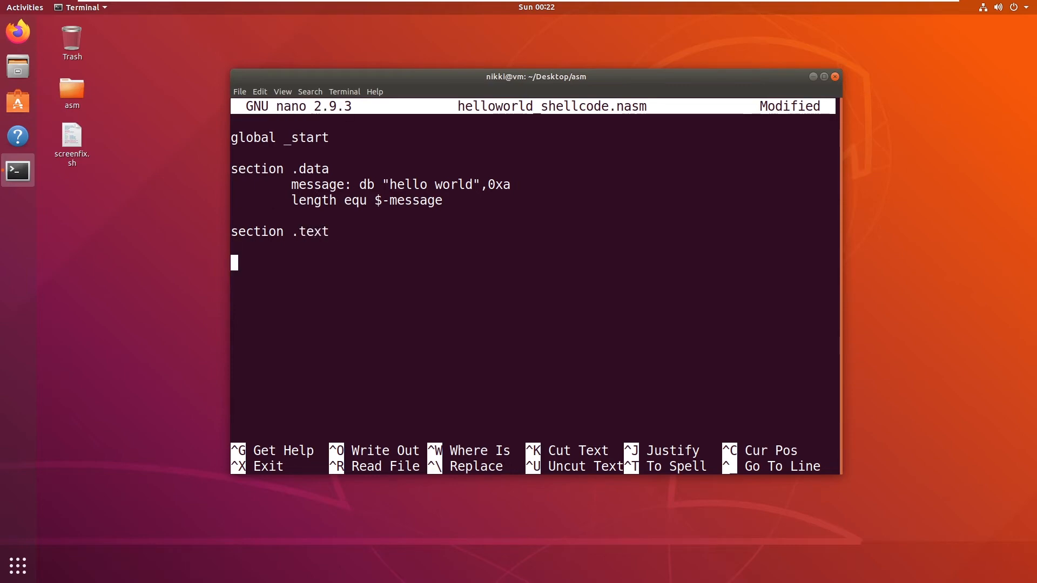
pyautogui.write('_star:')
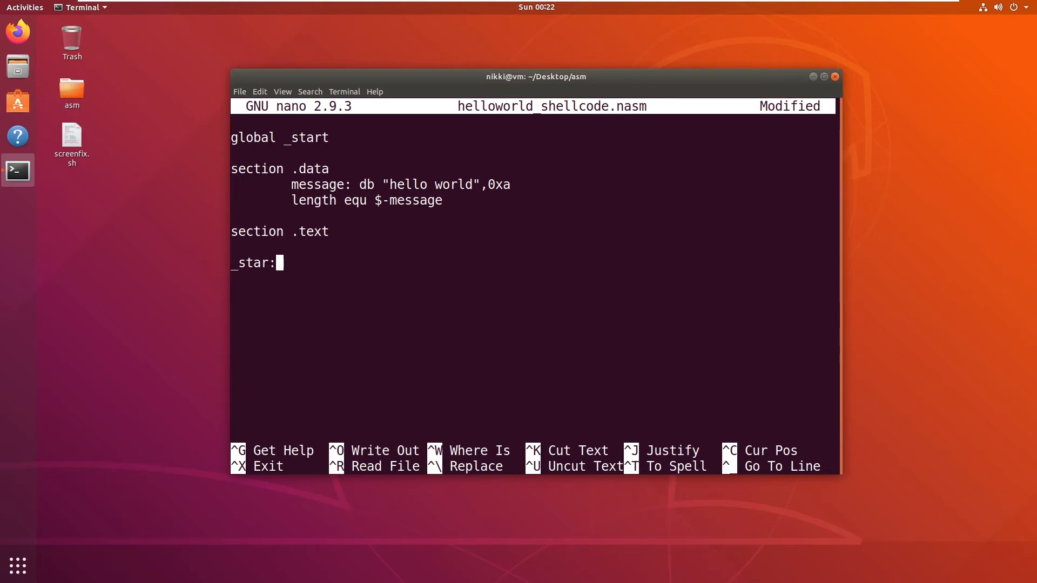
pyautogui.write('t')
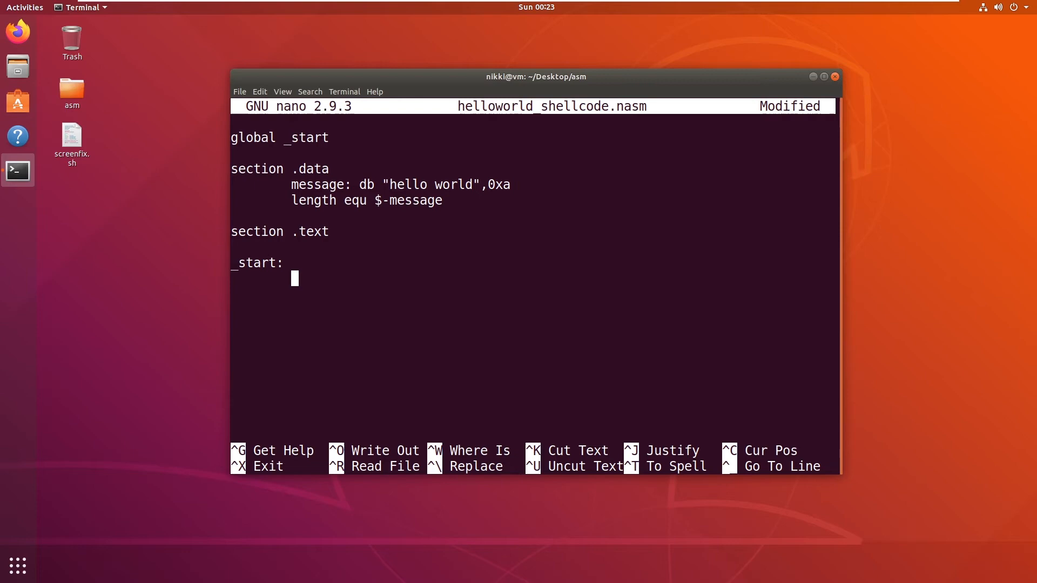
# Add the 'mov al,4' line commented 'storing write syscall number'.
pyautogui.write('mov e')
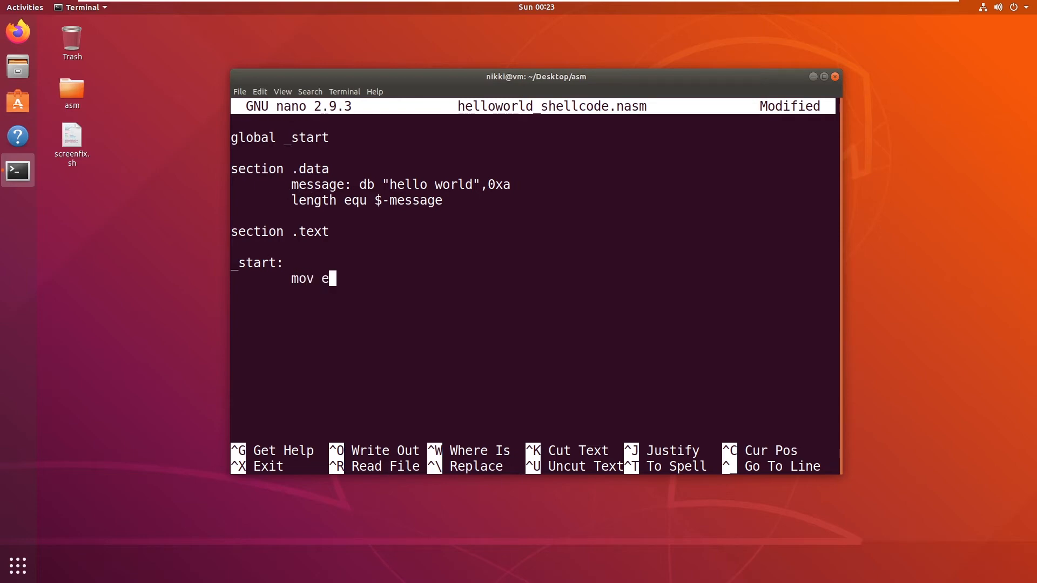
pyautogui.write('ax,4')
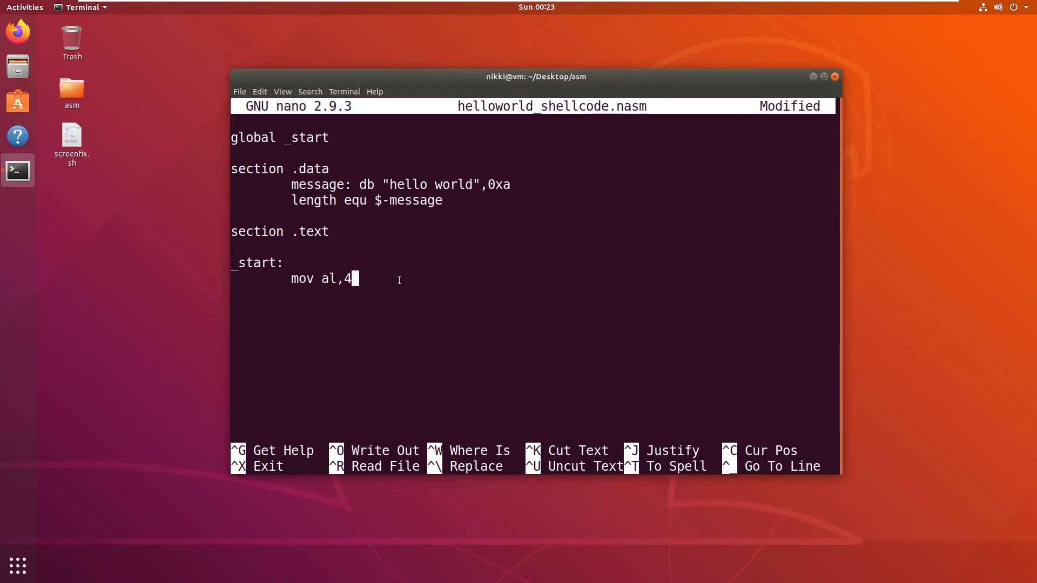
pyautogui.write(';')
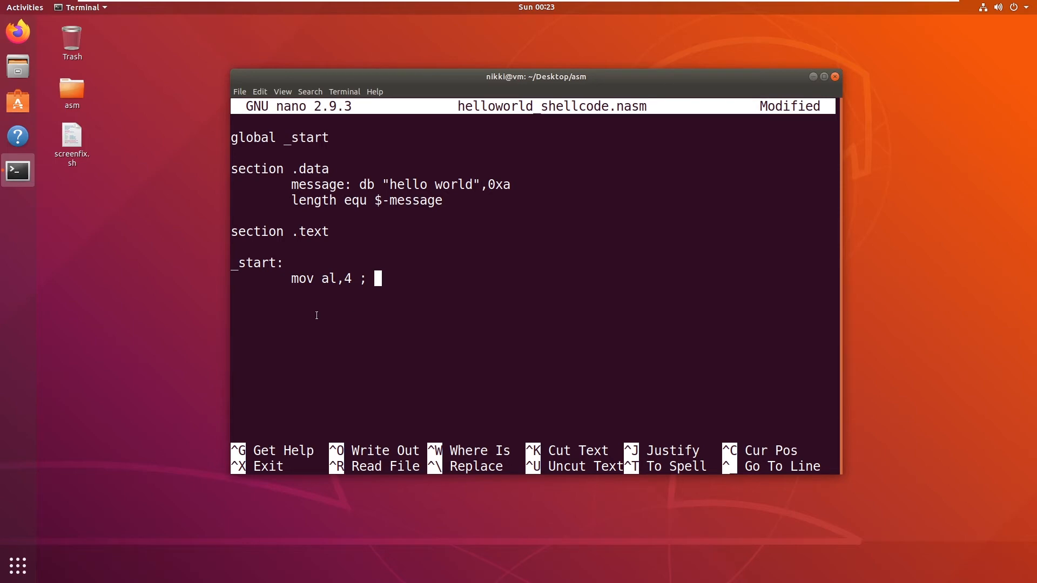
pyautogui.moveTo(311, 340)
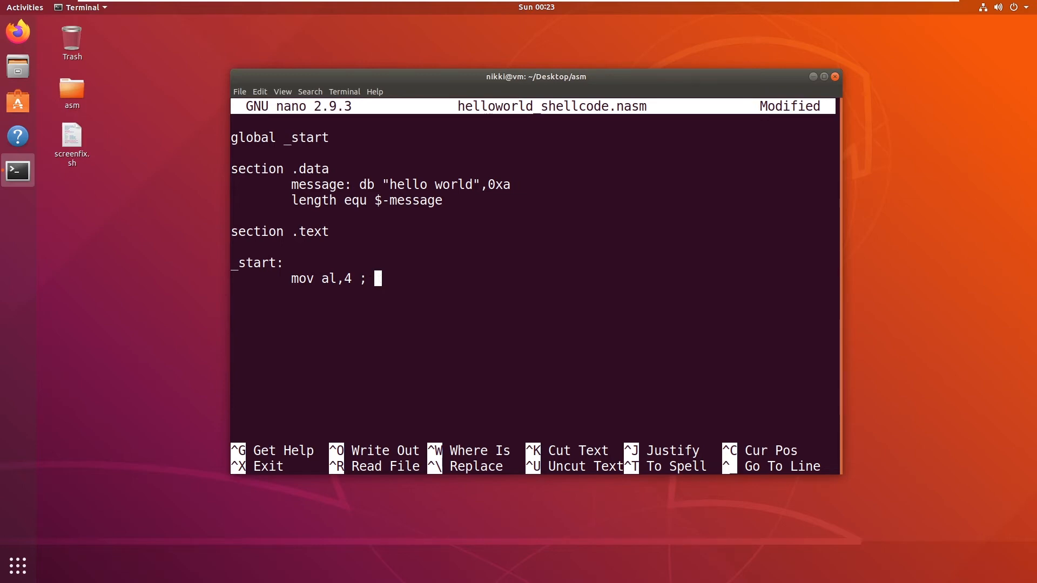
pyautogui.write('storing write syscall number')
pyautogui.write('mov')
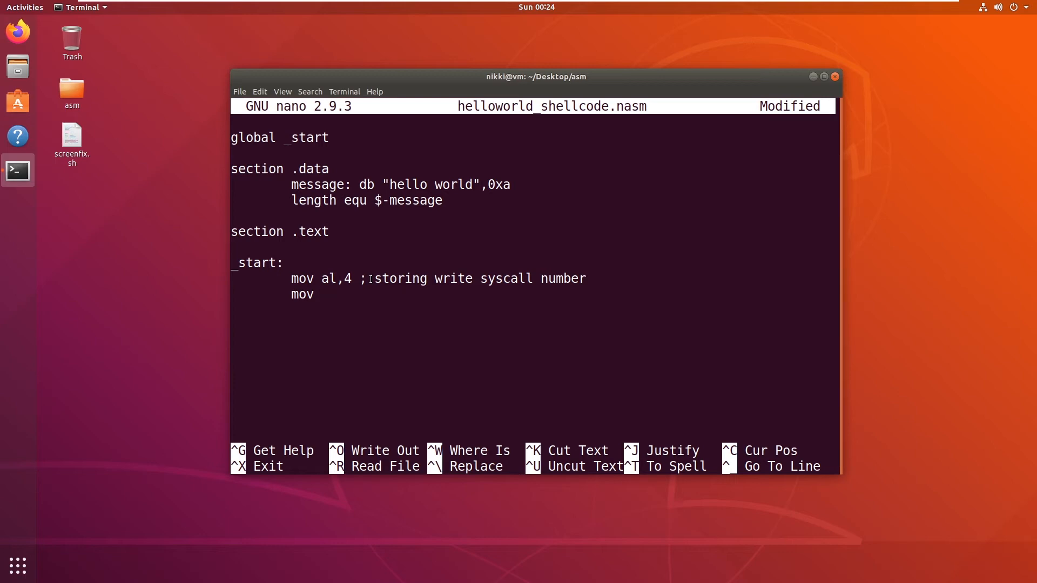
# Add 'mov bl,1' commented 'storing stdout'.
pyautogui.write('bl,')
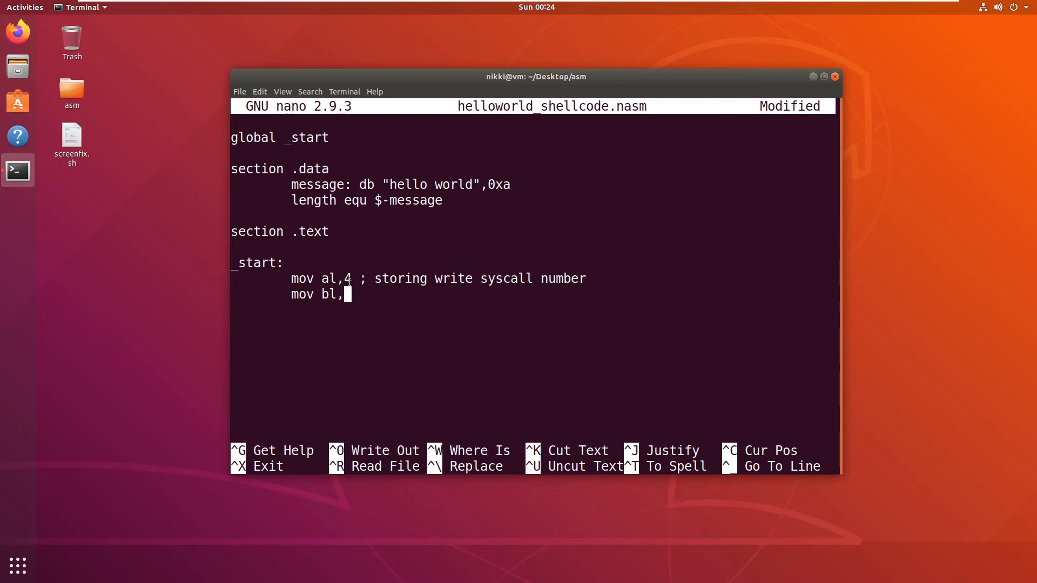
pyautogui.write('1       ;')
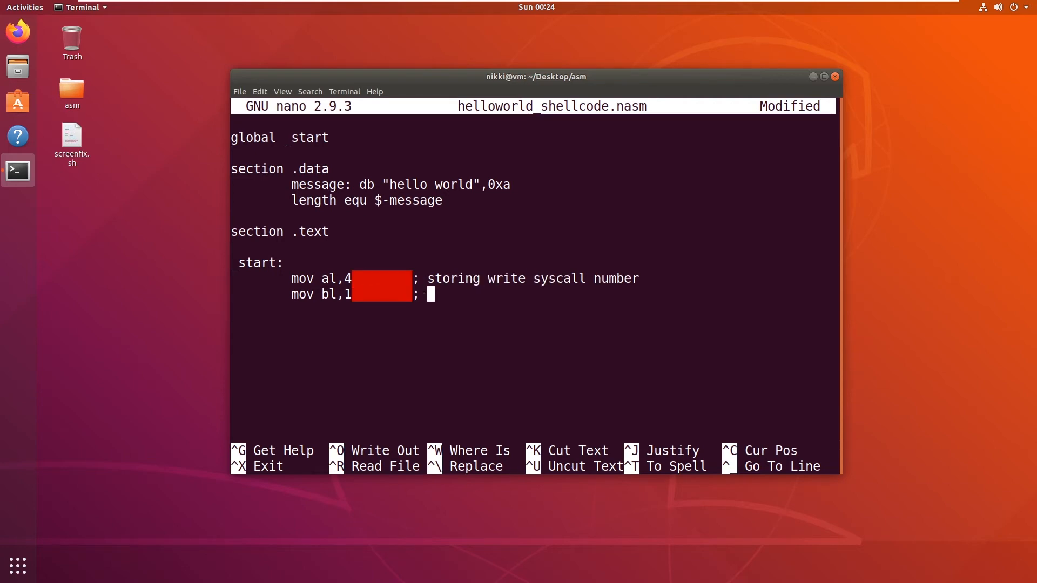
pyautogui.write('stori')
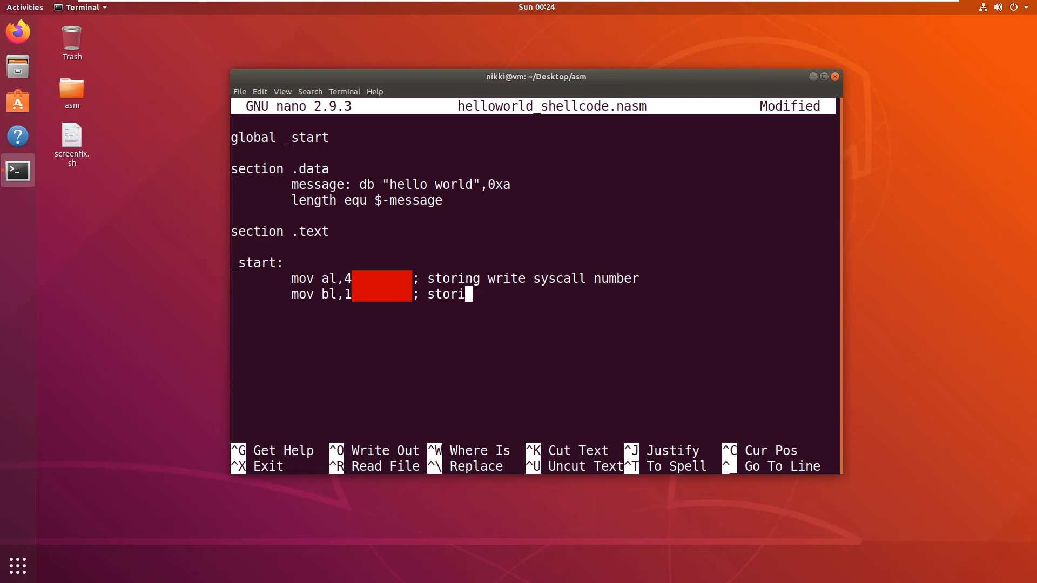
pyautogui.write('ng stdout')
pyautogui.write('mov')
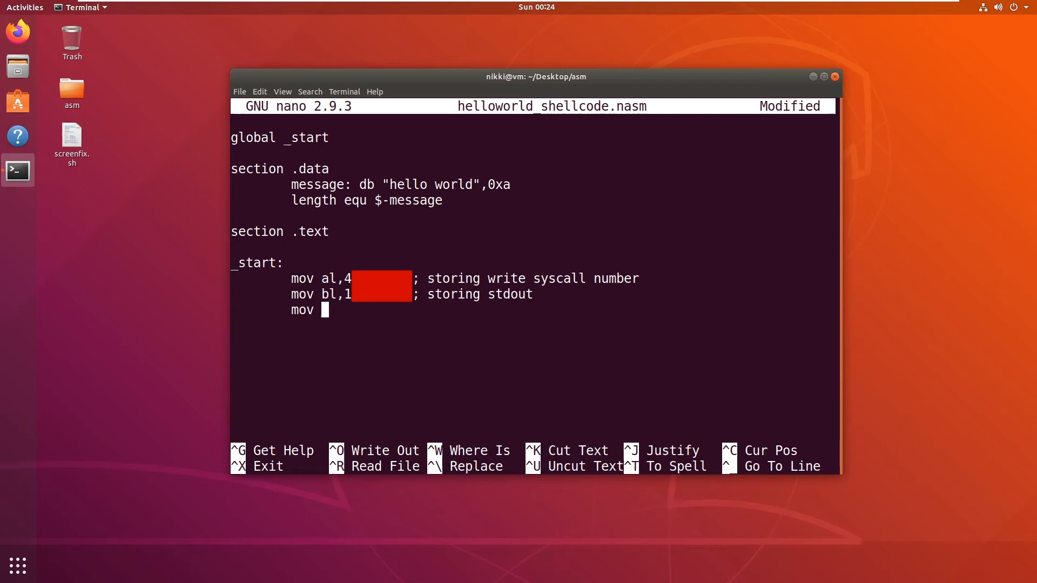
# Add the lines 'mov cl,message', 'mov dl,length' and 'int 0x80'.
pyautogui.write('cl,')
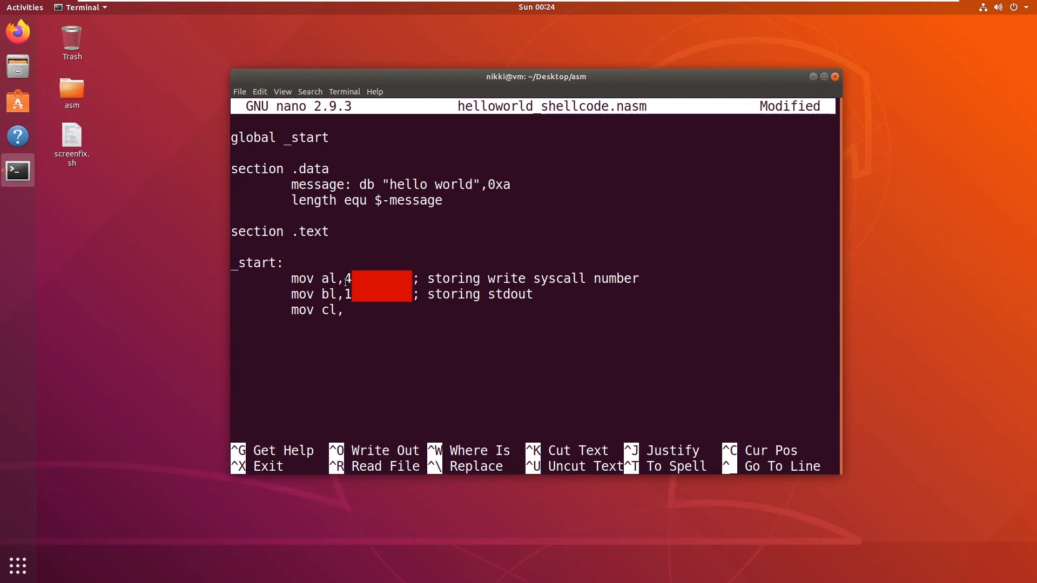
pyautogui.write('messa')
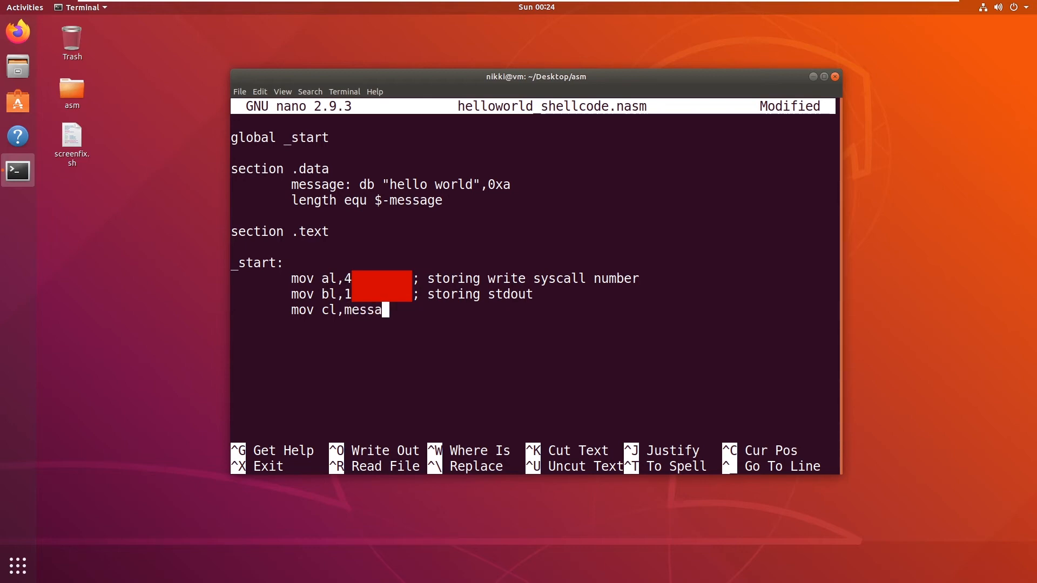
pyautogui.write('ge')
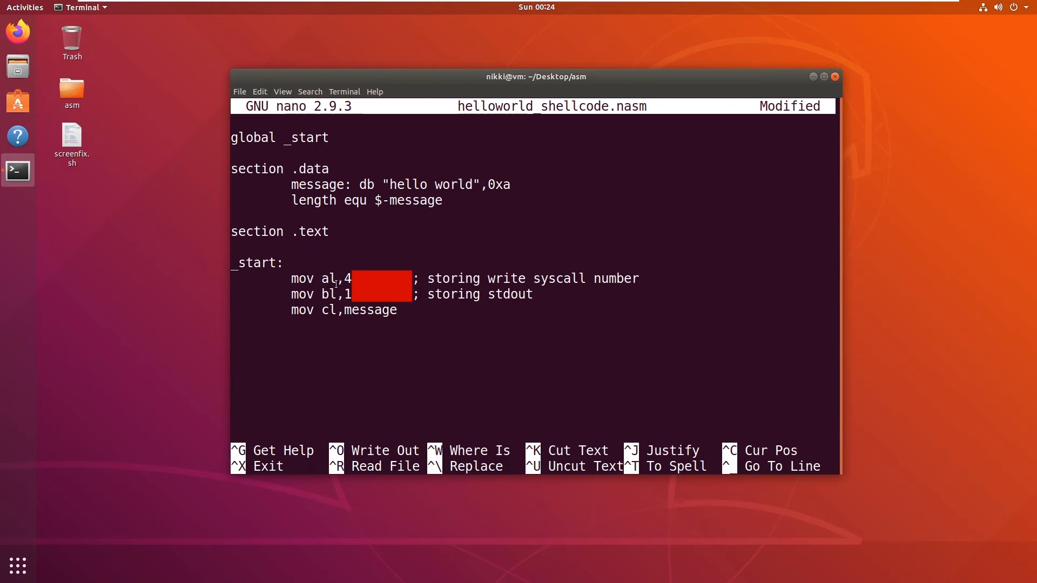
pyautogui.write('mov')
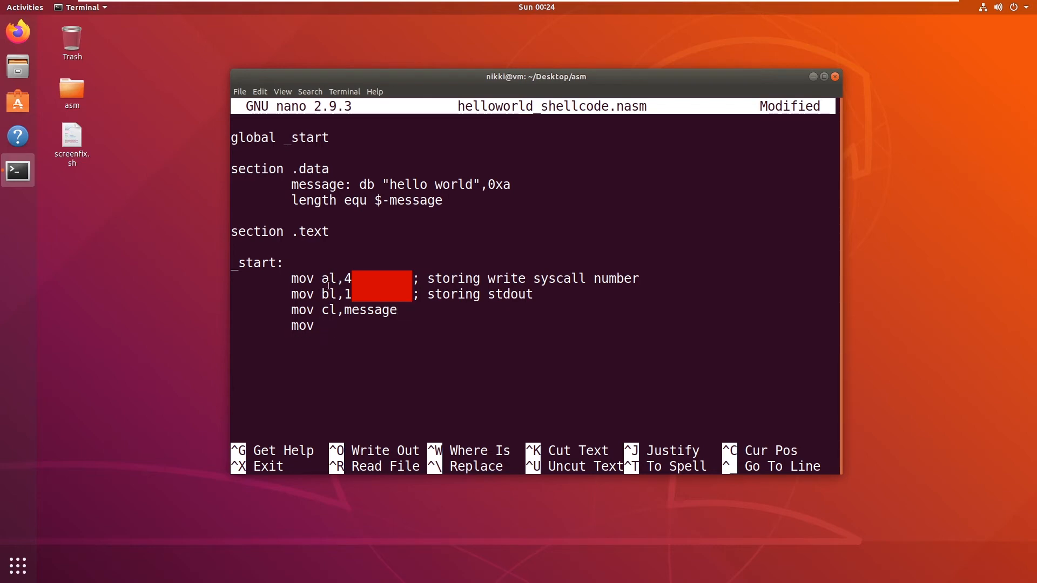
pyautogui.write('dl,')
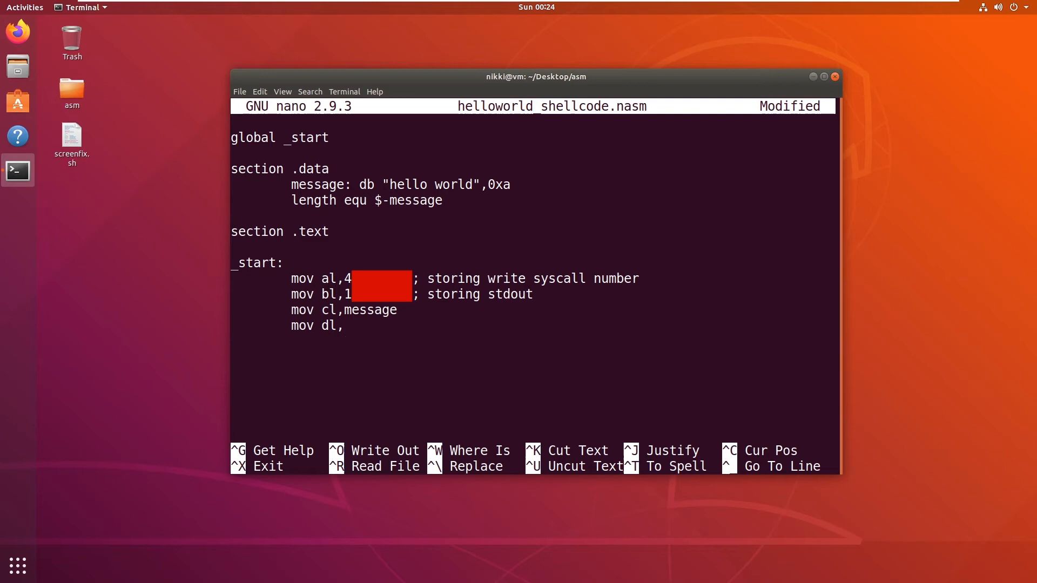
pyautogui.write('len')
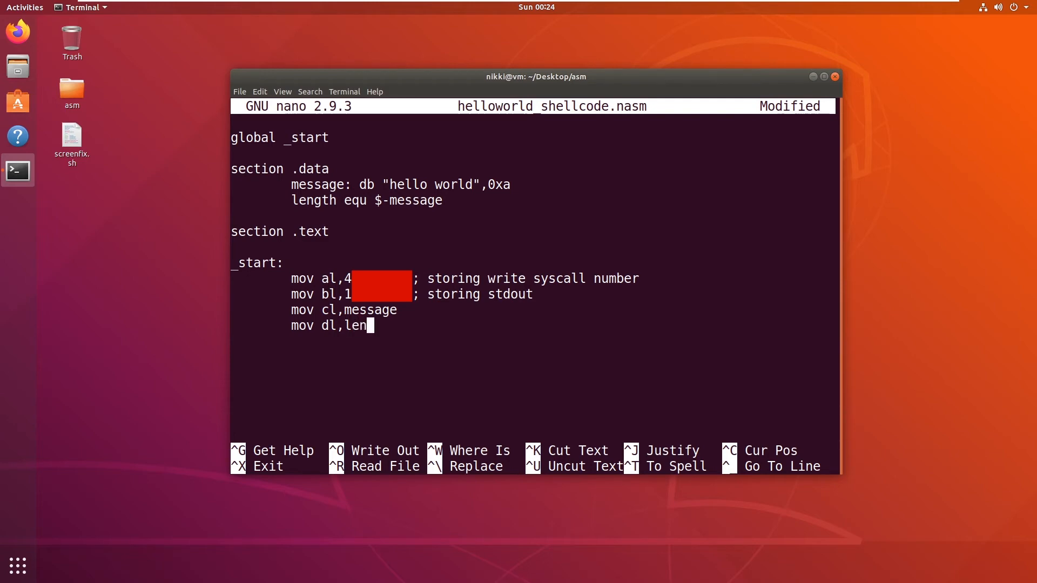
pyautogui.write('gth')
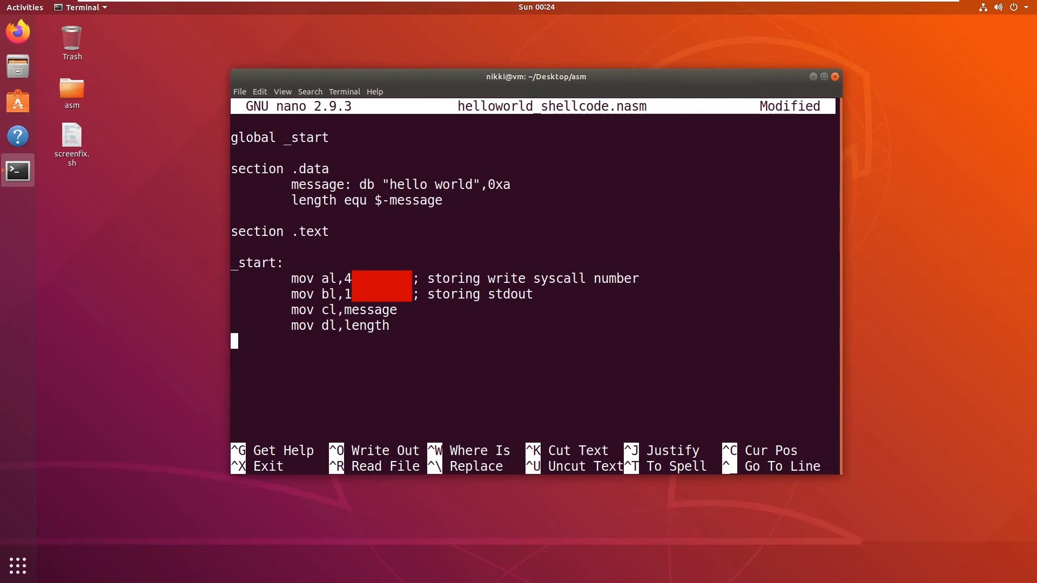
pyautogui.write('int')
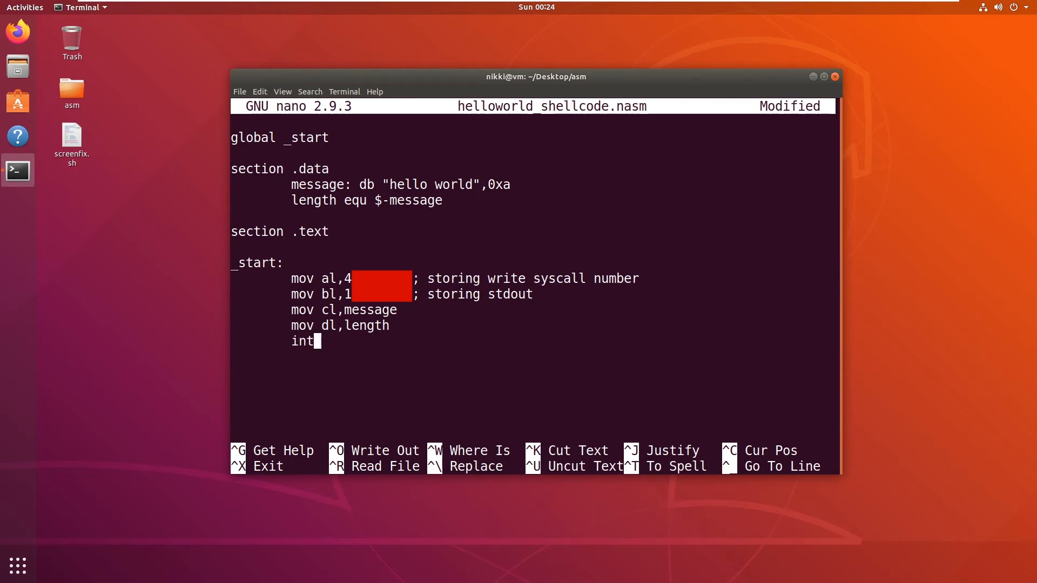
pyautogui.write('0x0')
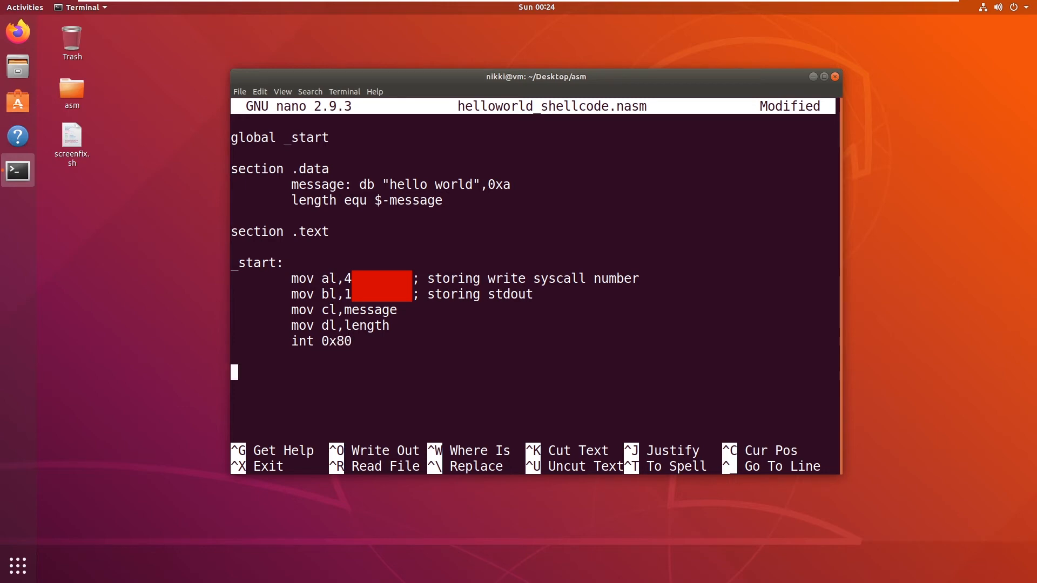
pyautogui.moveTo(360, 363)
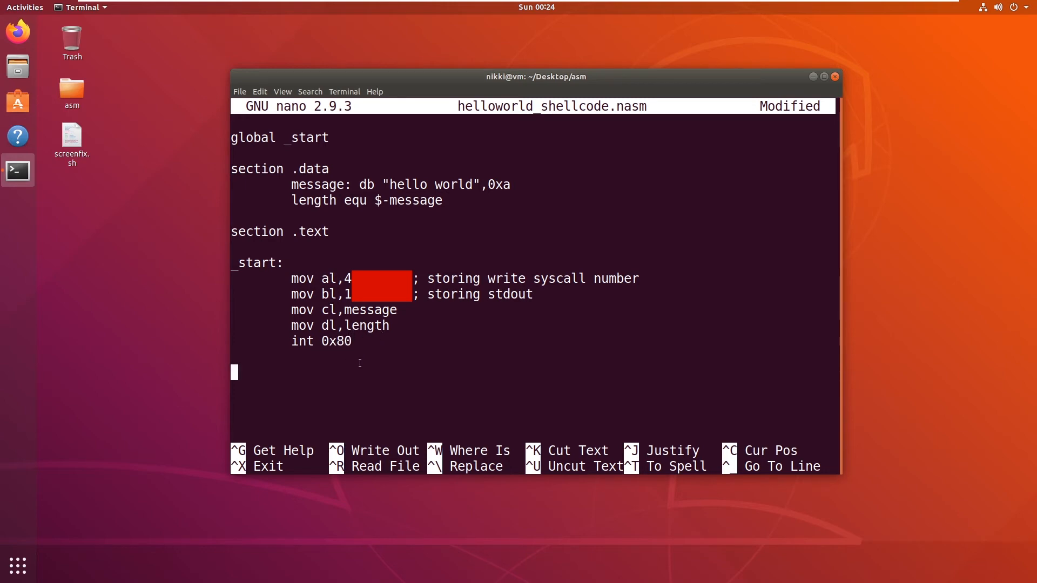
# Add 'mov al,1' commented 'storing exit syscall number', start a 'mov bl,' line, and exit nano.
pyautogui.write('m')
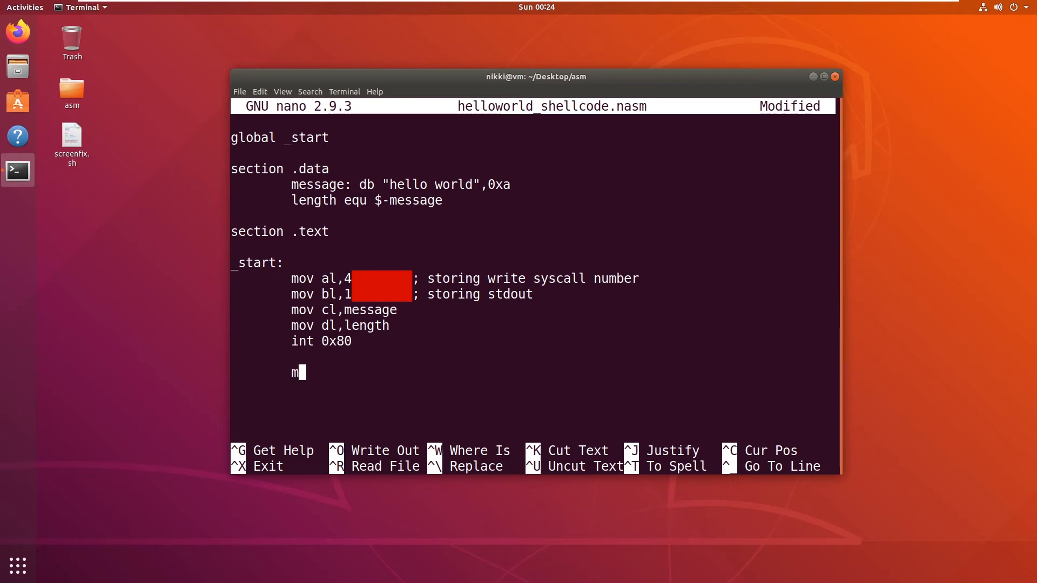
pyautogui.write('ov a')
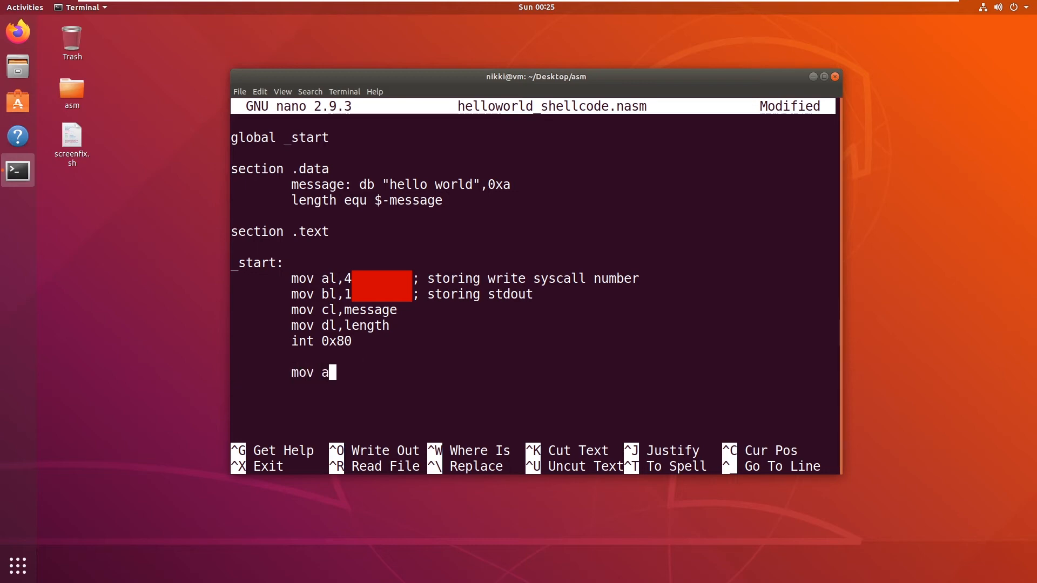
pyautogui.write('l,1')
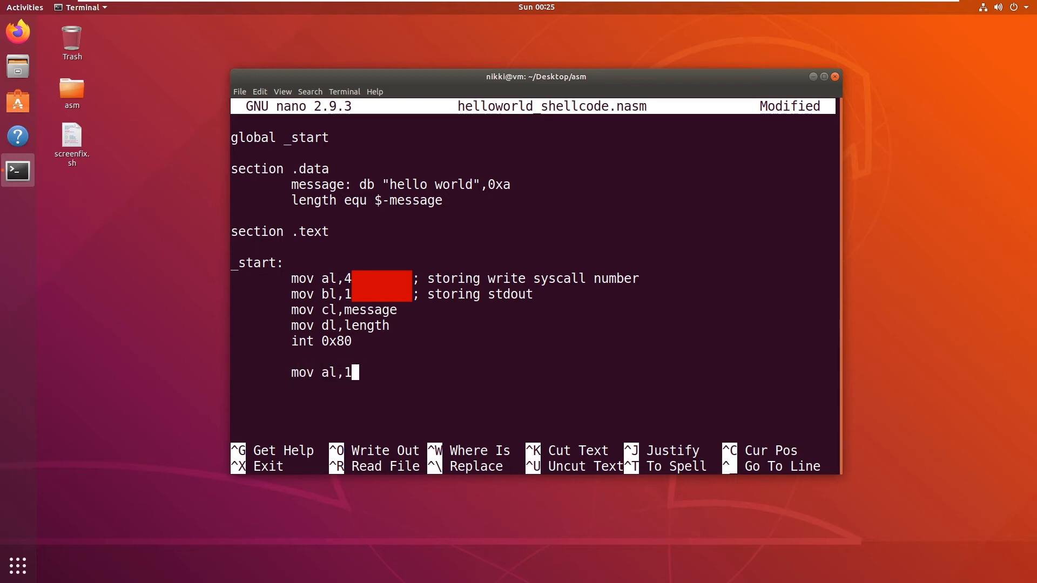
pyautogui.write(';')
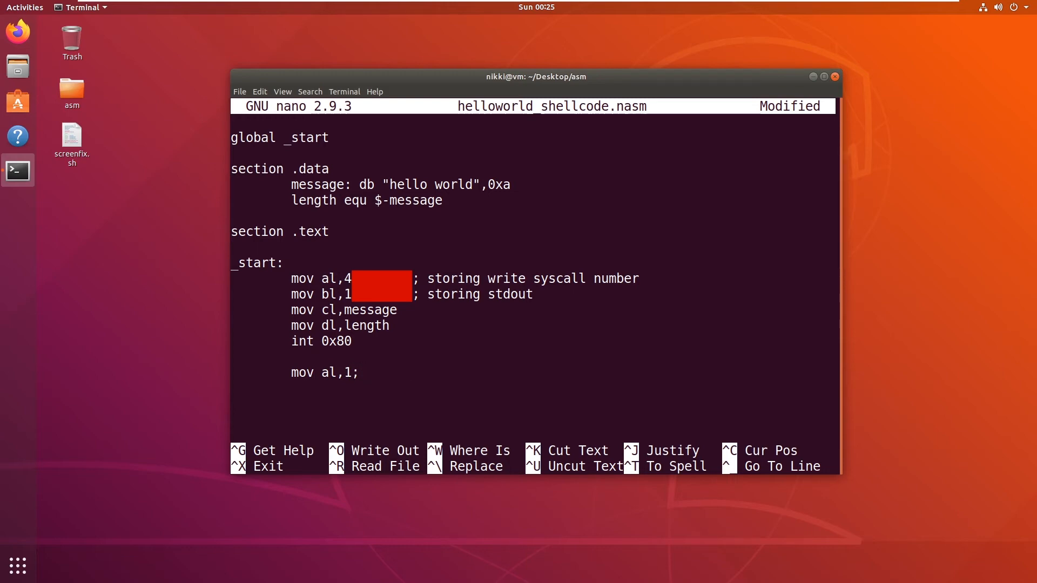
pyautogui.write('storing')
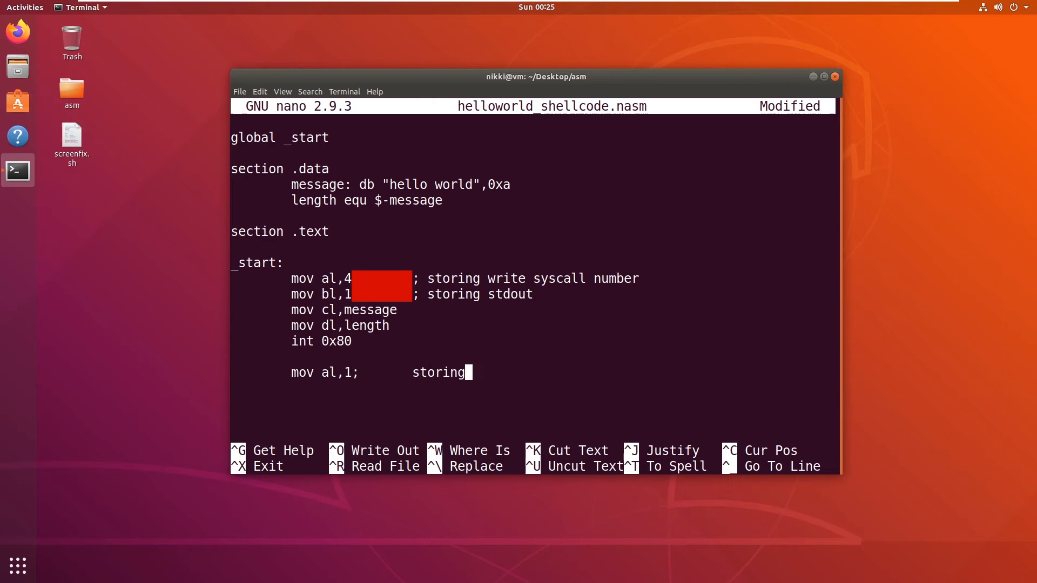
pyautogui.write('exit syscall number')
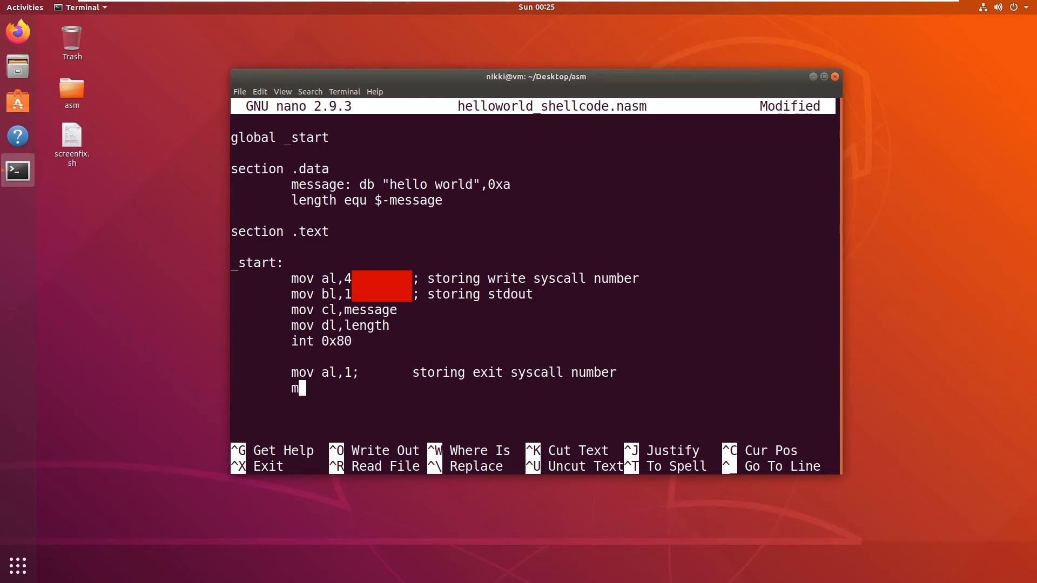
pyautogui.write('ov bl,')
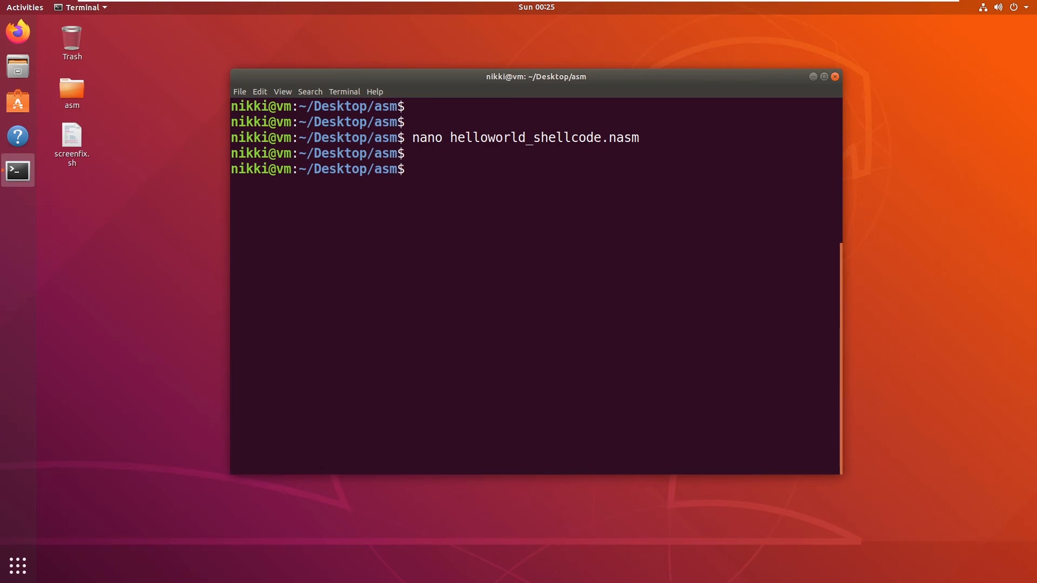
# Assemble helloworld_shellcode.nasm with 'nasm -f elf32' into helloworld_shellcode.o.
pyautogui.write('nasm -f')
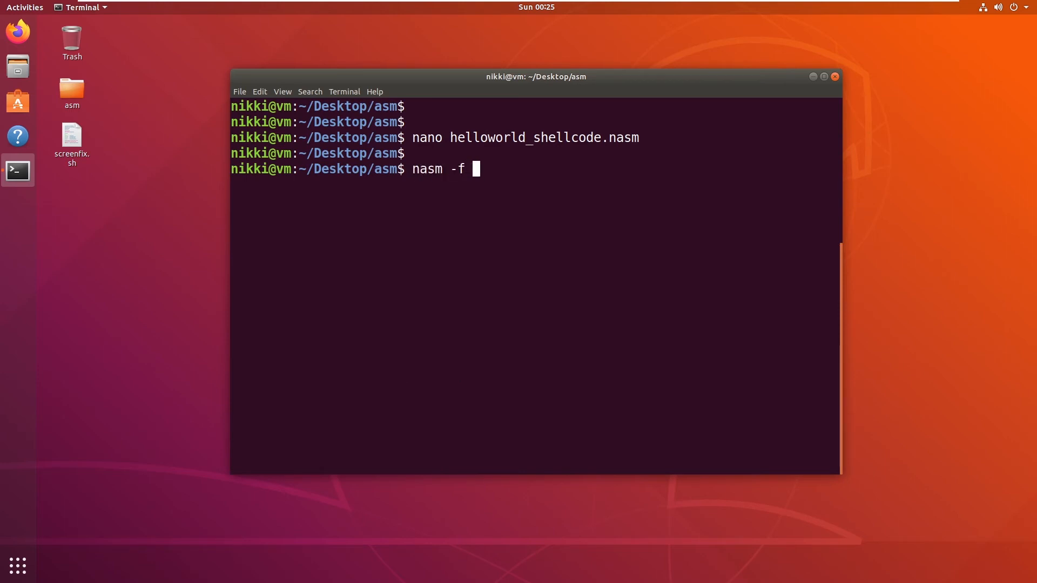
pyautogui.write('elf32 he')
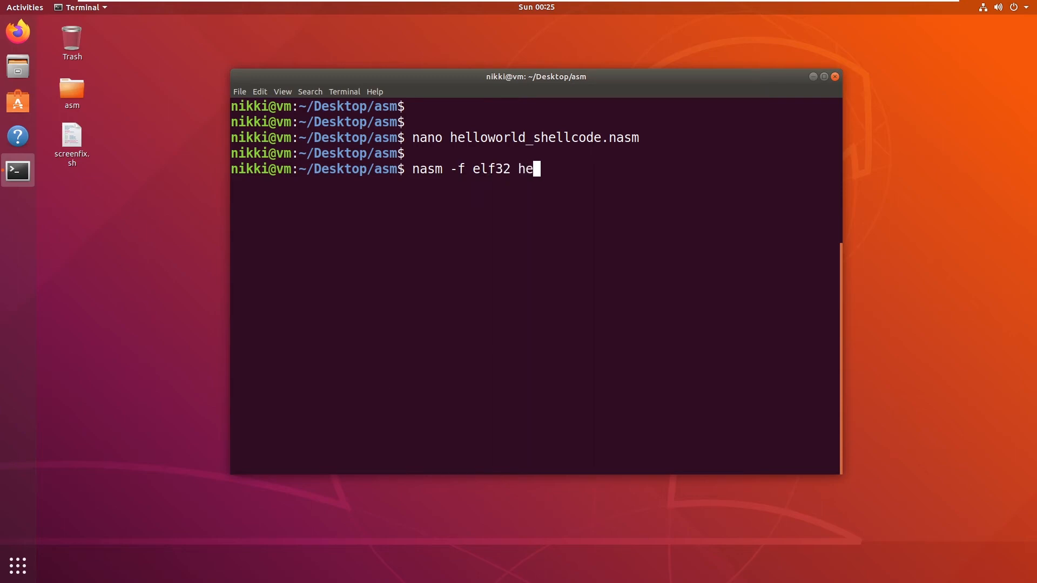
pyautogui.write('lloworld_shellcode.nasm')
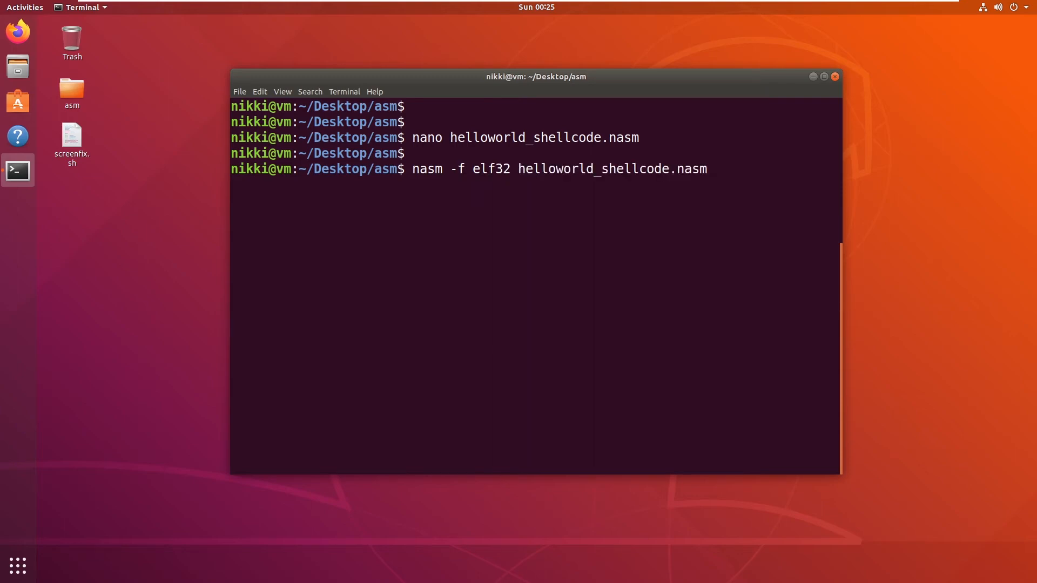
pyautogui.write('-o helloworld')
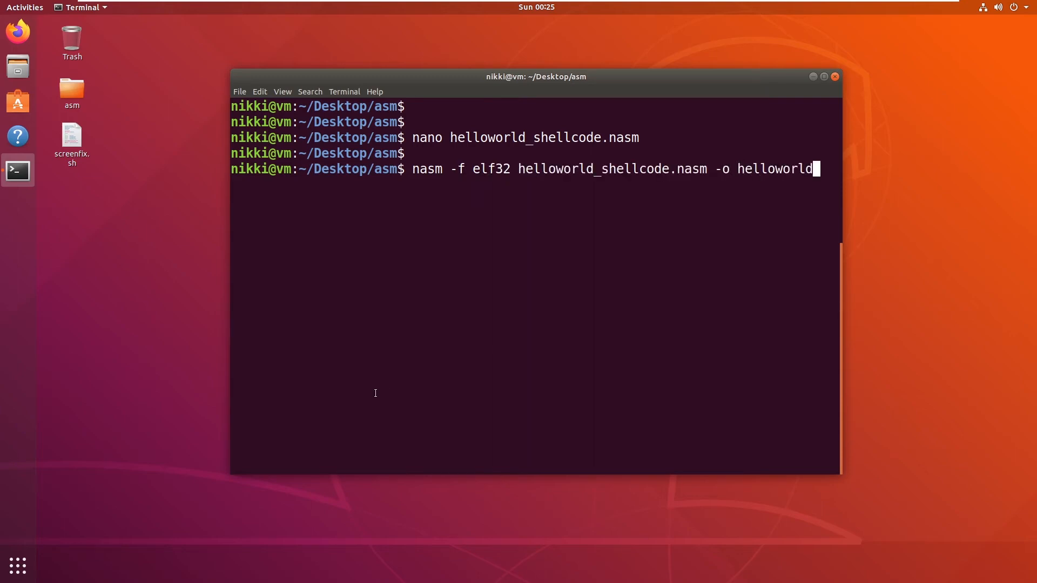
pyautogui.write('_shellcode.nasm')
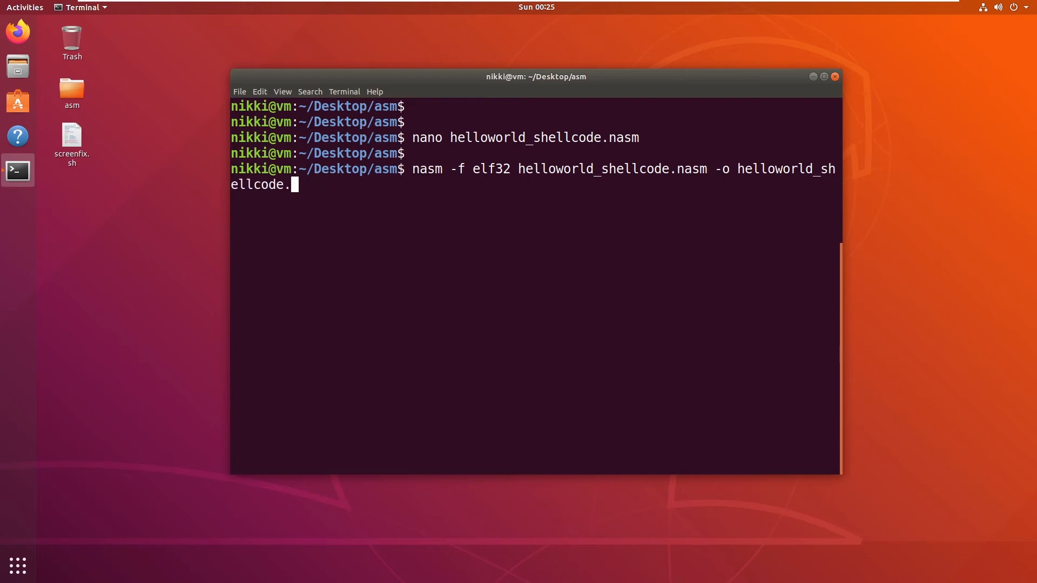
pyautogui.write('o')
pyautogui.press('Return')
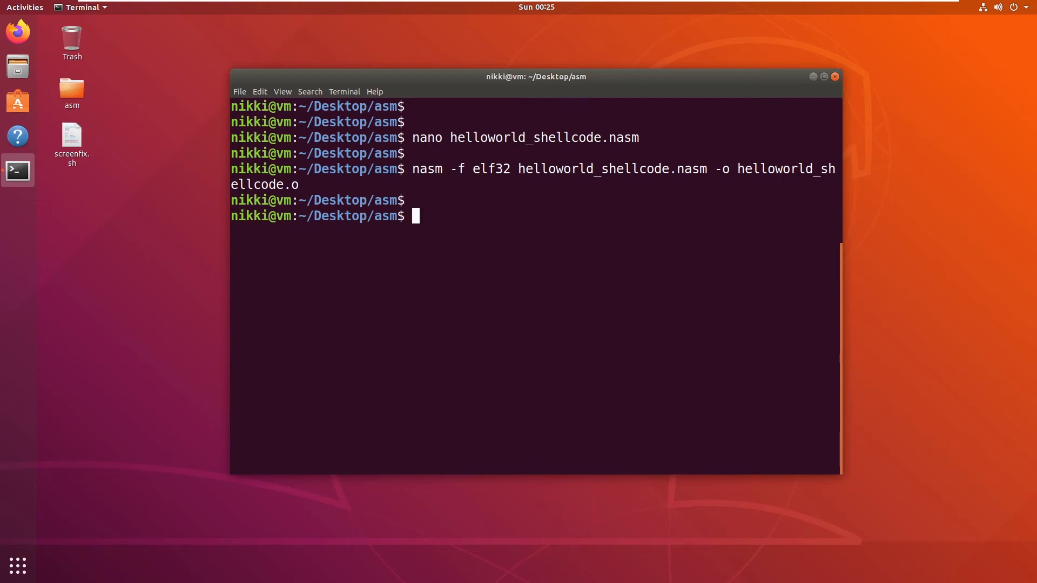
# Link helloworld_shellcode.o with 'ld -m elf_i386', which fails with 'relocation truncated to fit'.
pyautogui.write('ld -m e')
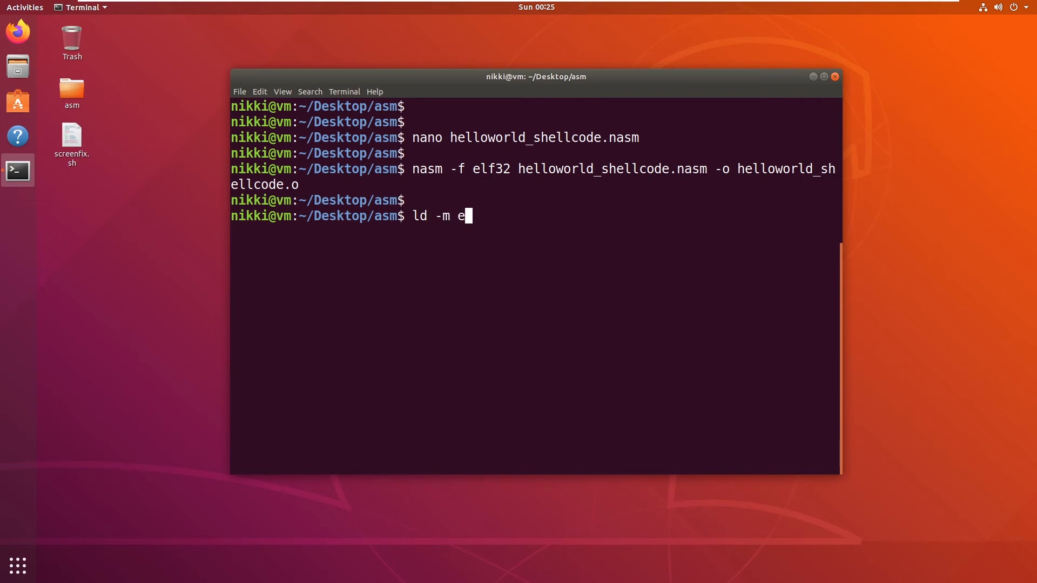
pyautogui.write('lf_i')
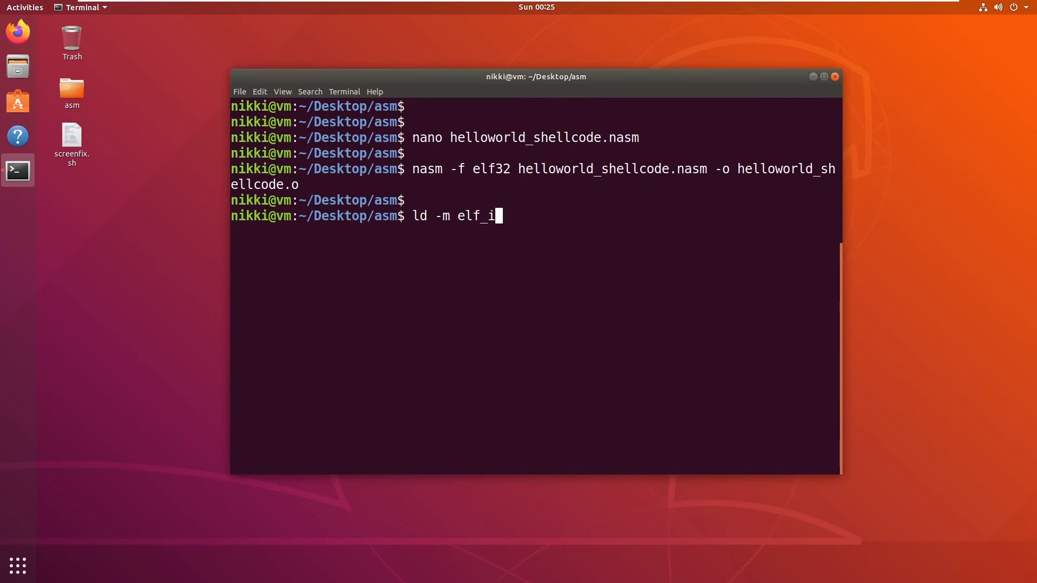
pyautogui.write('38')
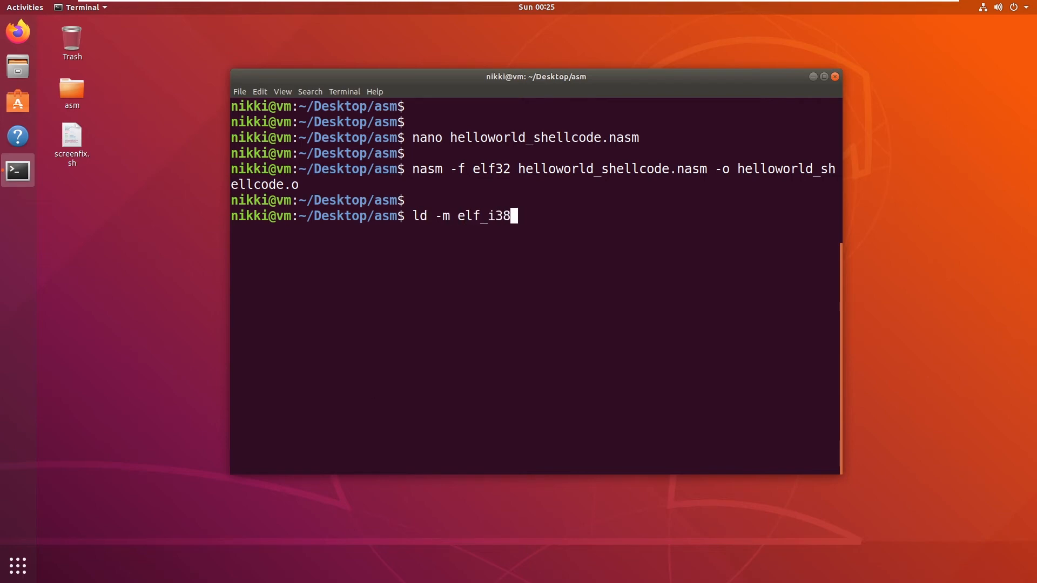
pyautogui.write('6 helloworld_s')
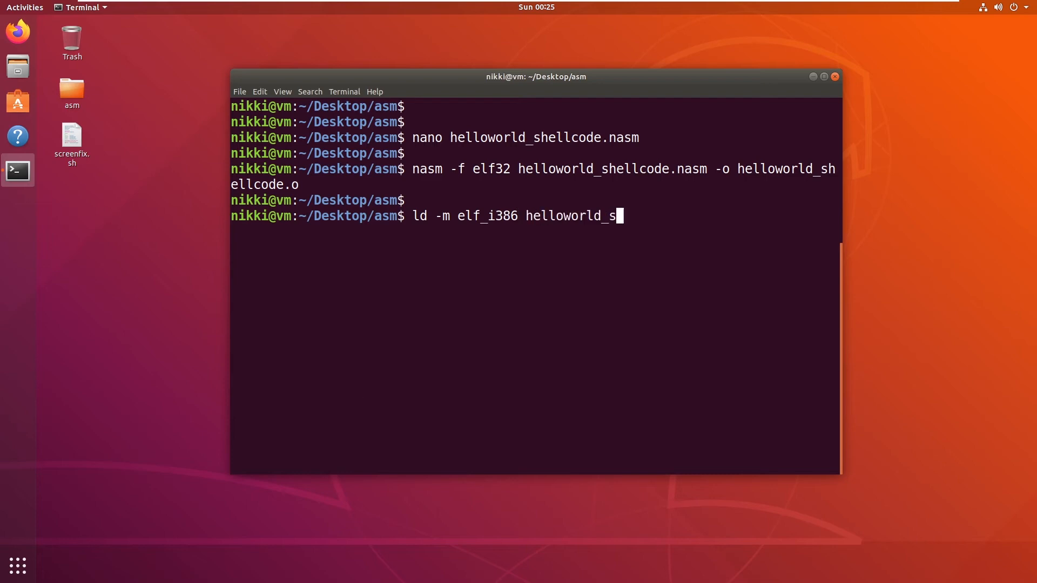
pyautogui.write('hellcode.o -0o')
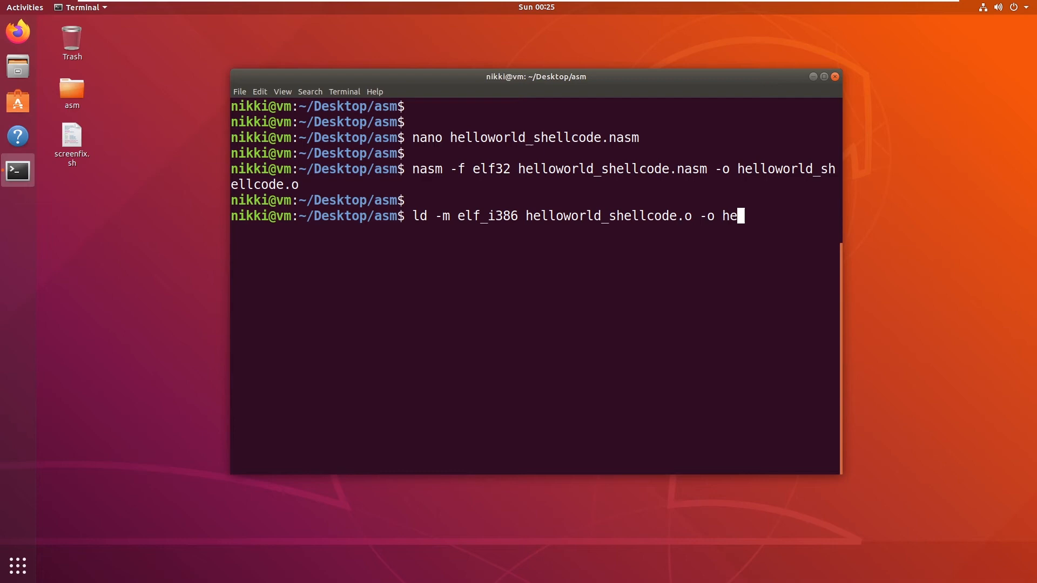
pyautogui.write('lloworld_shellcode.')
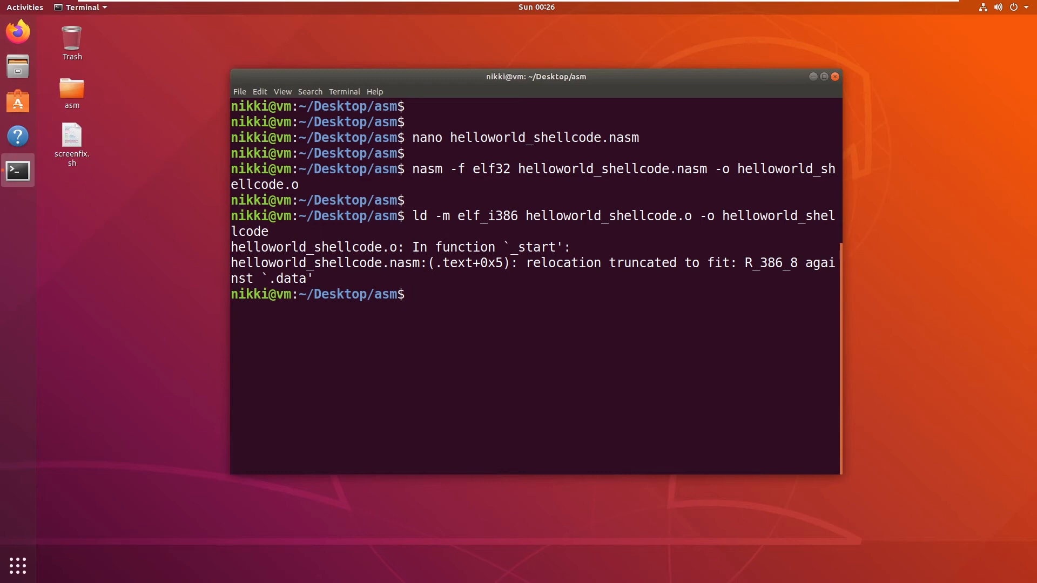
pyautogui.write('nano')
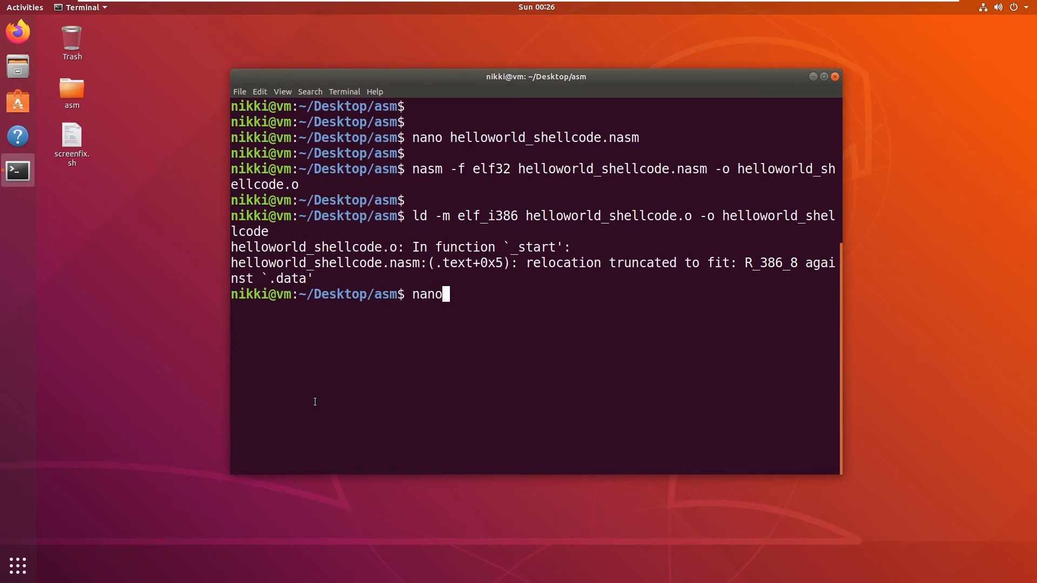
# Remove extra spaces before the write and stdout line comments, save, and rerun nasm.
pyautogui.write('helloworld_')
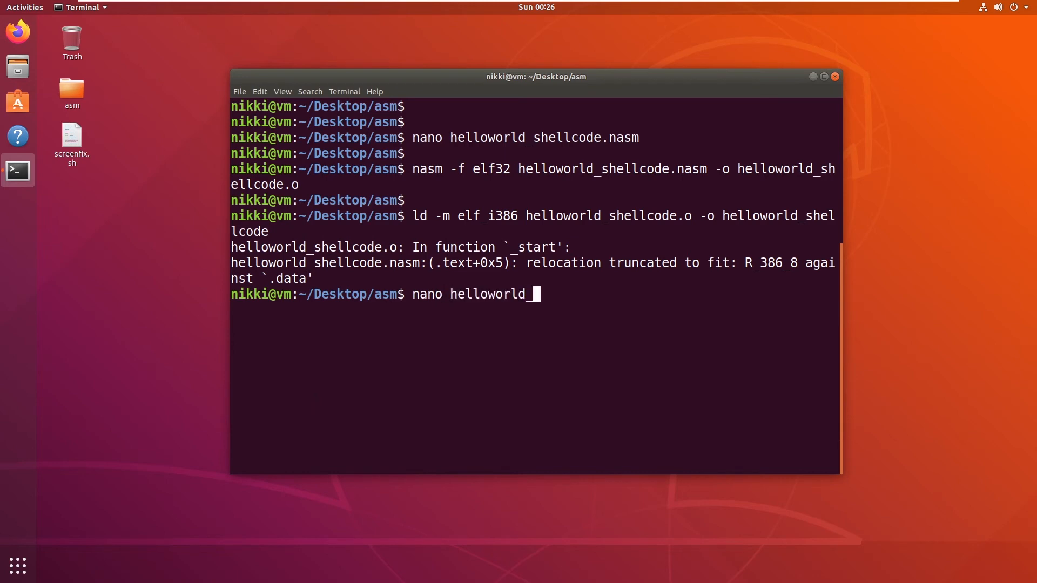
pyautogui.write('shellcode.')
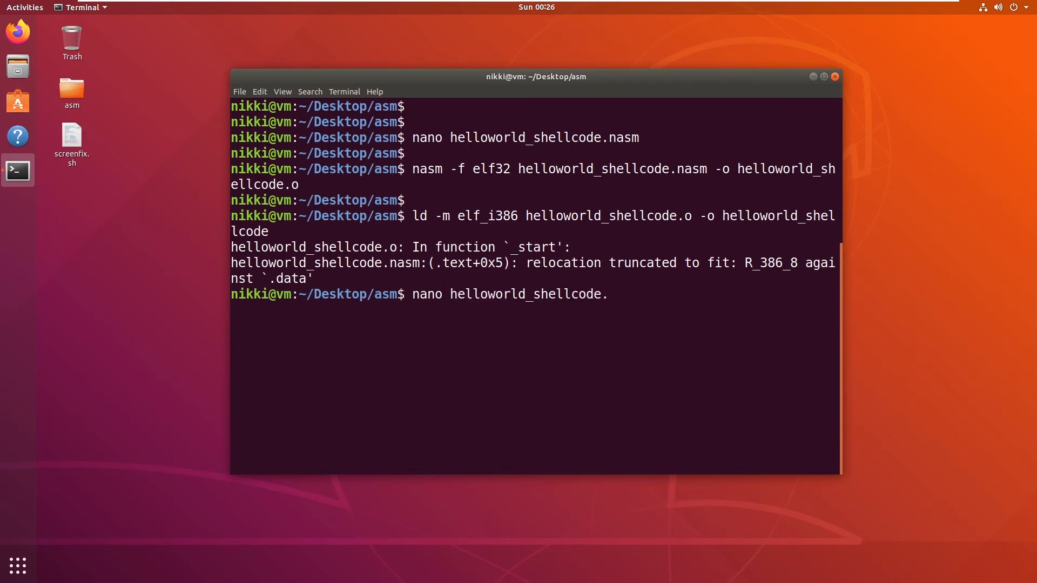
pyautogui.press('Return')
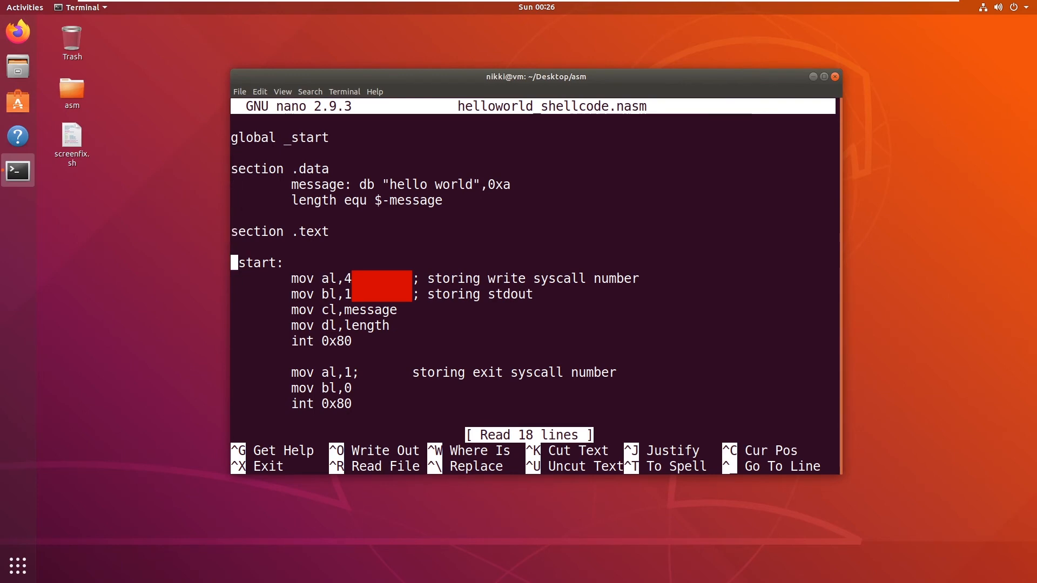
pyautogui.press('Down')
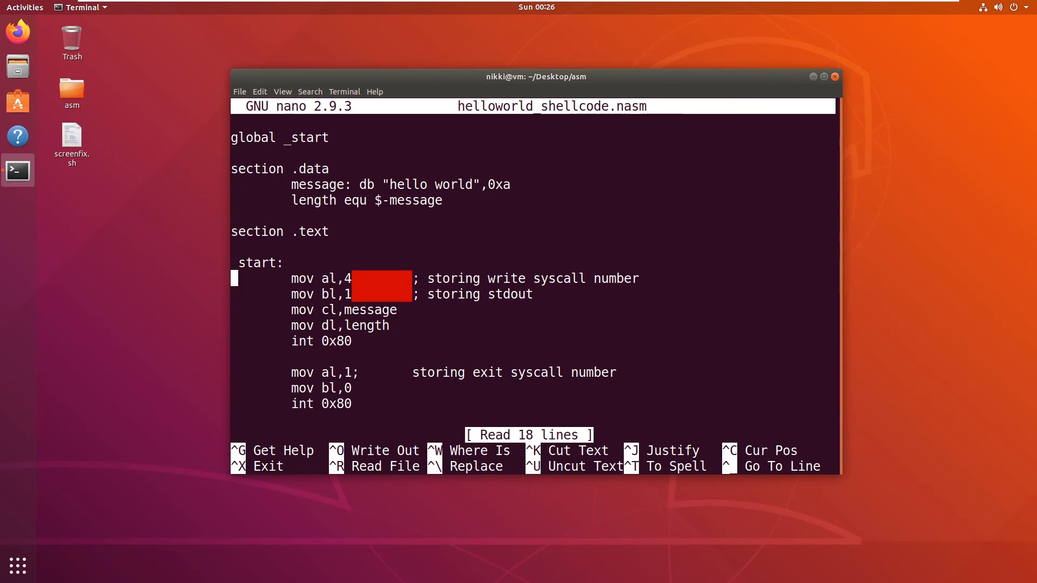
pyautogui.click(358, 279)
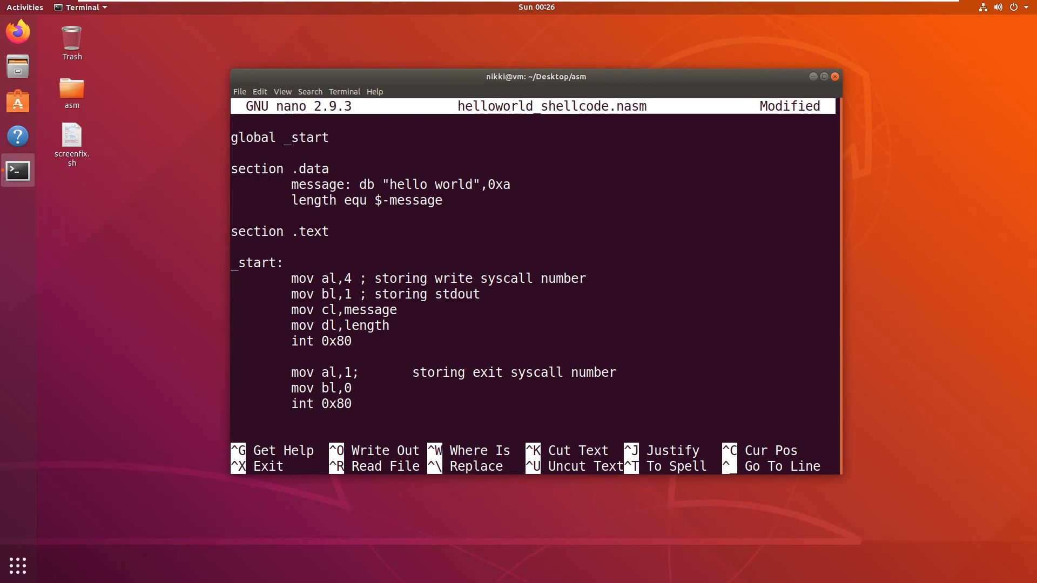
pyautogui.press('ctrl+o')
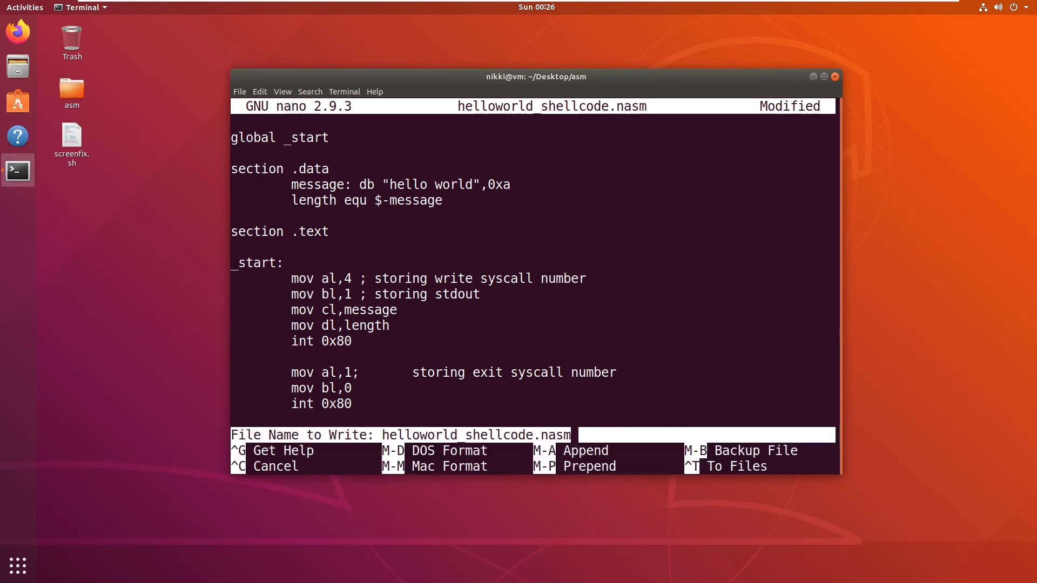
pyautogui.press('Enter')
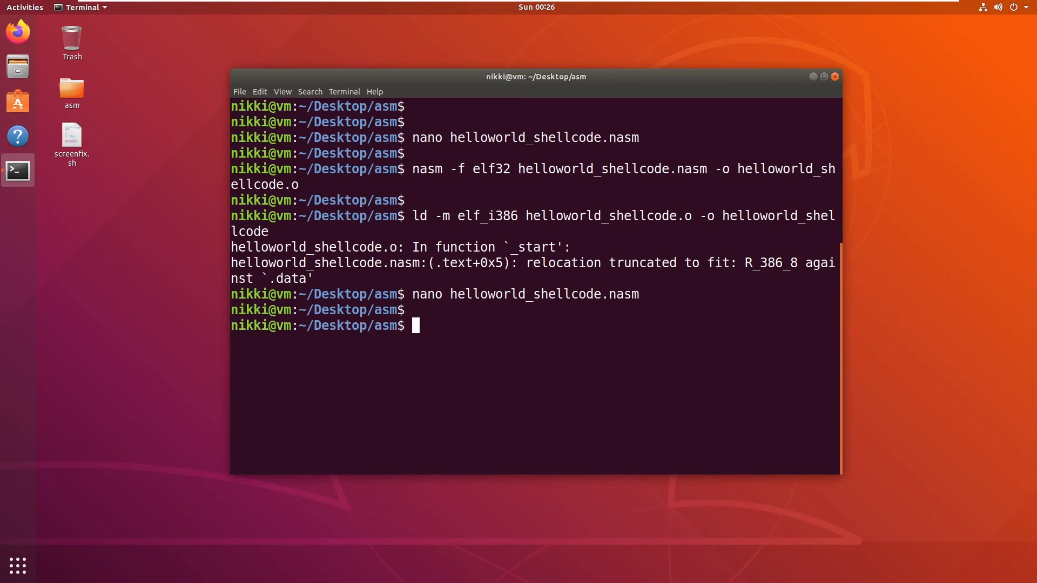
pyautogui.write('nasm -f elf32 helloworld_shellcode.nasm -o helloworld_shellcode.o')
pyautogui.write('ld -m elf_i386 helloworld_shellcode.o -o helloworld_shellcode')
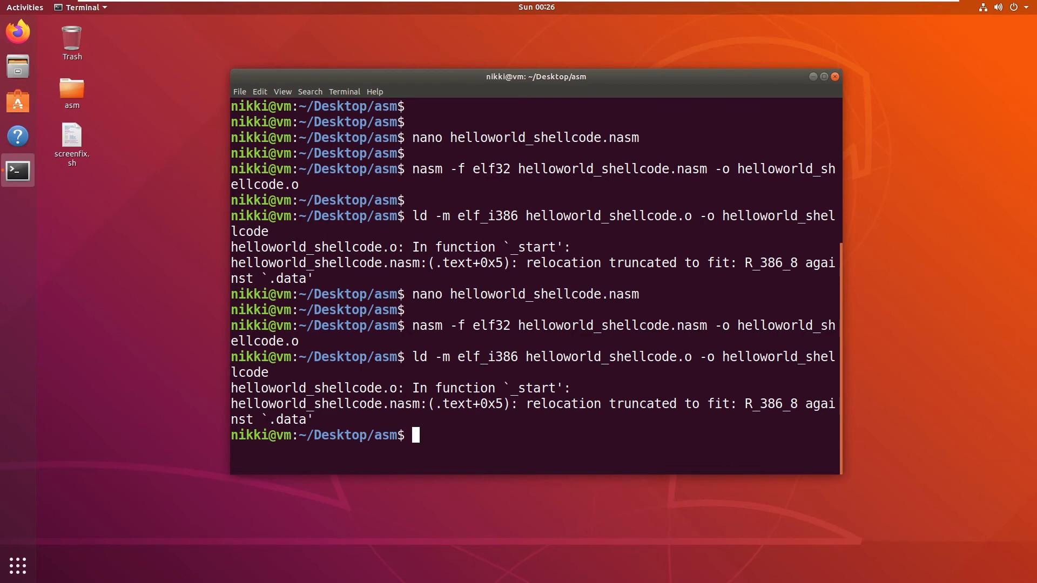
# Change 'length equ' to 'length: equ' in helloworld_shellcode.nasm and save.
pyautogui.write('nano helloworld_shellcode.nasm')
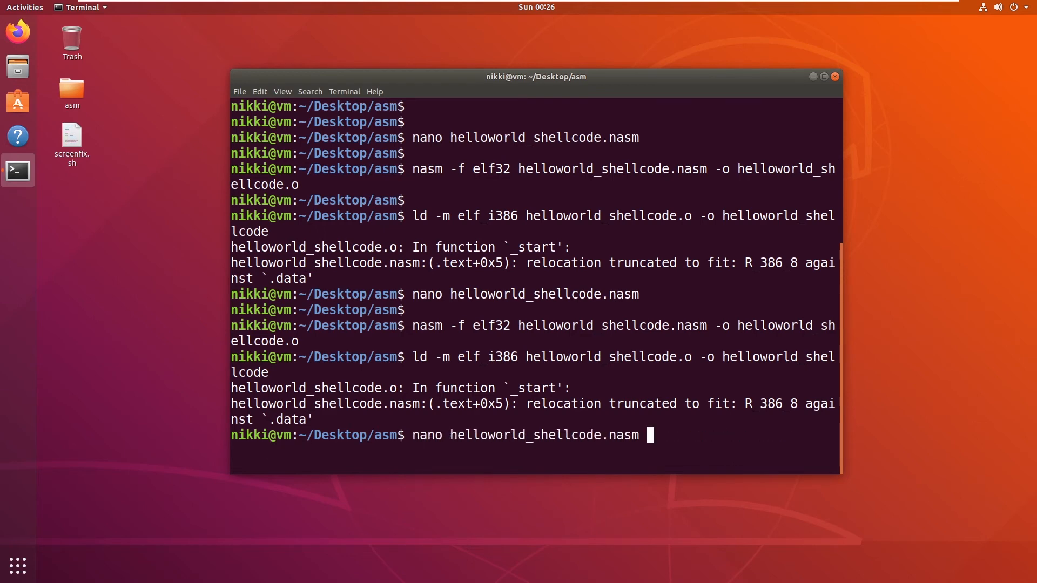
pyautogui.press('Return')
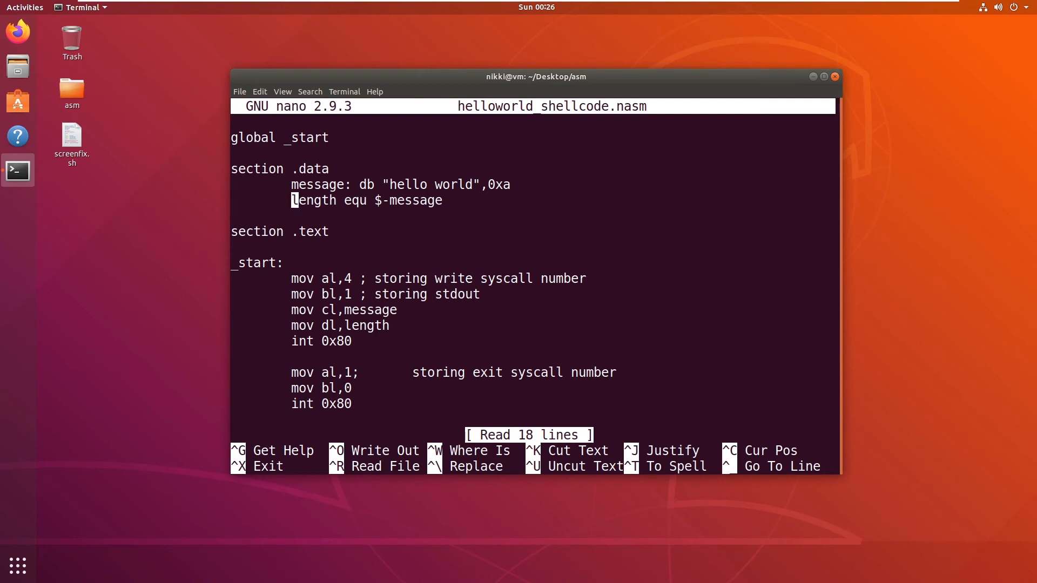
pyautogui.write(':')
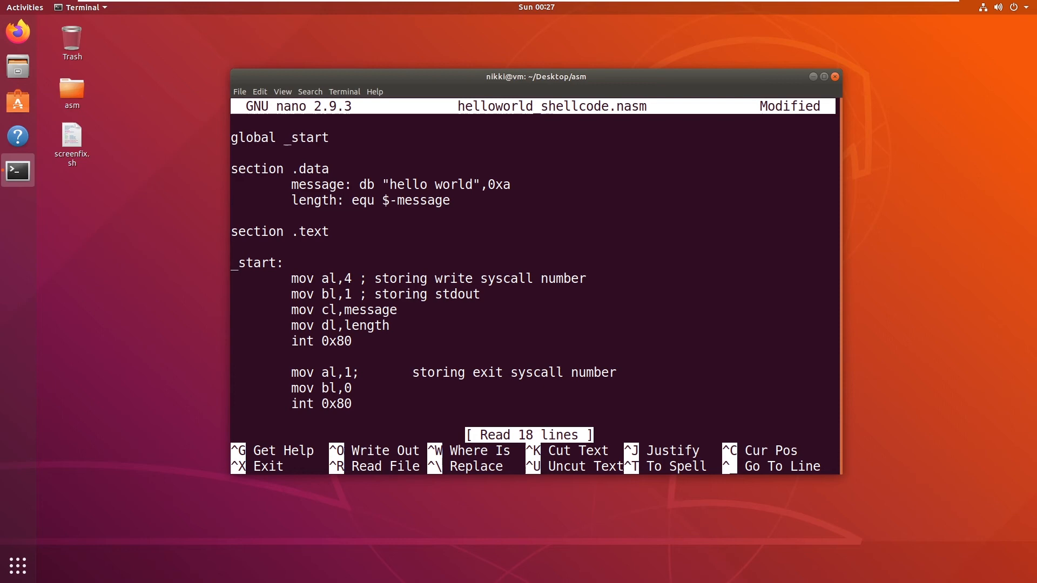
pyautogui.press('ctrl+o')
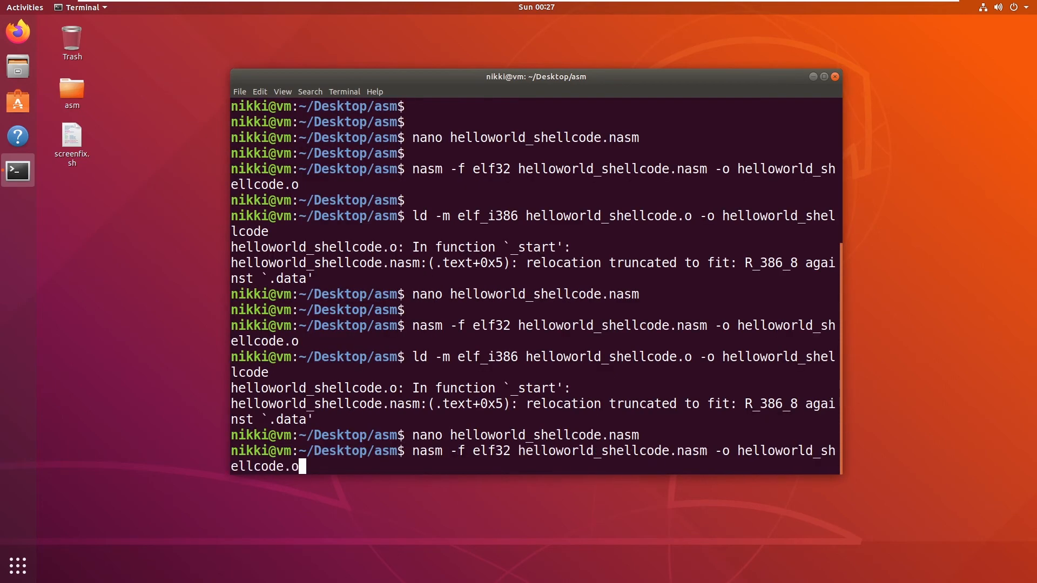
# Rerun nasm and ld, still hitting the relocation error, and reopen the source in nano.
pyautogui.press('Return')
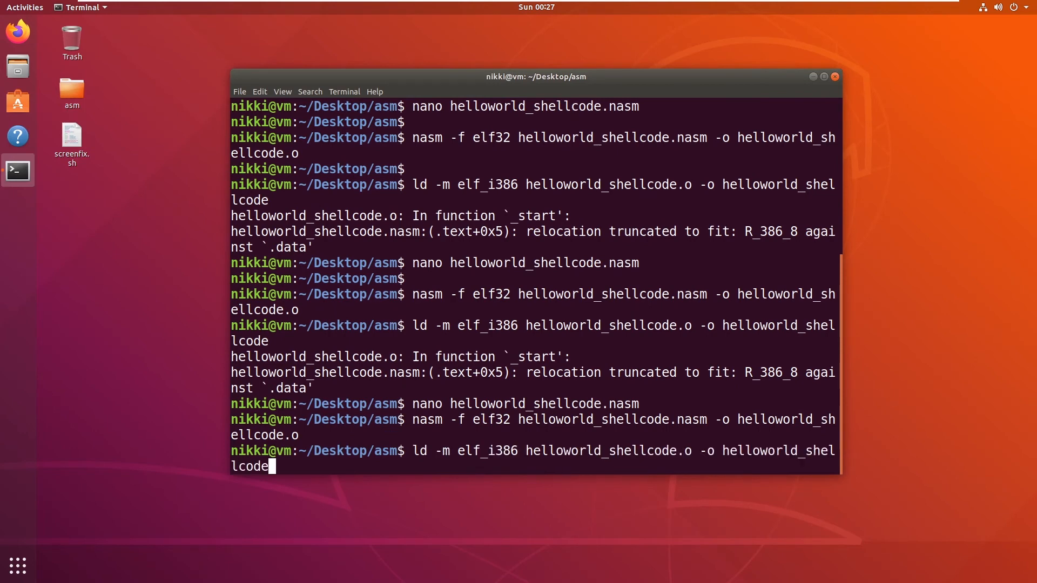
pyautogui.press('Return')
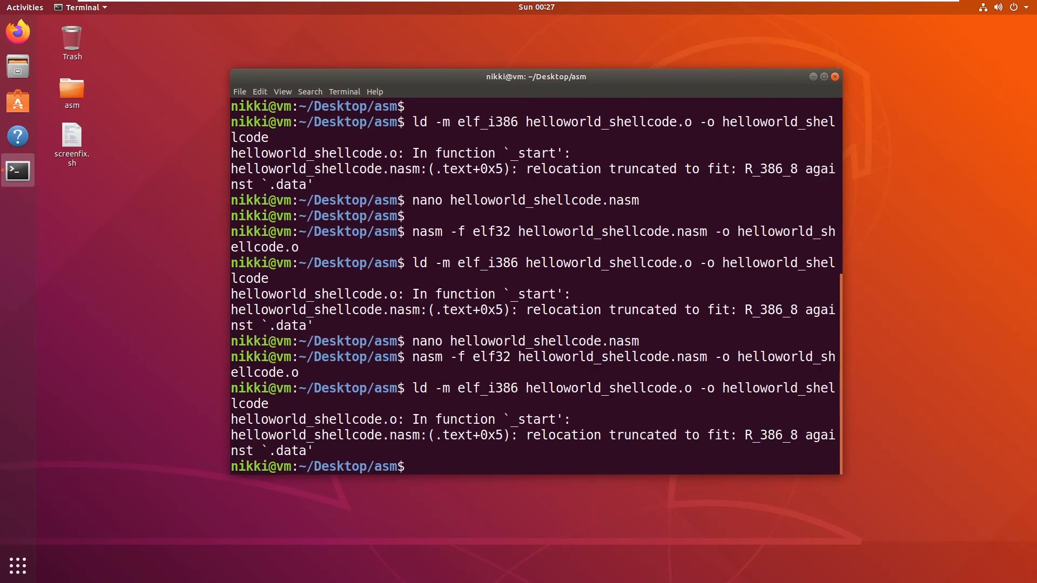
pyautogui.write('nasm -f elf32 helloworld_shellcode.nasm -o helloworld_shellcode.o')
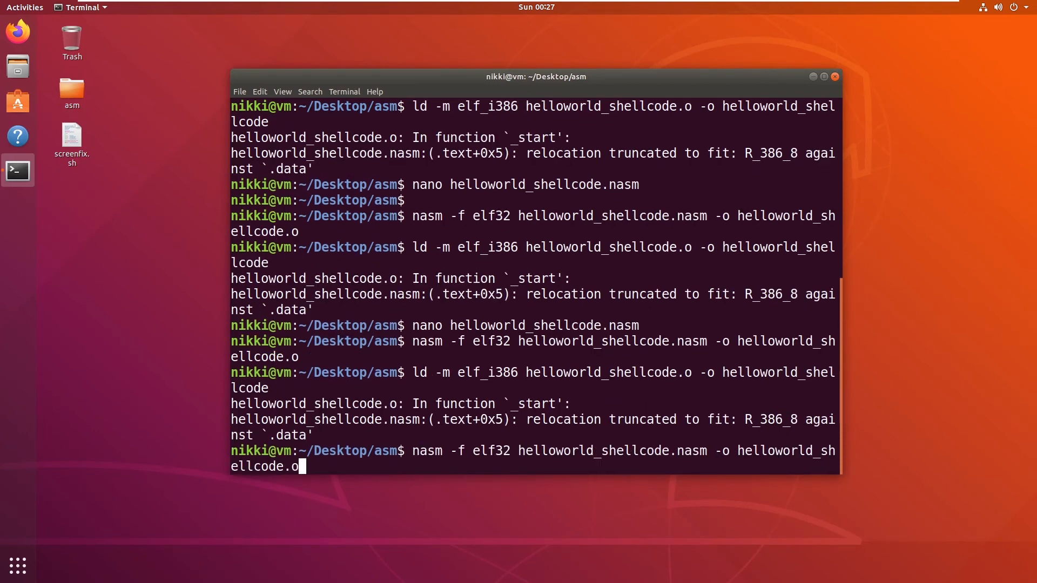
pyautogui.write('nano helloworld_shellcode.nasm')
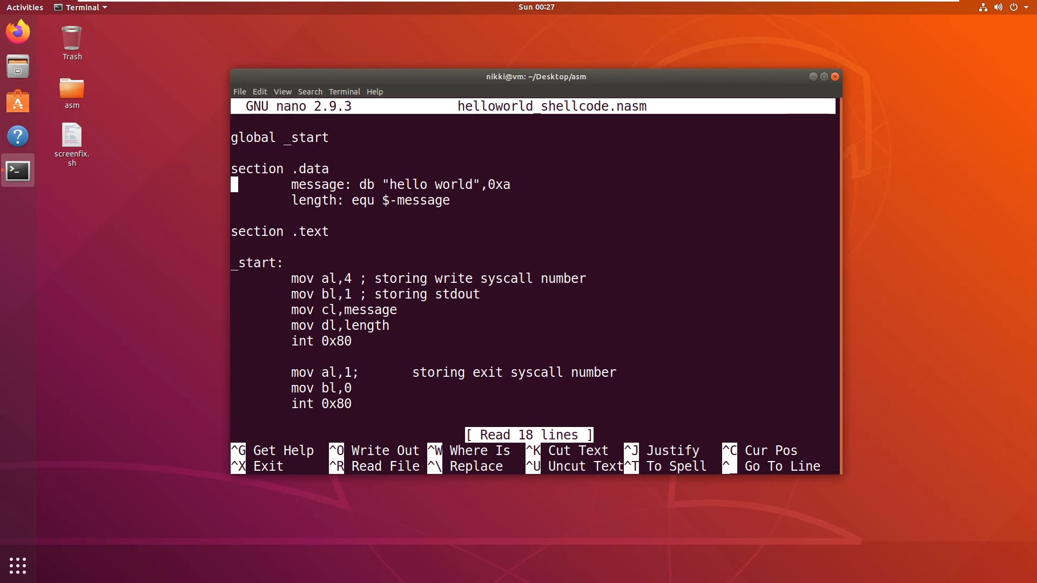
# Drop the colon from the length label, change cl to cx, and save the source.
pyautogui.press('Down')
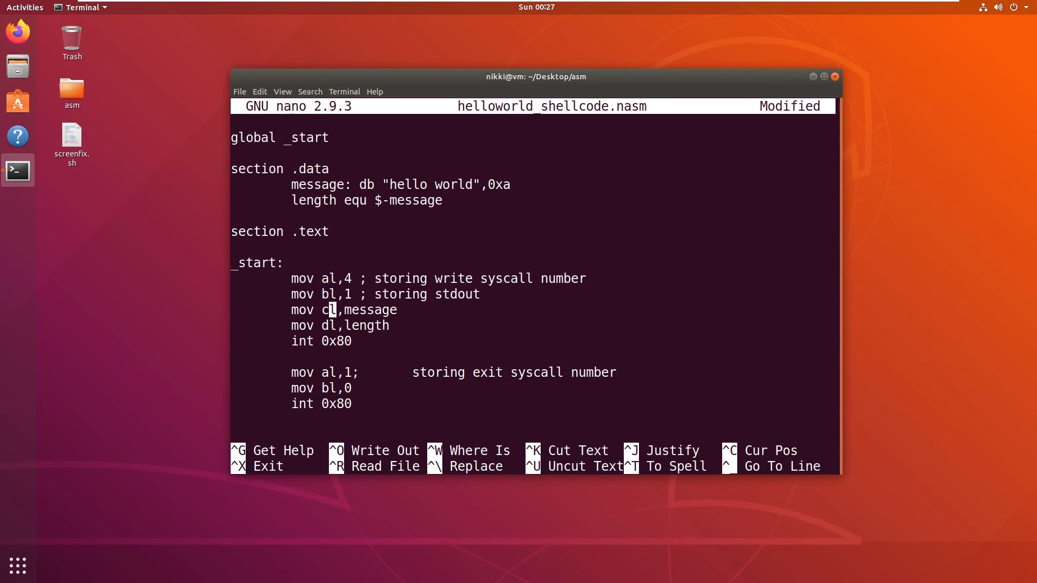
pyautogui.press('BackSpace')
pyautogui.write('x')
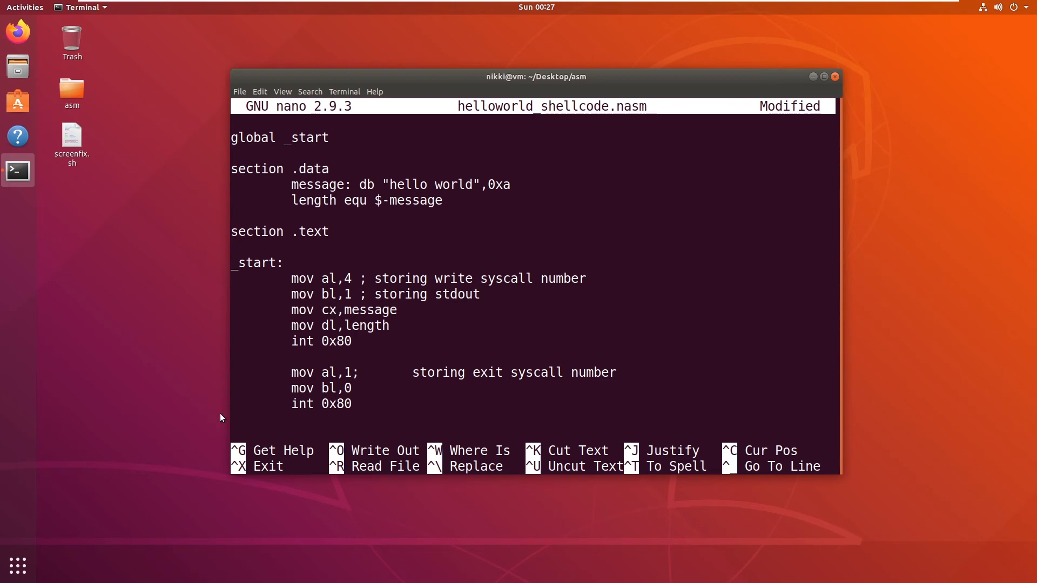
pyautogui.press('ctrl+x')
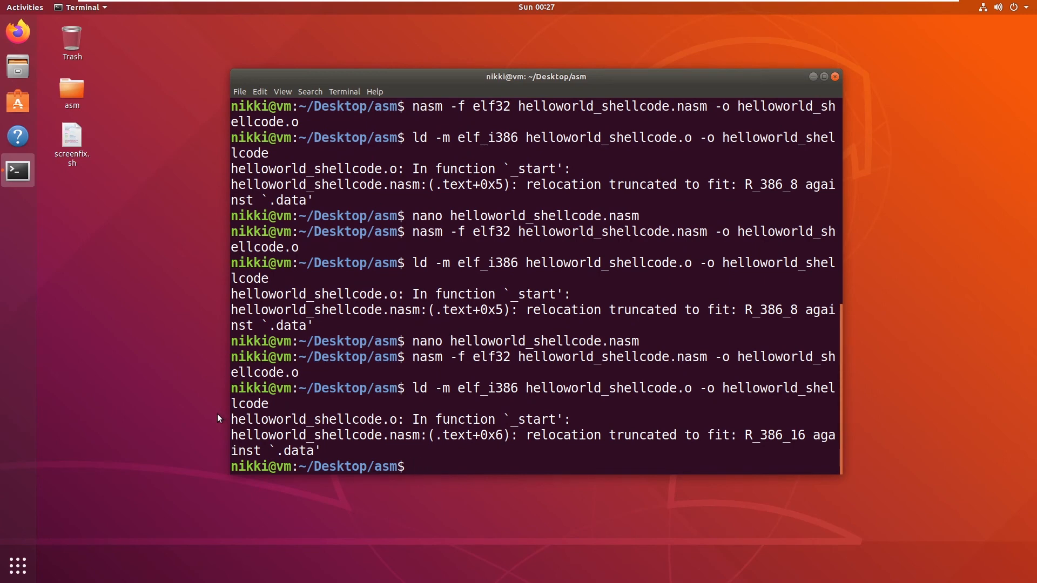
# Rerun nasm -f elf32 and ld -m elf_i386 on helloworld_shellcode after revising the source.
pyautogui.write('nasm -f elf32 helloworld_shellcode.nasm -o helloworld_shellcode.o')
pyautogui.write('./')
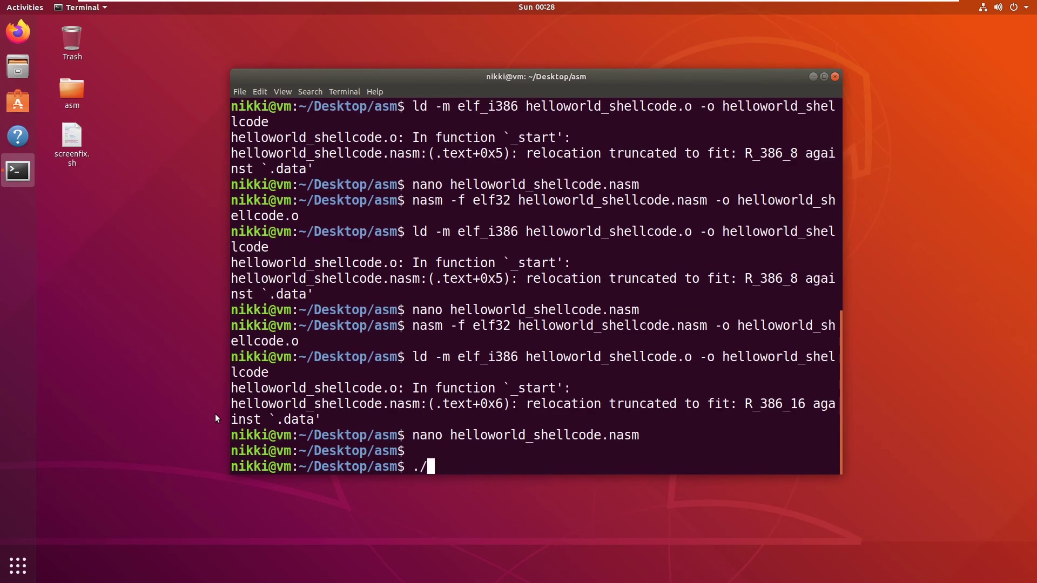
pyautogui.write('helloworld')
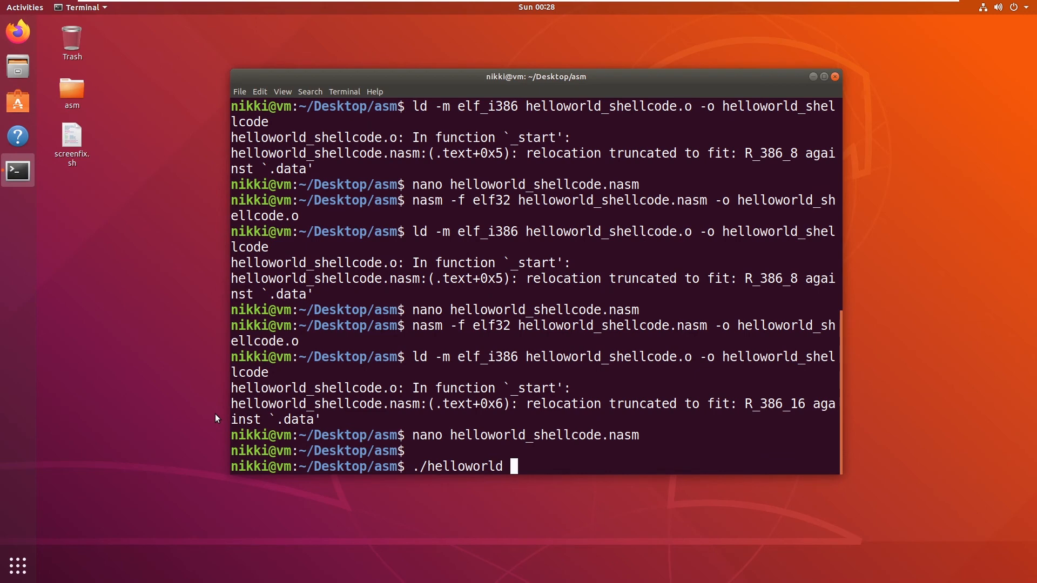
pyautogui.write('_')
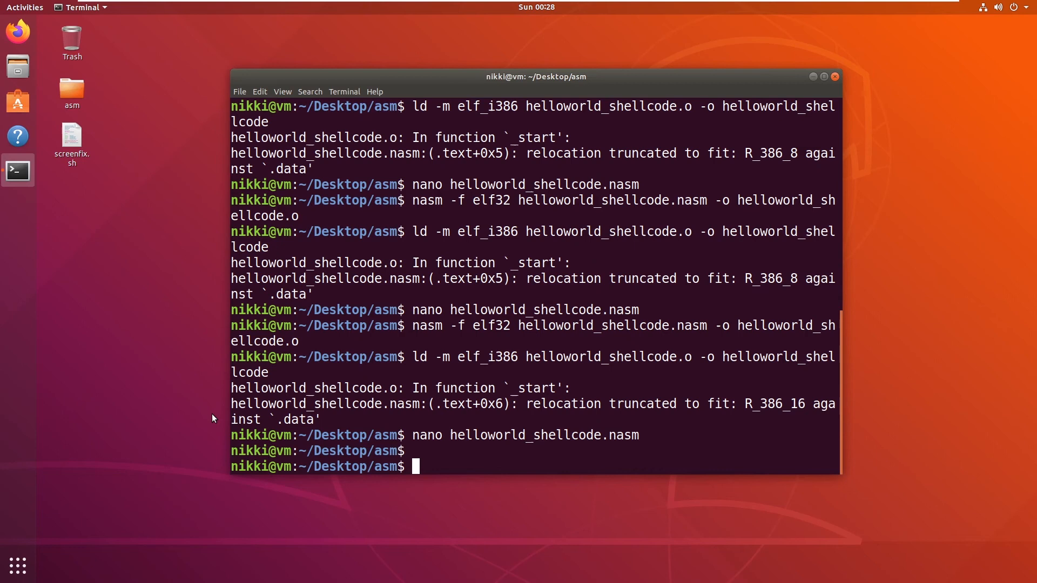
pyautogui.write('ld -m elf_i386 helloworld_shellcode.o -o helloworld_shellcode')
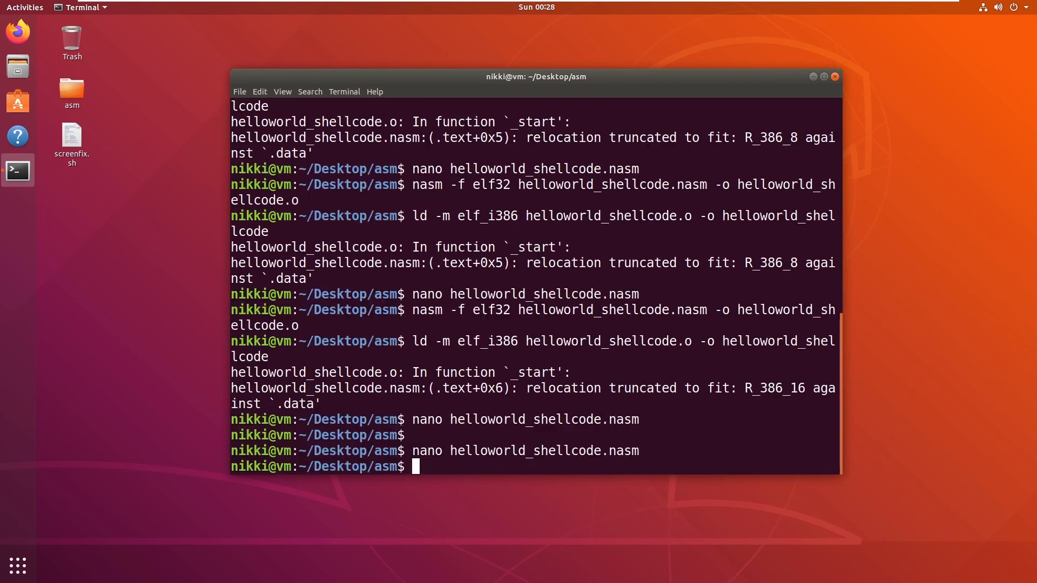
# Rebuild with nasm and ld -m elf_i386, then run ./helloworld_shellcode to print hello world.
pyautogui.write('nasm -f elf32 helloworld_shellcode.nasm -o helloworld_shellcode.o')
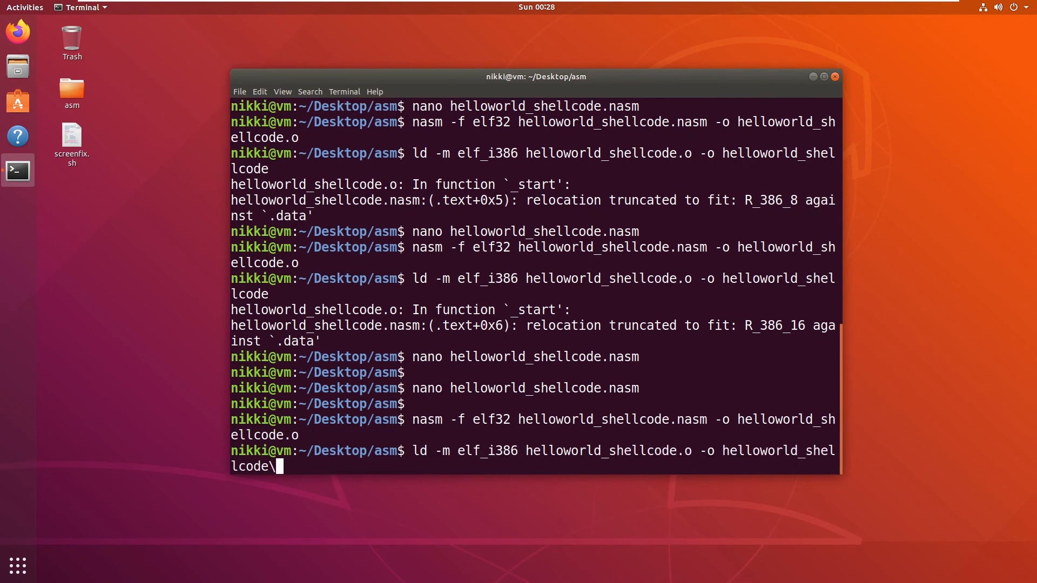
pyautogui.press('Return')
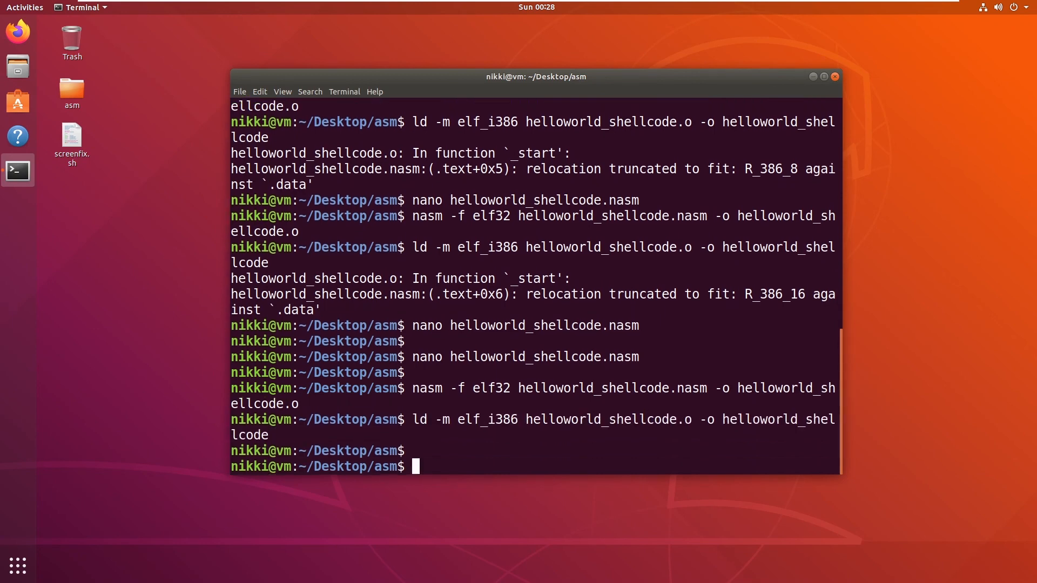
pyautogui.write('./')
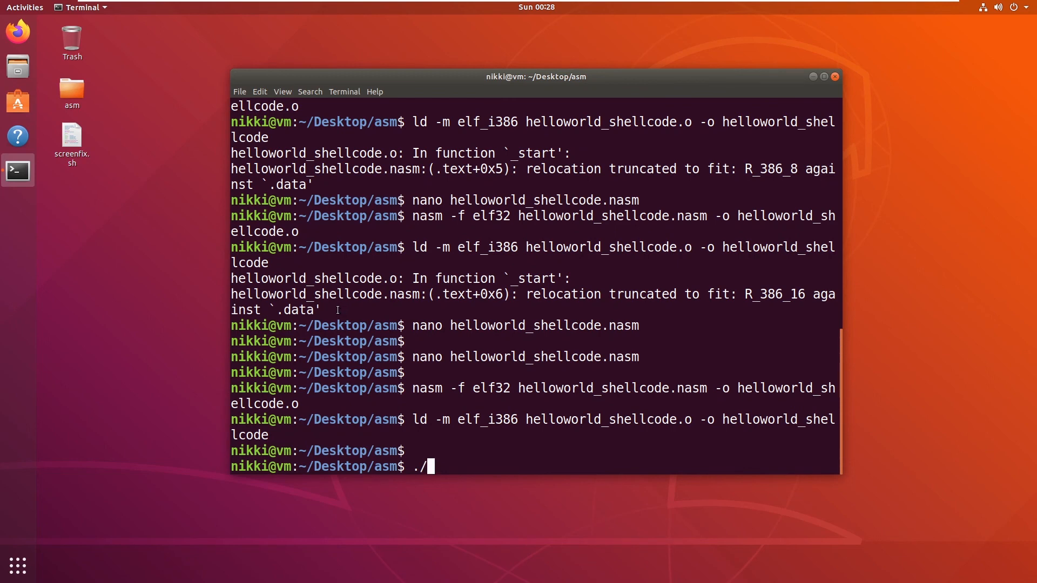
pyautogui.write('helloworld_shellcode')
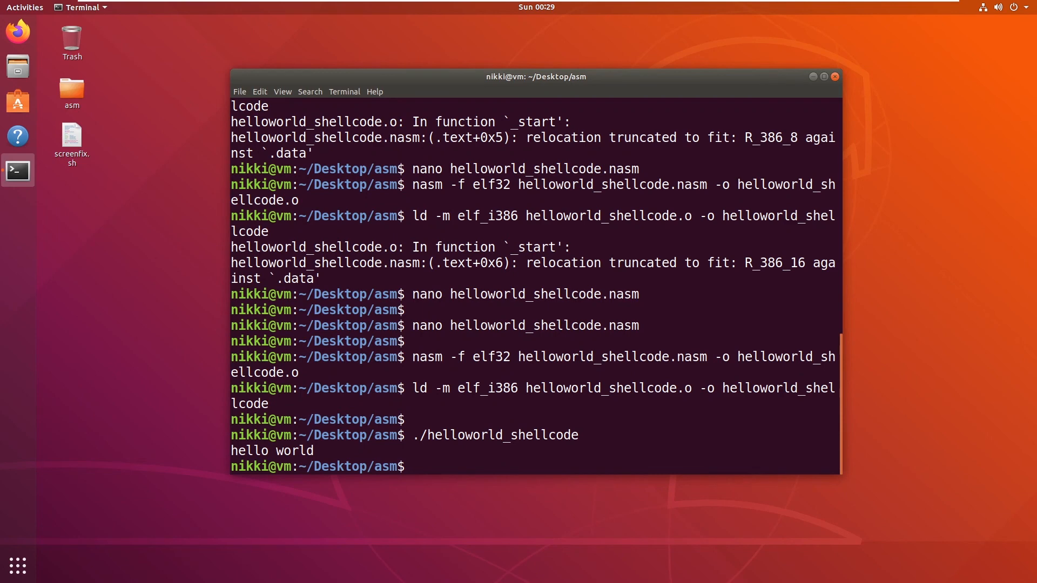
pyautogui.write('nasm -f elf32 helloworld_shellcode.nasm -o helloworld_shellcode.o')
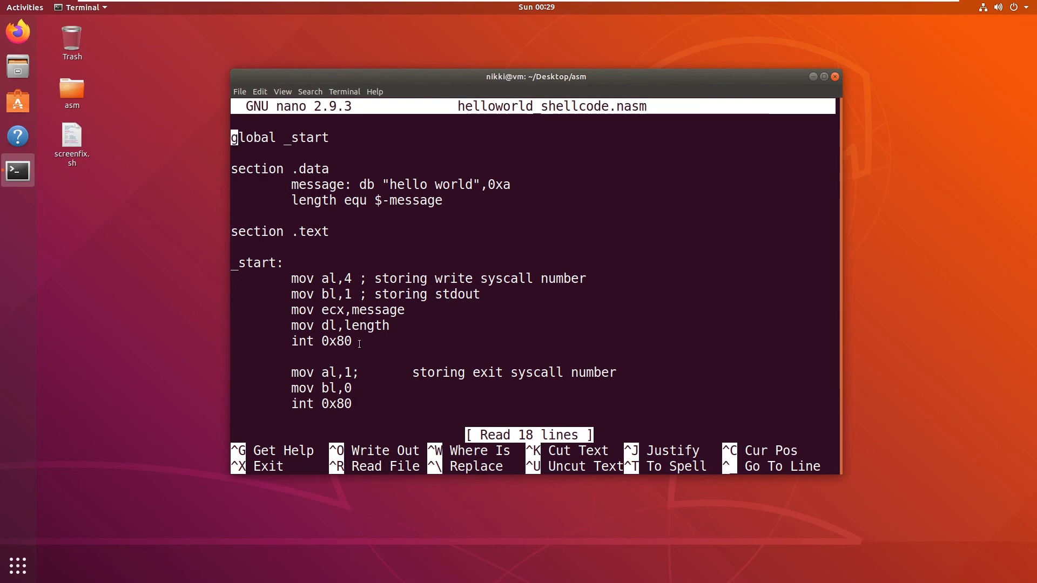
pyautogui.rightClick(343, 292)
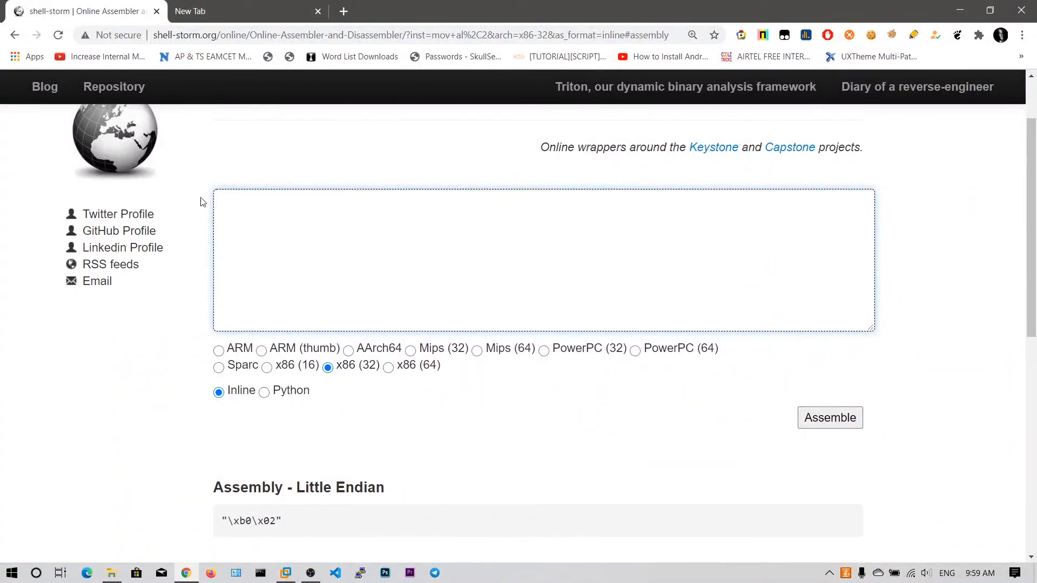
# Enter the write-syscall code, delete the message db line, and load ecx with 0x12345678.
pyautogui.write('message : db "hi"')
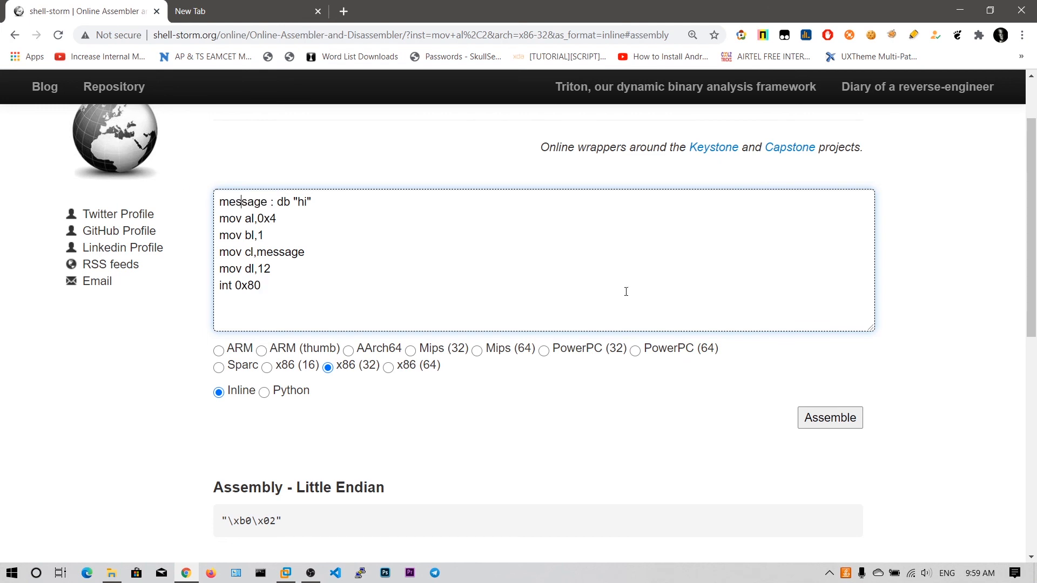
pyautogui.click(830, 418)
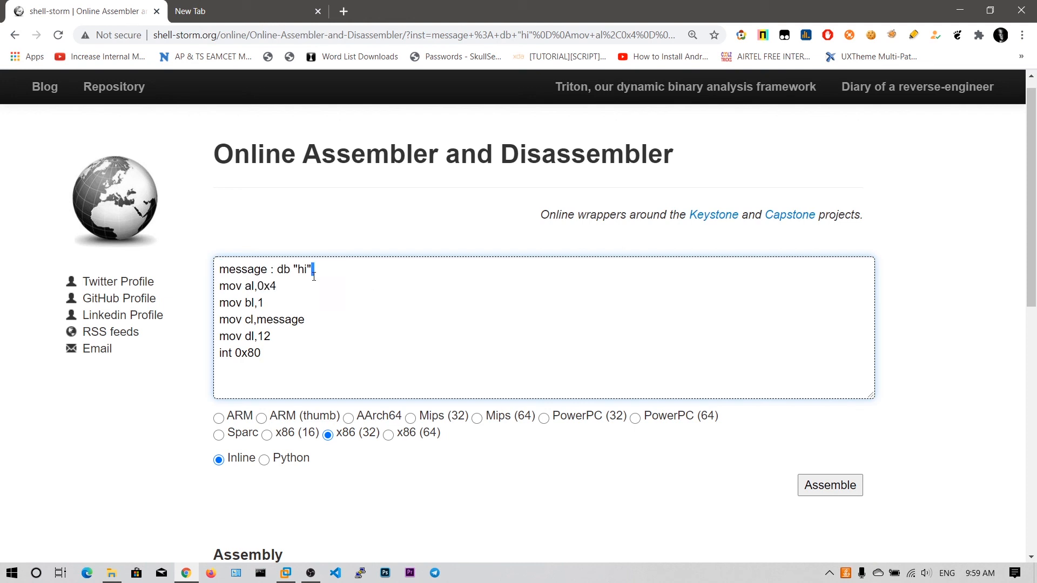
pyautogui.press('Backspace')
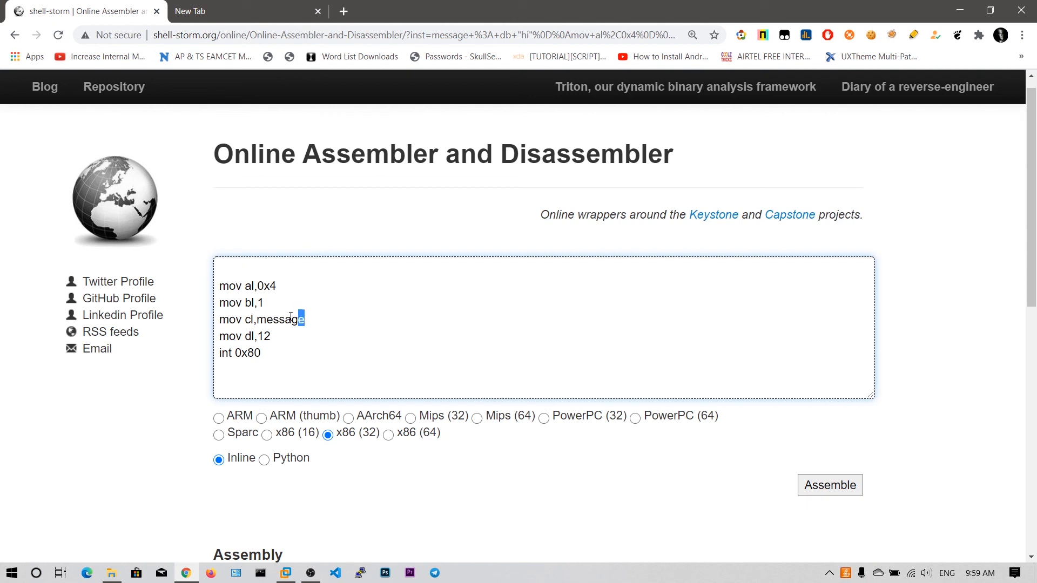
pyautogui.write('ecx,')
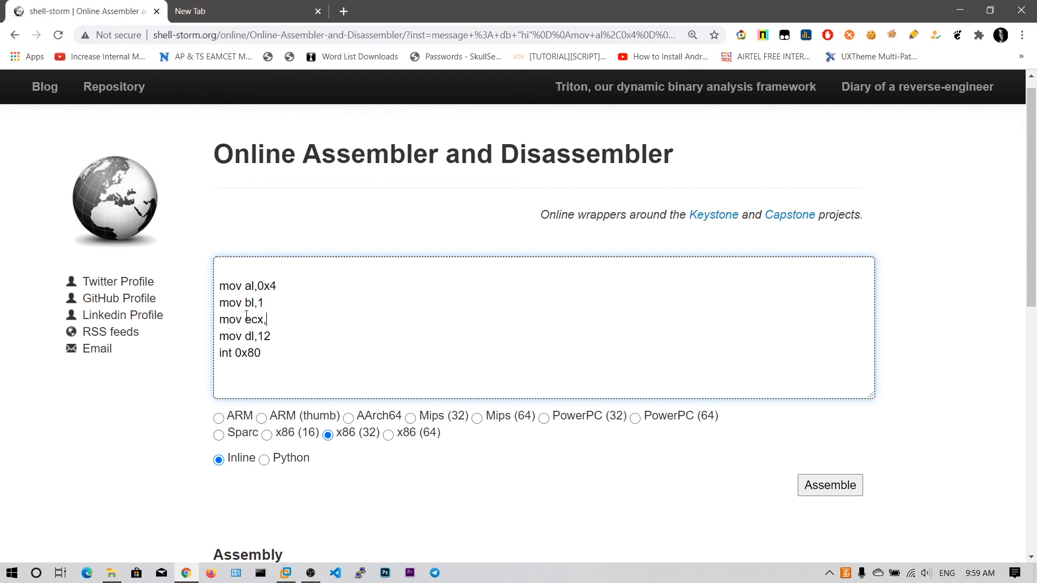
pyautogui.write('0')
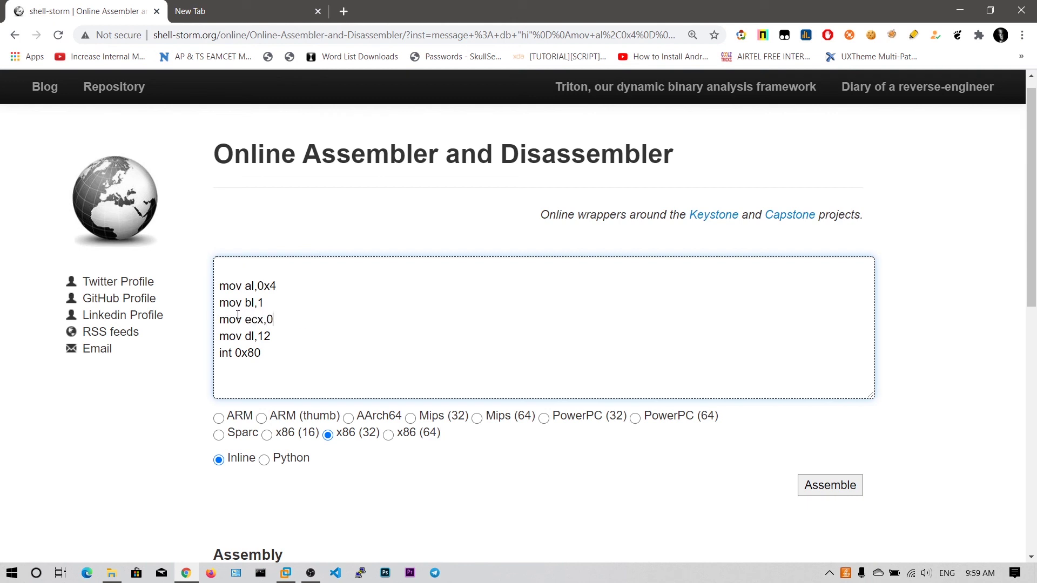
pyautogui.write('x1234')
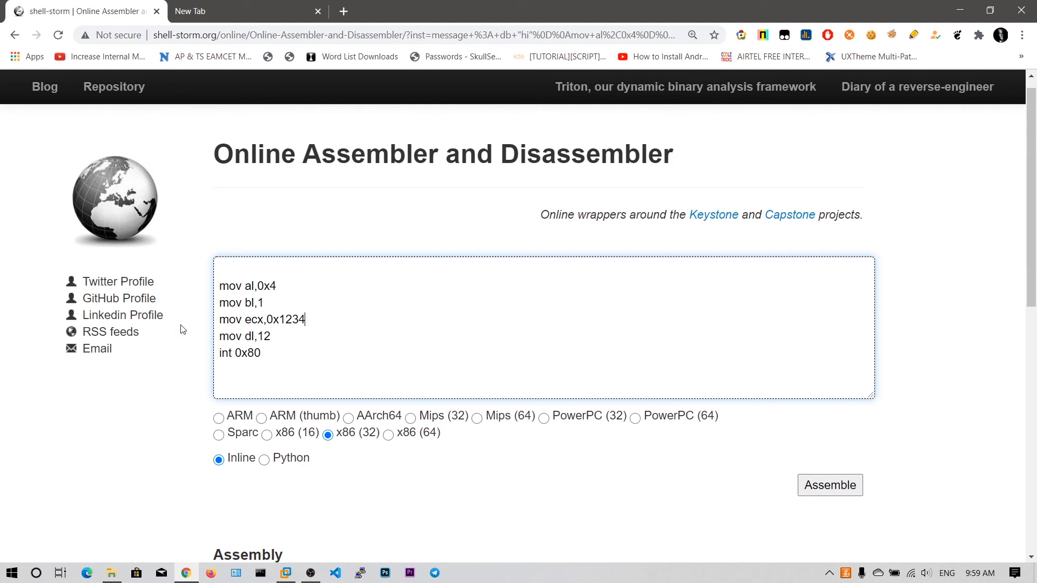
pyautogui.write('5678')
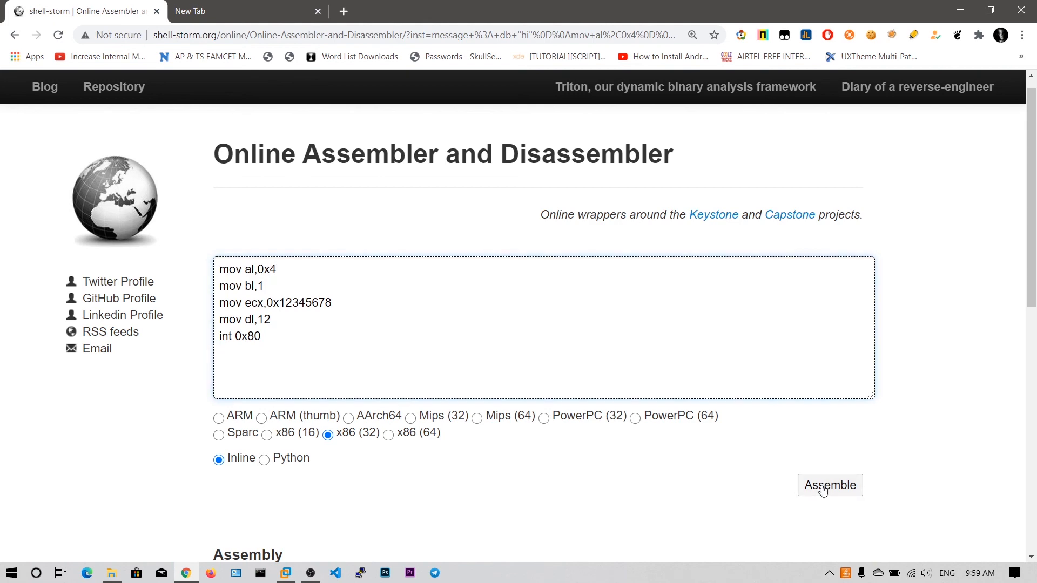
# Assemble as x86 (32) Inline, yielding \xb0\x04\xb3\x01\xb9\x78\x56\x34\x12\xb2\x0c\xcd\x80.
pyautogui.click(830, 485)
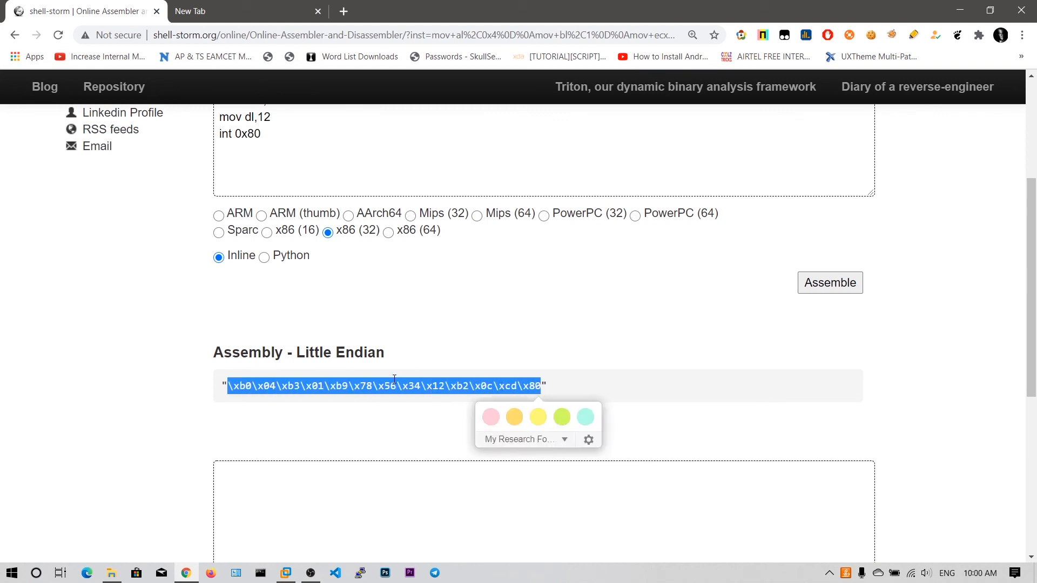
pyautogui.click(323, 342)
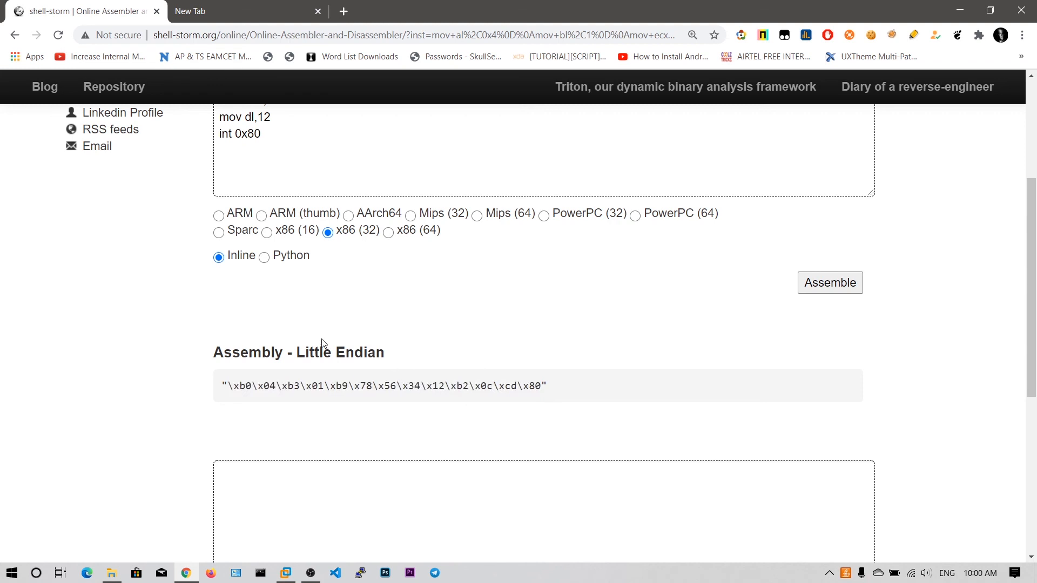
pyautogui.moveTo(341, 379)
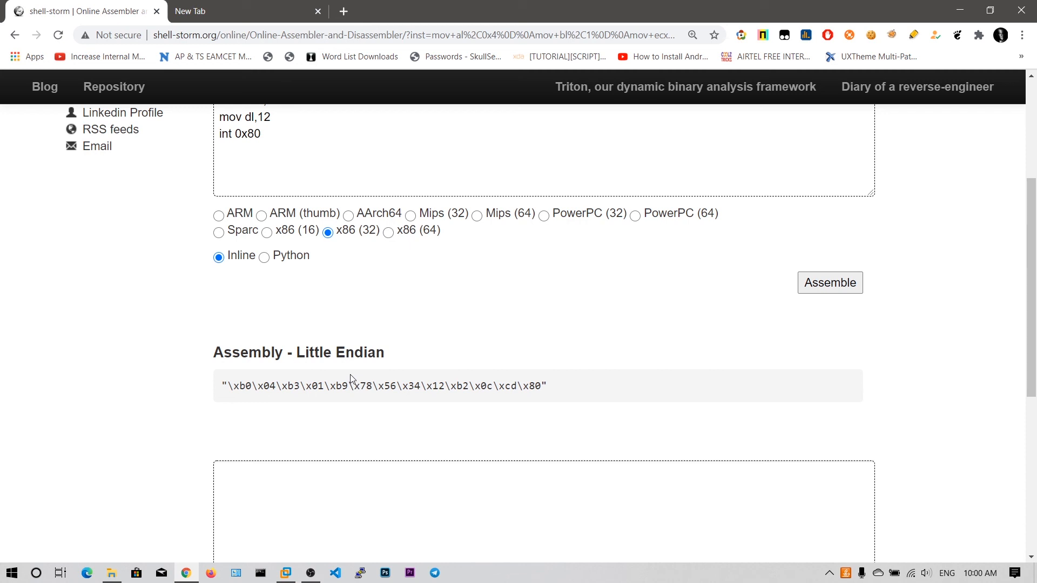
pyautogui.moveTo(339, 383)
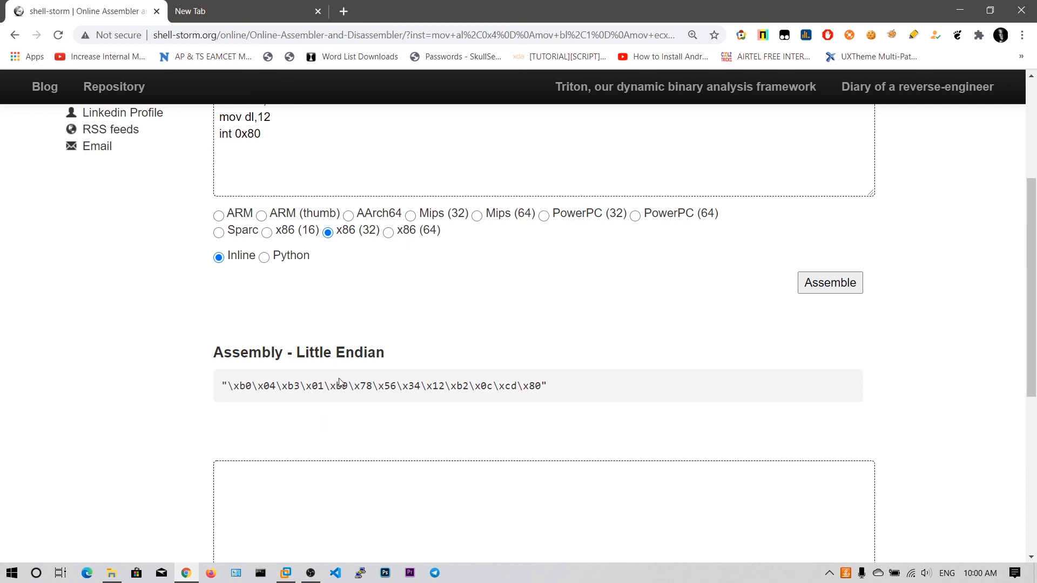
pyautogui.moveTo(336, 381)
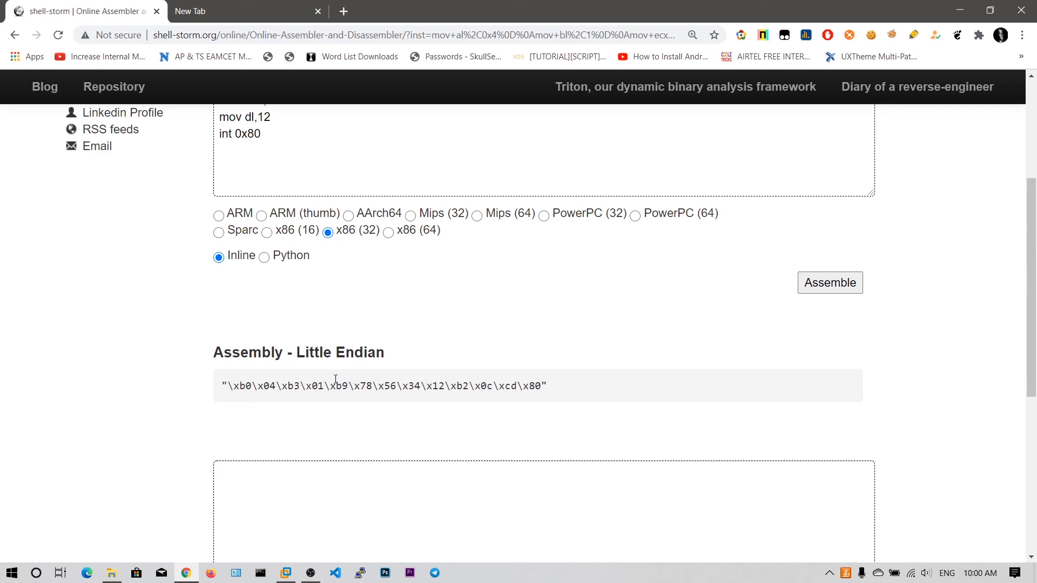